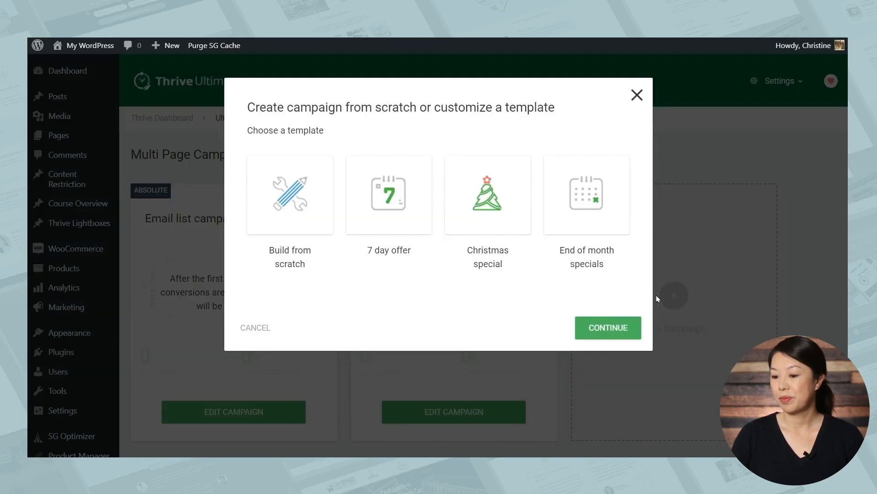
{"action": "mouse_move", "coordinate": [364, 315]}
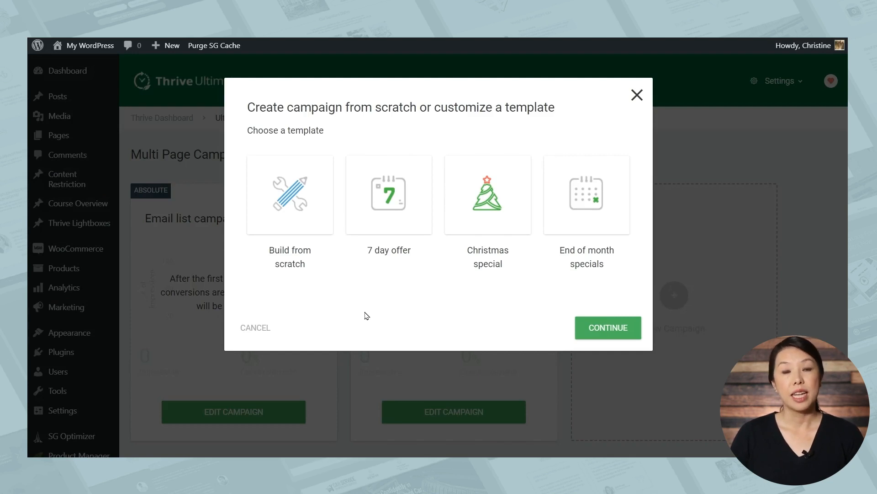
{"action": "mouse_move", "coordinate": [289, 227]}
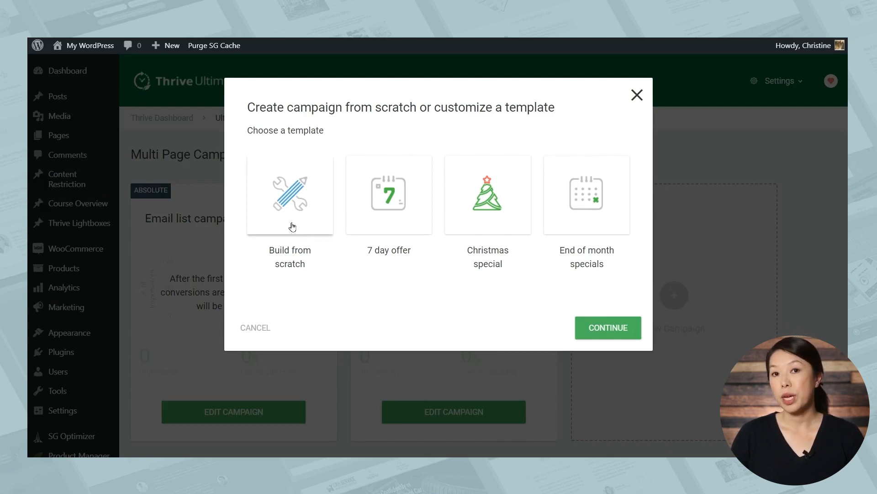
{"action": "mouse_move", "coordinate": [468, 283]}
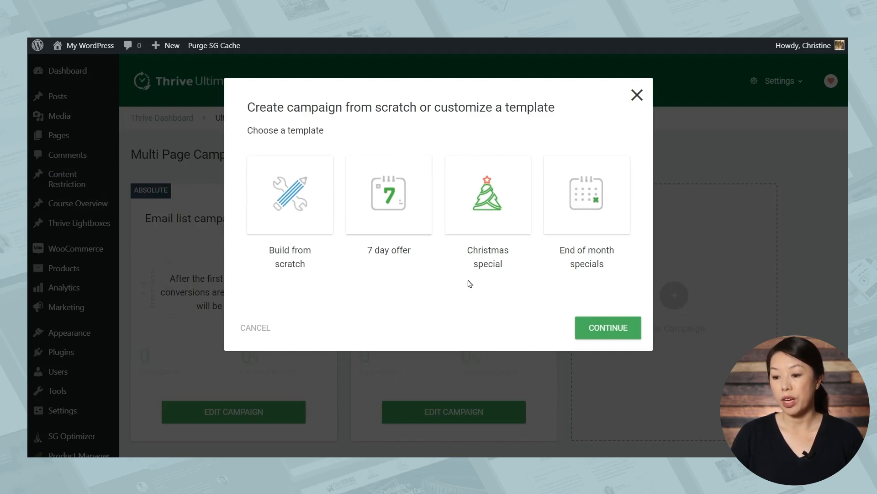
{"action": "mouse_move", "coordinate": [380, 256]}
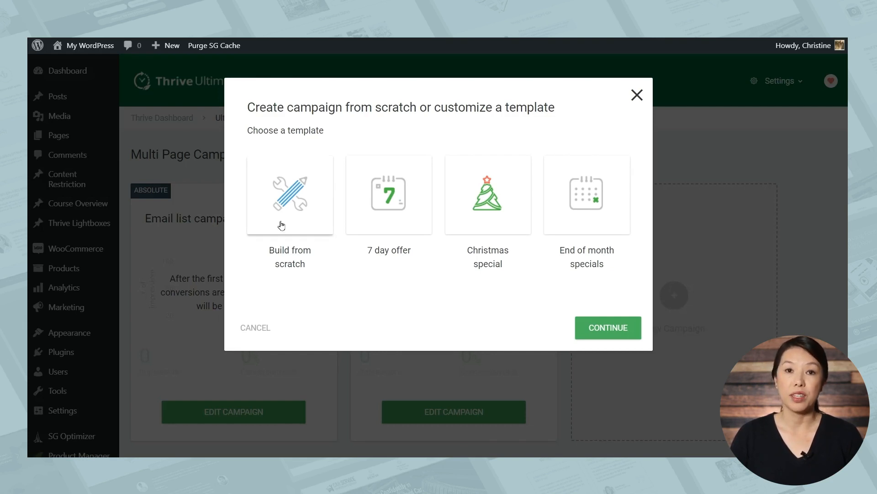
Choose Build from scratch for the new campaign and continue to naming
{"action": "left_click", "coordinate": [289, 195]}
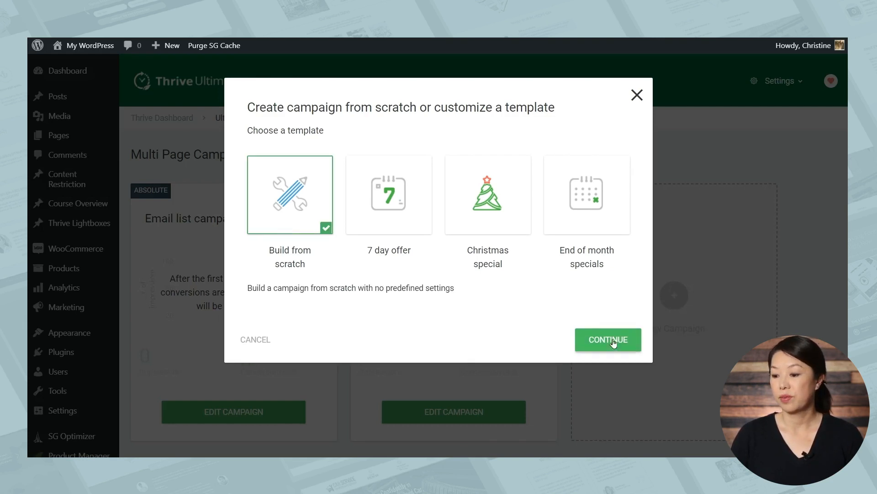
{"action": "left_click", "coordinate": [608, 339]}
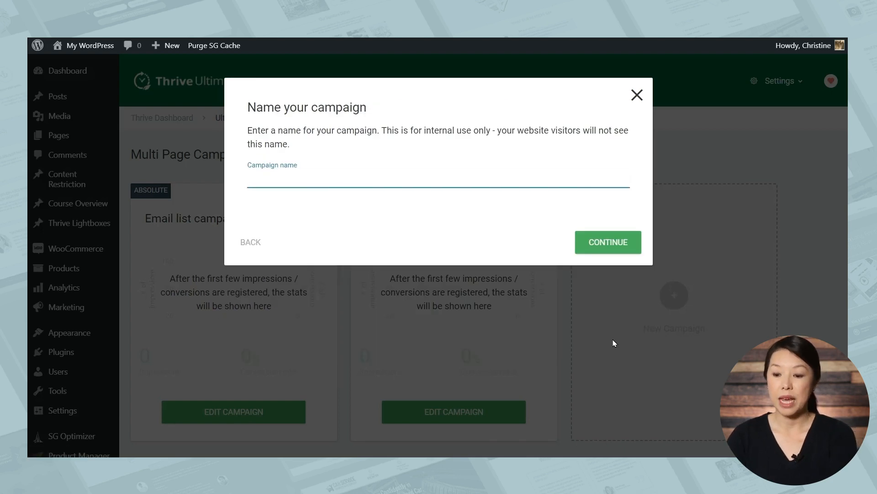
Name the campaign 'E-course launch' and continue to its setup page
{"action": "type", "text": "E-course launc"}
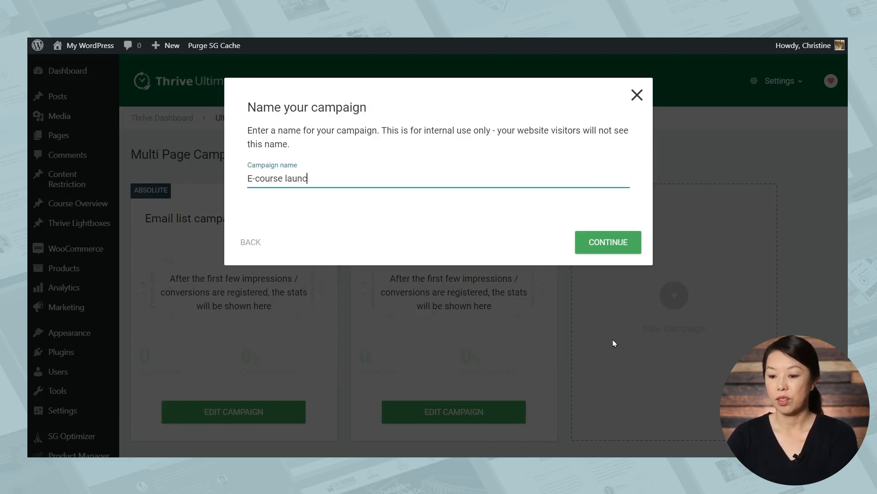
{"action": "left_click", "coordinate": [607, 242]}
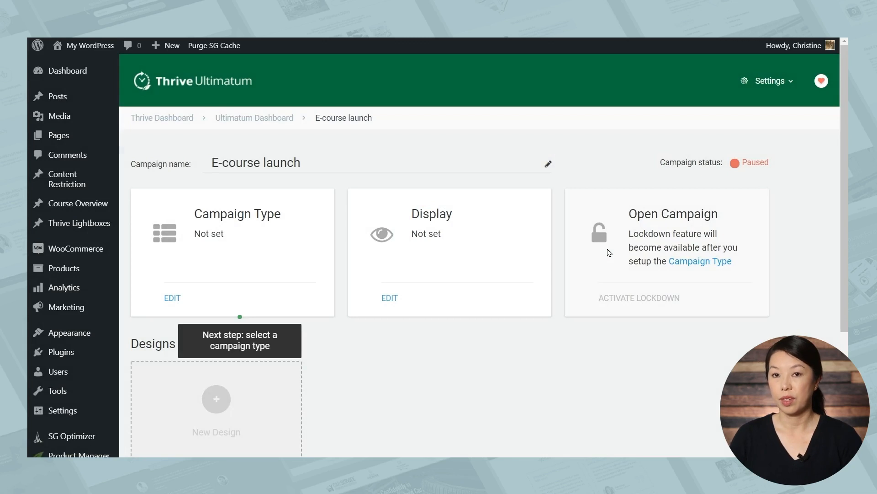
{"action": "mouse_move", "coordinate": [280, 347]}
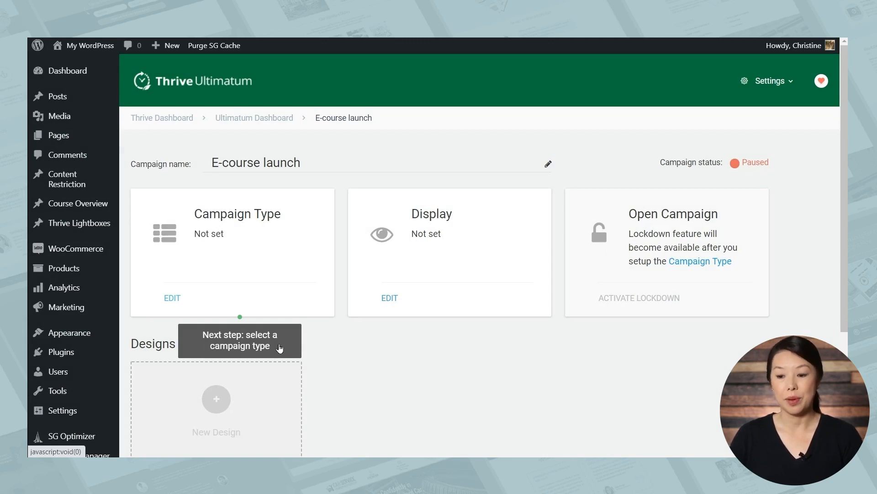
Set the campaign type to Fixed Dates, from 4 April to 11 April 2021
{"action": "left_click", "coordinate": [173, 297]}
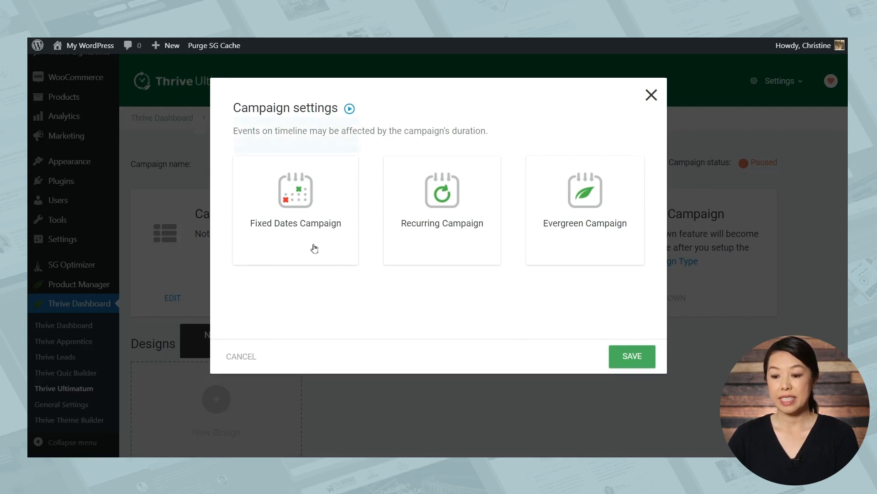
{"action": "mouse_move", "coordinate": [314, 245]}
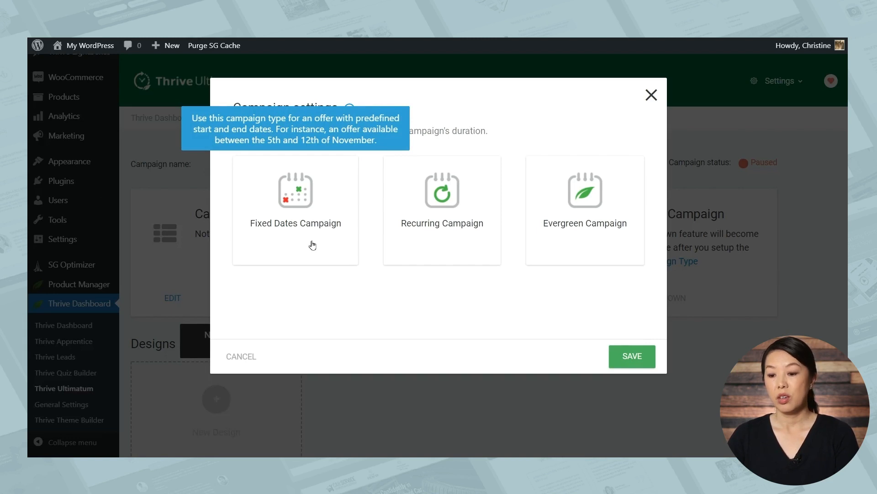
{"action": "mouse_move", "coordinate": [461, 244]}
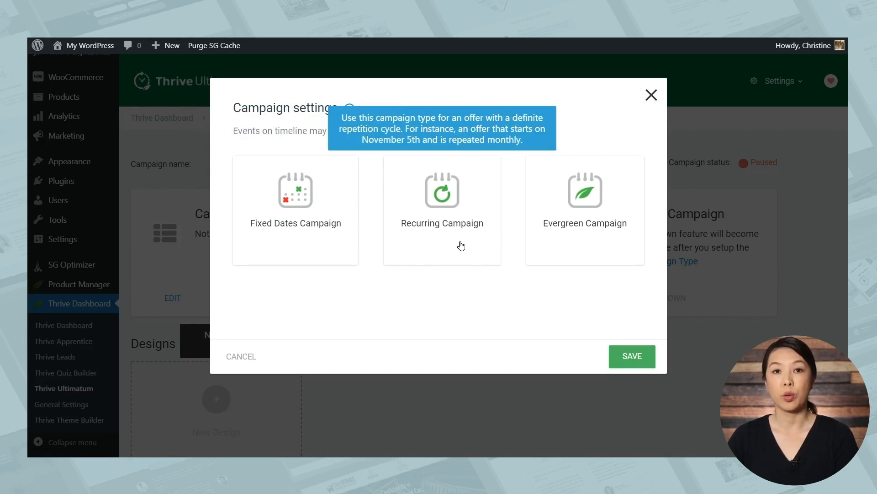
{"action": "mouse_move", "coordinate": [584, 256]}
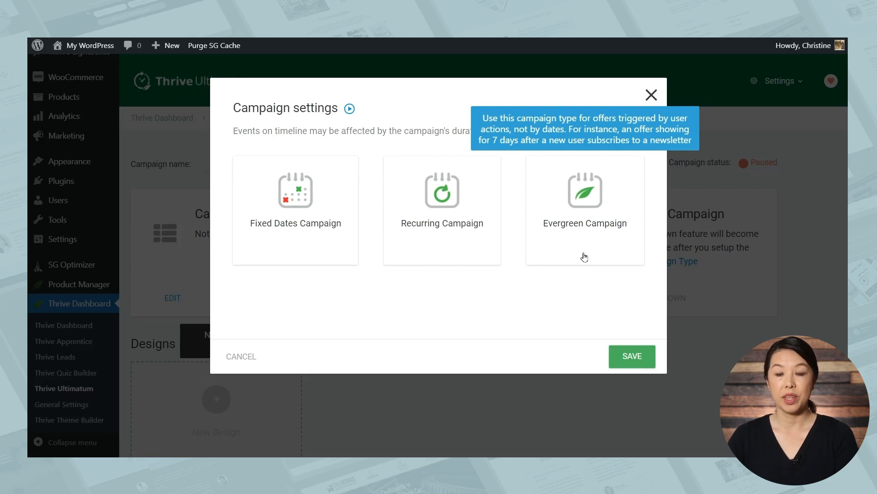
{"action": "mouse_move", "coordinate": [302, 250]}
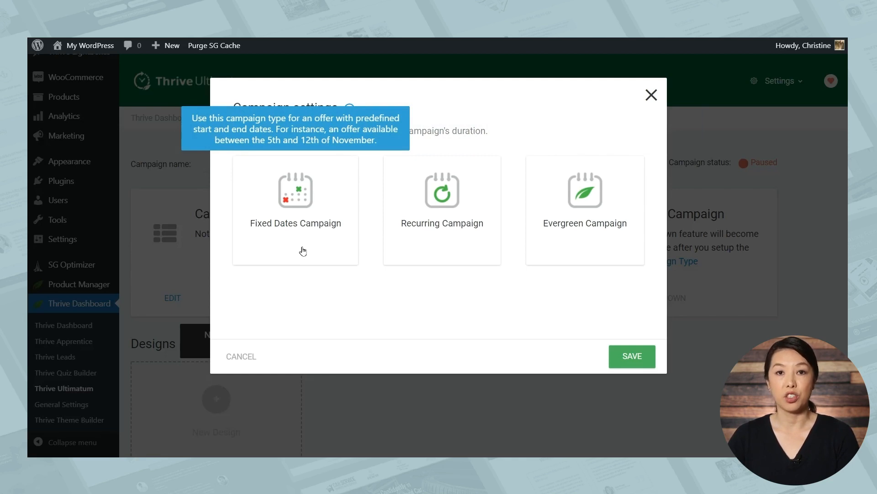
{"action": "mouse_move", "coordinate": [623, 278]}
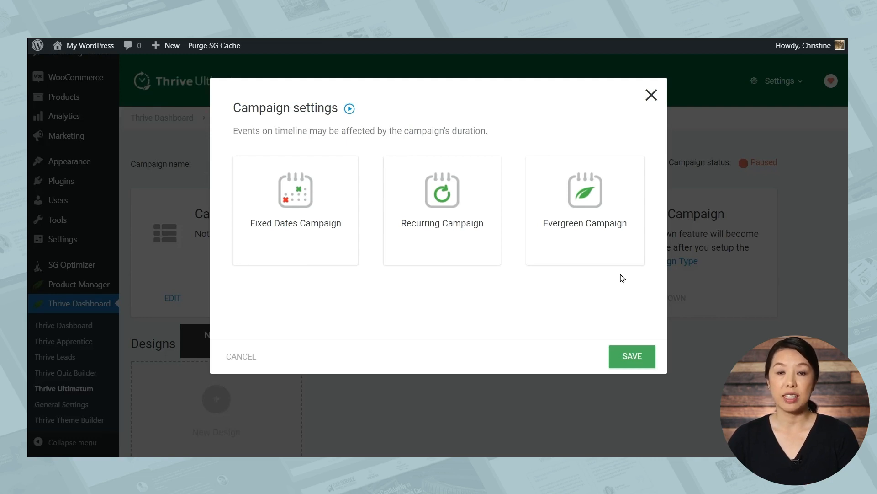
{"action": "mouse_move", "coordinate": [299, 255]}
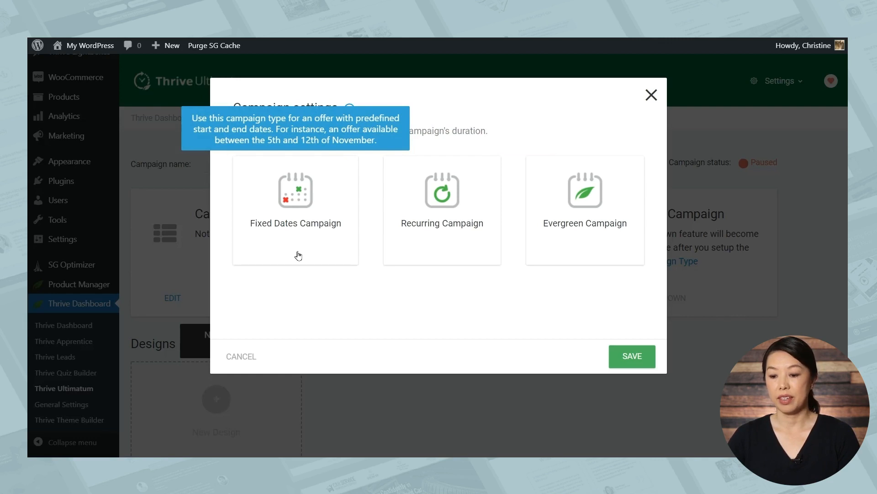
{"action": "left_click", "coordinate": [294, 198]}
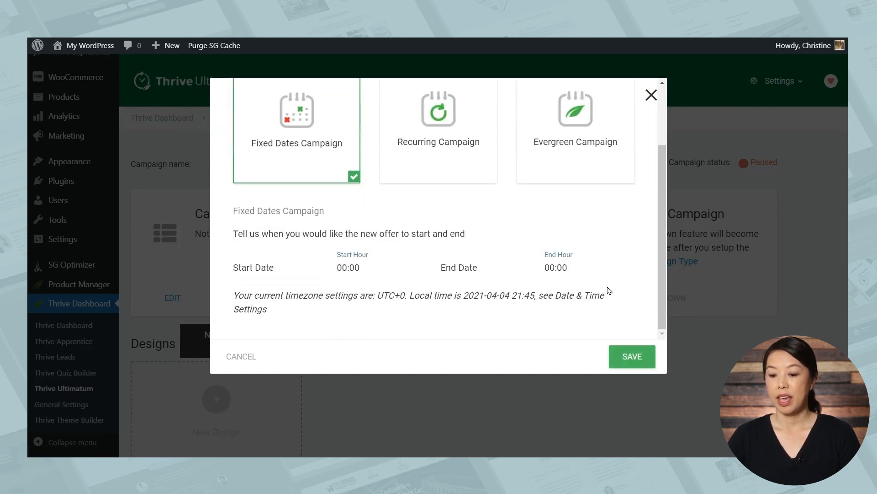
{"action": "mouse_move", "coordinate": [296, 287]}
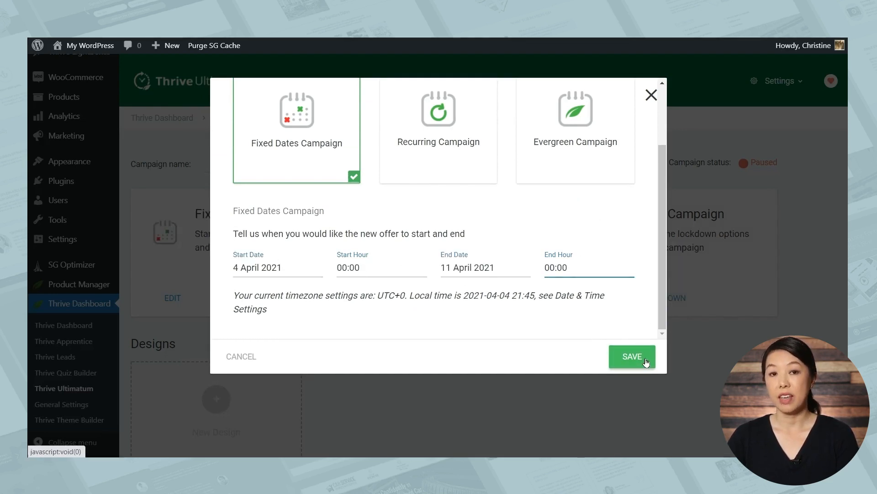
{"action": "left_click", "coordinate": [632, 356]}
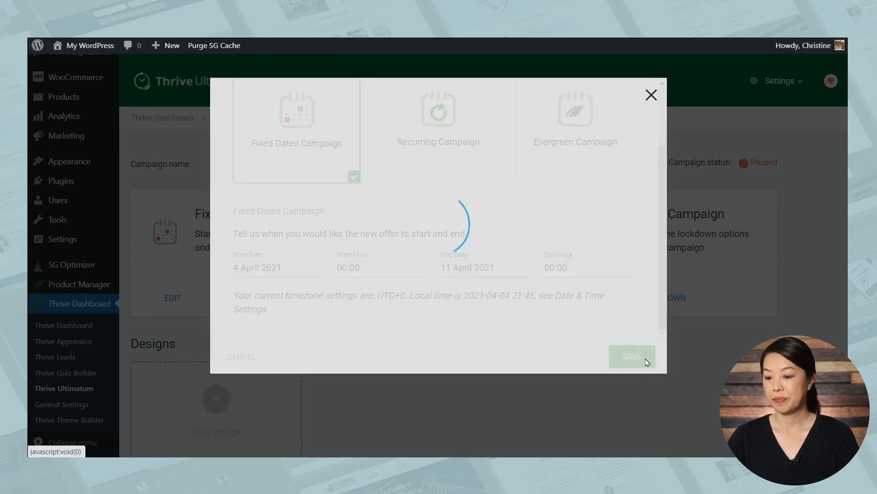
{"action": "left_click", "coordinate": [631, 356]}
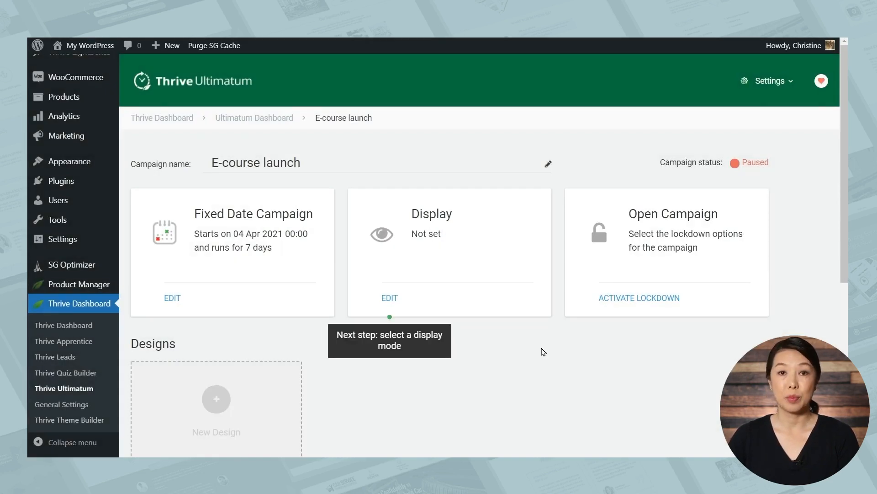
In Display settings, tick All Posts and browse the category, tag and post options
{"action": "left_click", "coordinate": [389, 297]}
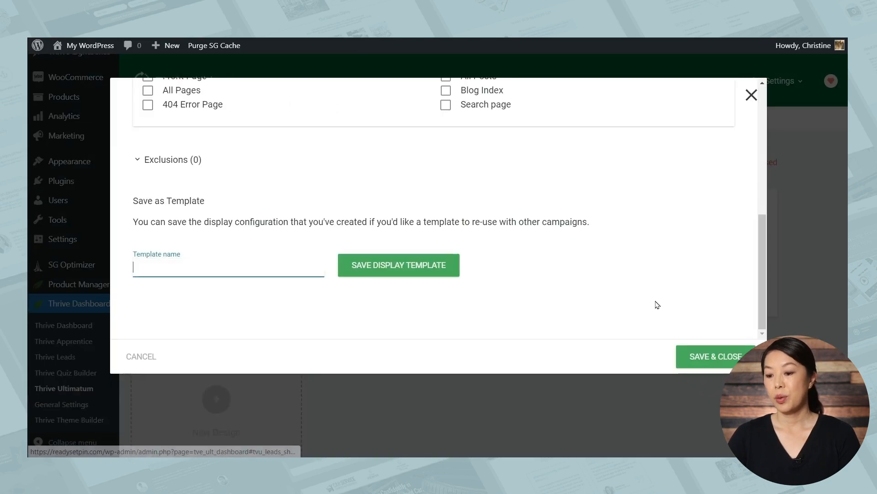
{"action": "scroll", "scroll_direction": "up", "scroll_amount": 3}
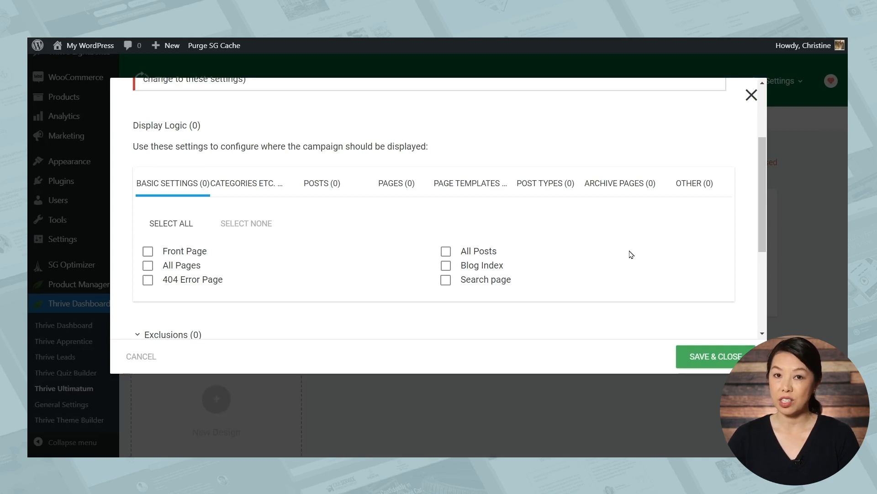
{"action": "left_click", "coordinate": [445, 251]}
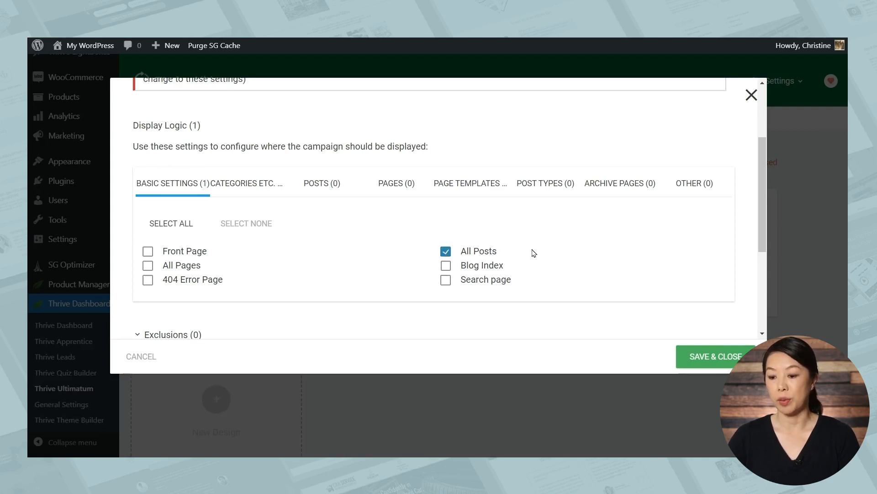
{"action": "mouse_move", "coordinate": [614, 248]}
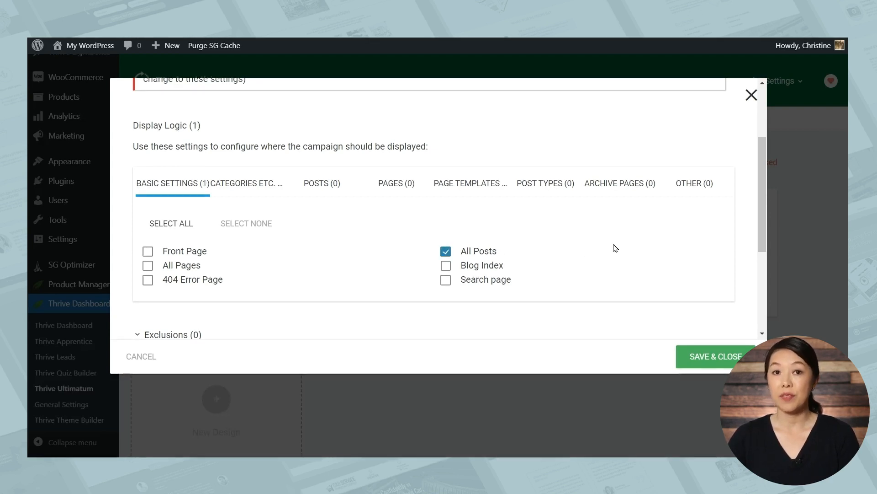
{"action": "mouse_move", "coordinate": [558, 256]}
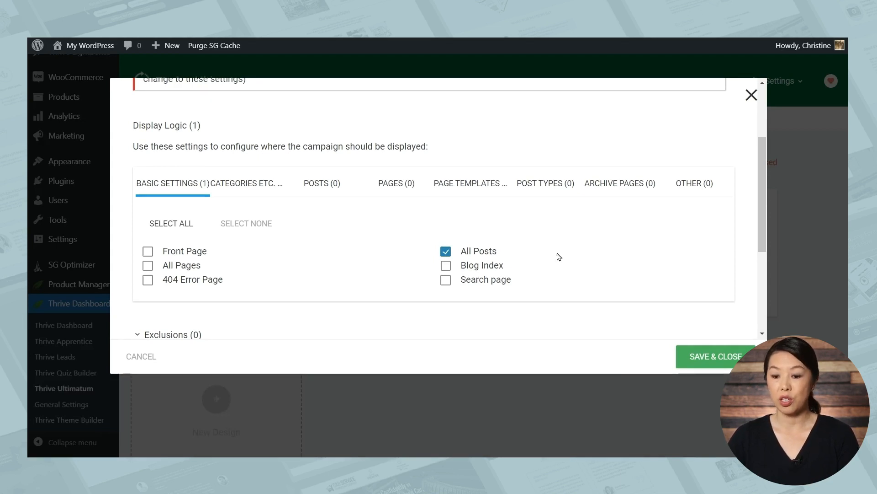
{"action": "left_click", "coordinate": [247, 182]}
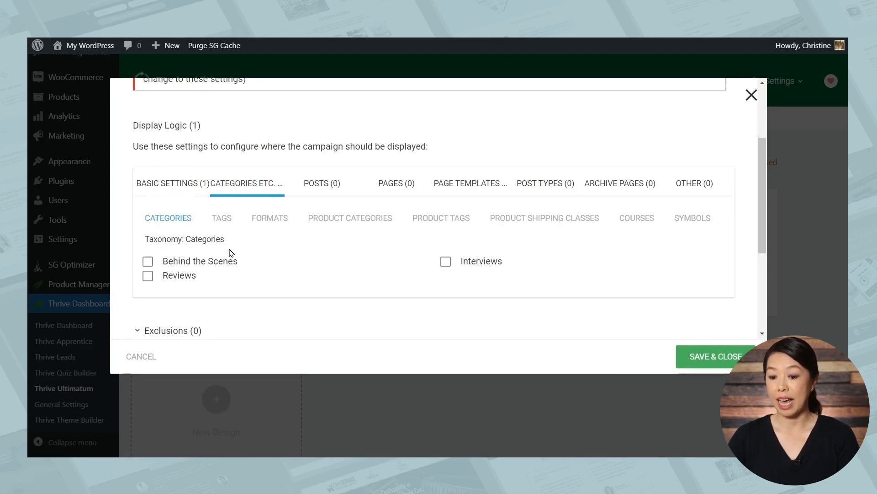
{"action": "mouse_move", "coordinate": [221, 218]}
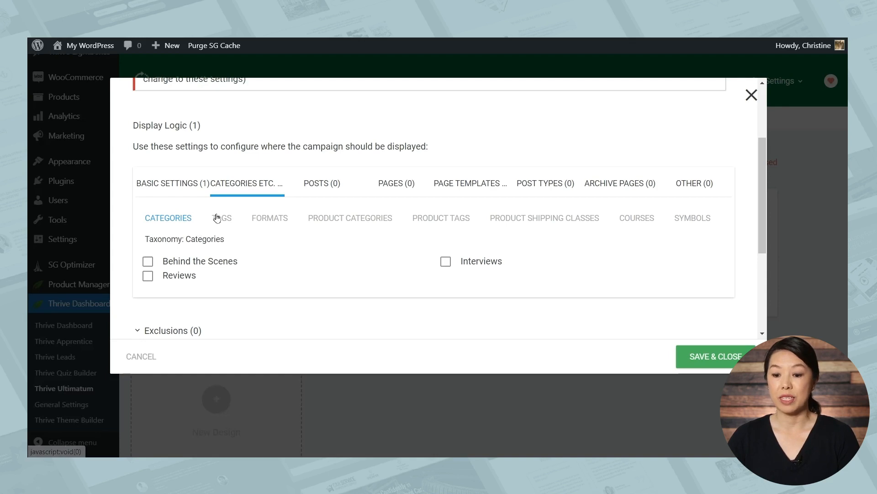
{"action": "left_click", "coordinate": [222, 217]}
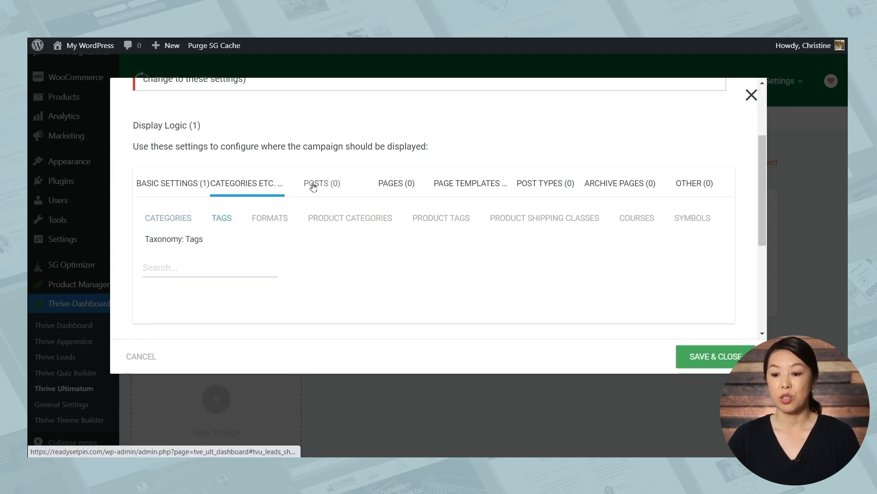
{"action": "left_click", "coordinate": [321, 183]}
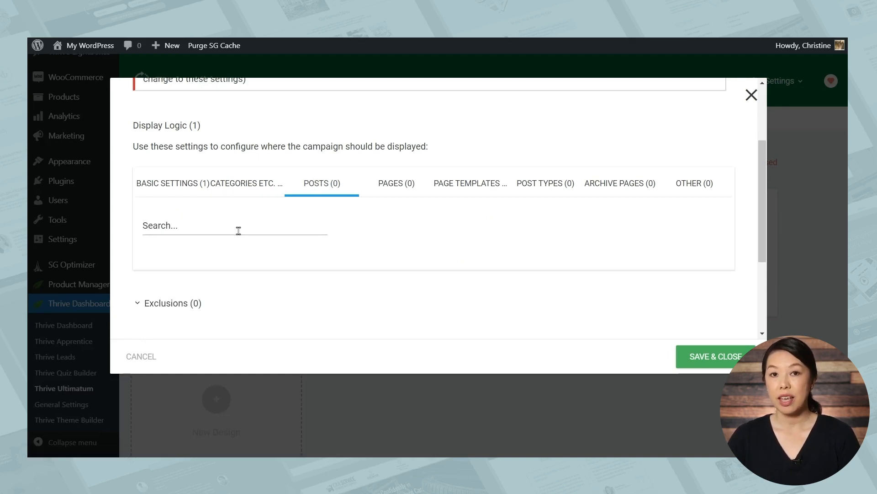
{"action": "mouse_move", "coordinate": [693, 183]}
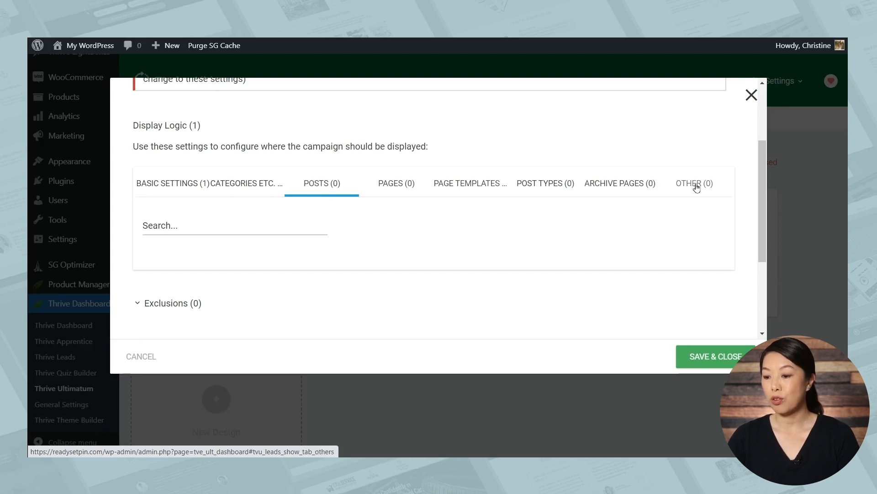
Expand Exclusions, untick All Posts and save the display settings
{"action": "scroll", "scroll_direction": "down", "scroll_amount": 3}
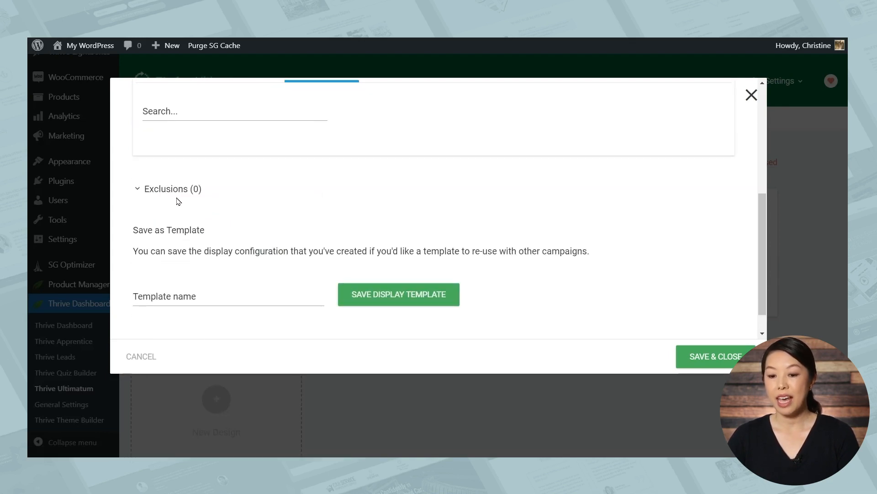
{"action": "left_click", "coordinate": [171, 189]}
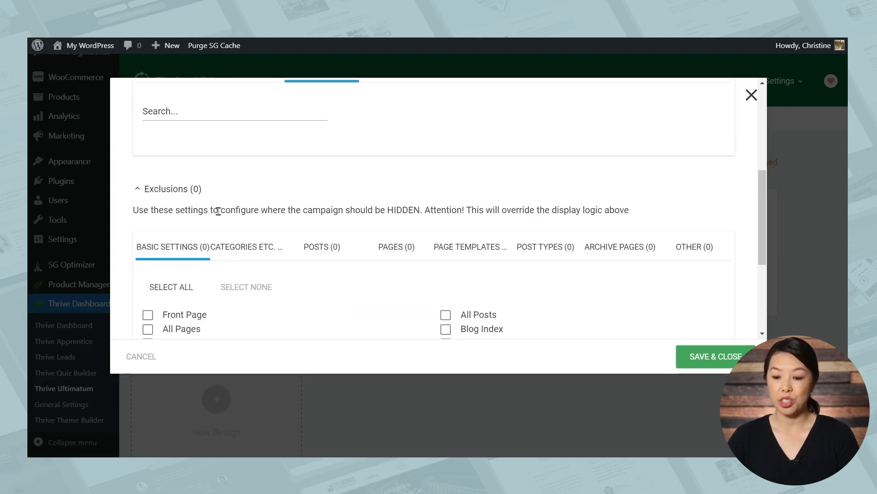
{"action": "mouse_move", "coordinate": [313, 232]}
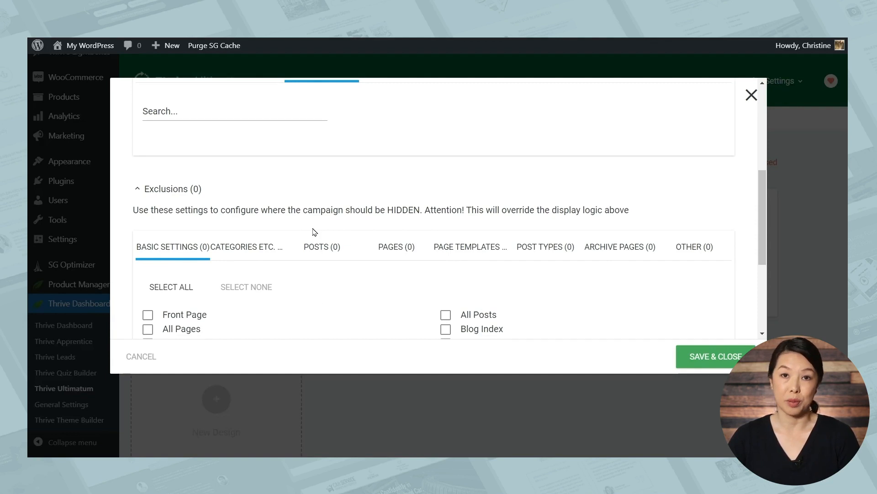
{"action": "scroll", "scroll_direction": "down", "scroll_amount": 3}
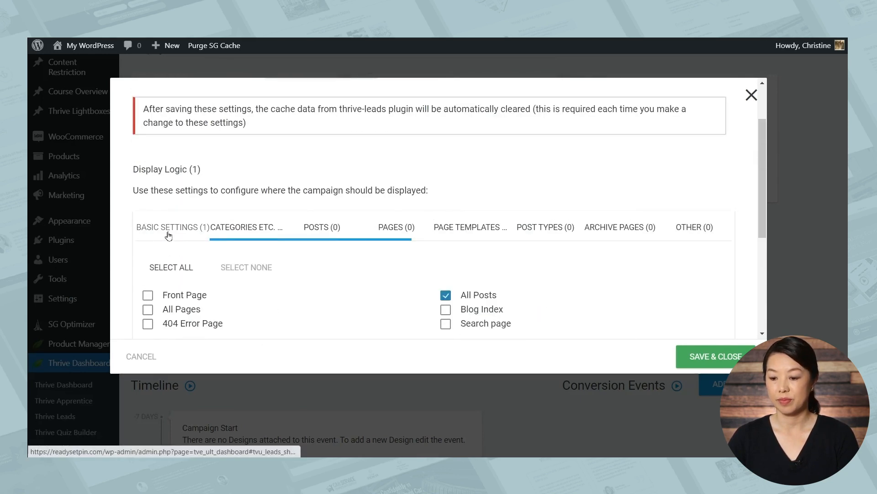
{"action": "left_click", "coordinate": [446, 295]}
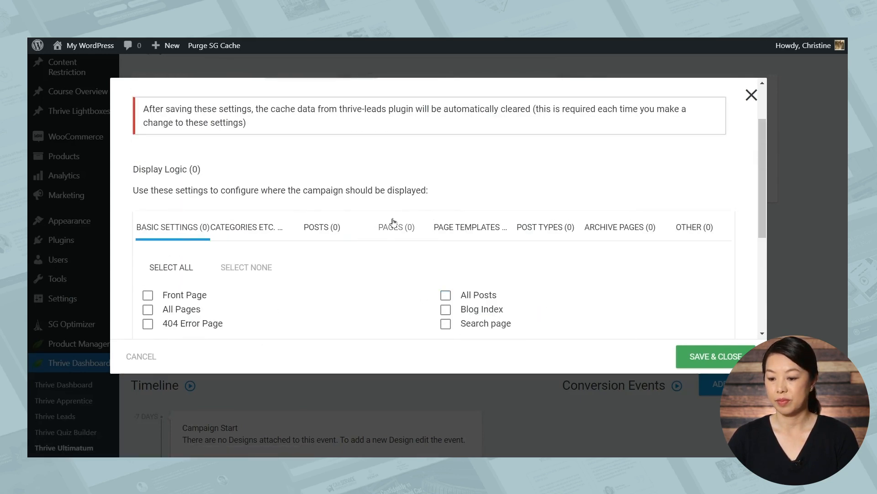
{"action": "scroll", "scroll_direction": "down", "scroll_amount": 3}
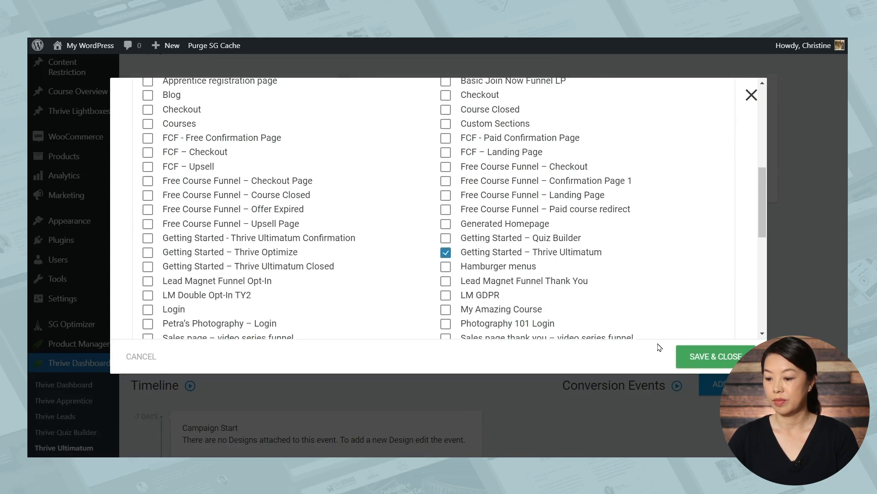
{"action": "left_click", "coordinate": [718, 357]}
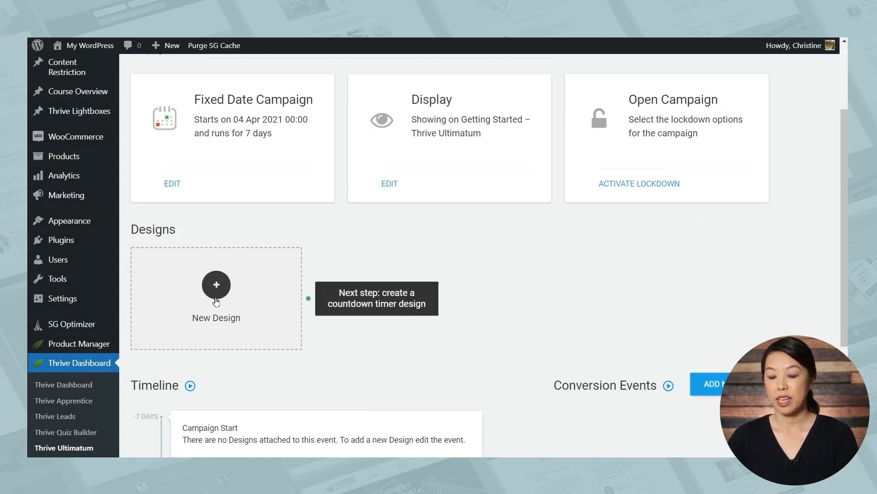
Create a new Bottom ribbon design for the campaign
{"action": "left_click", "coordinate": [216, 285]}
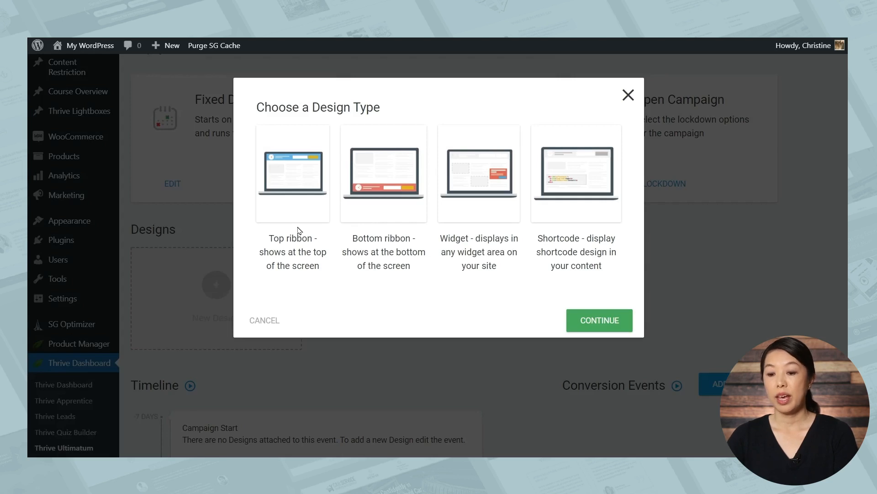
{"action": "mouse_move", "coordinate": [472, 242]}
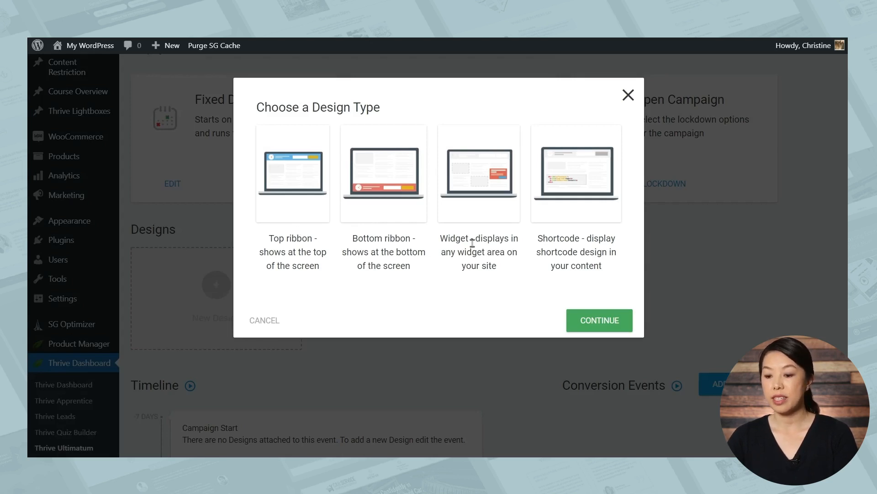
{"action": "left_click", "coordinate": [383, 173]}
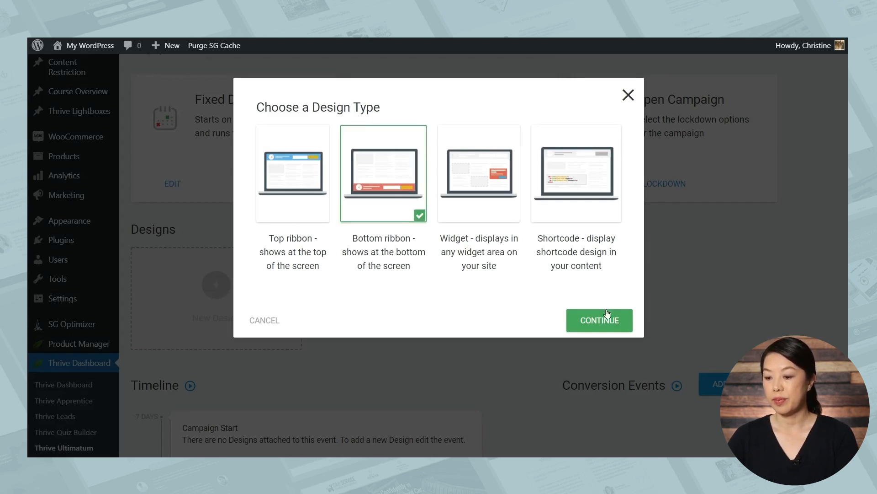
{"action": "left_click", "coordinate": [599, 320]}
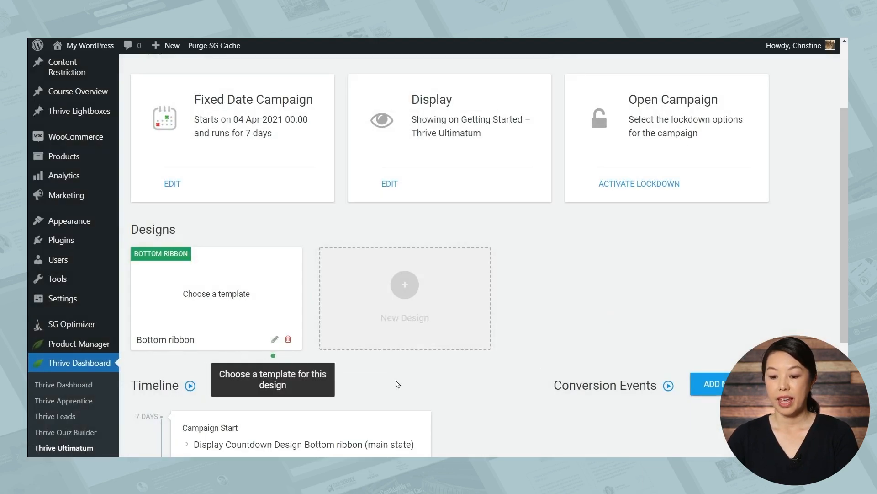
{"action": "mouse_move", "coordinate": [274, 344]}
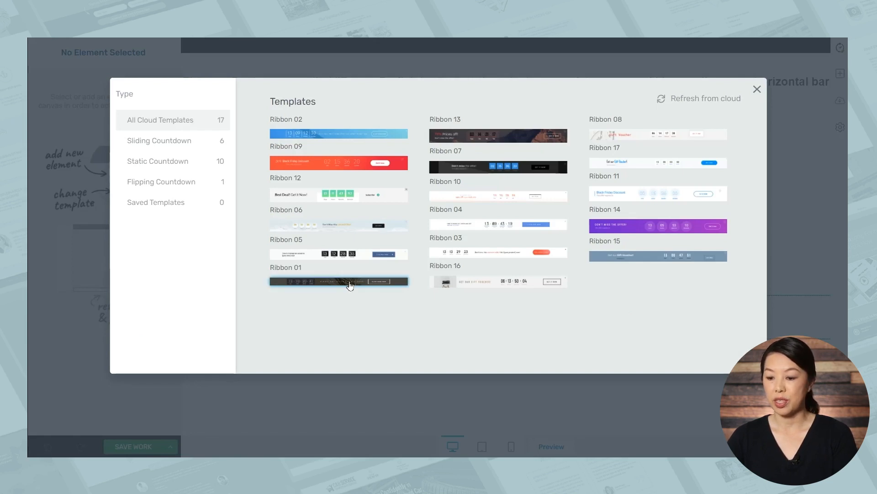
Apply the Ribbon 01 template and start editing the CLICK HERE NOW button text
{"action": "left_click", "coordinate": [338, 281]}
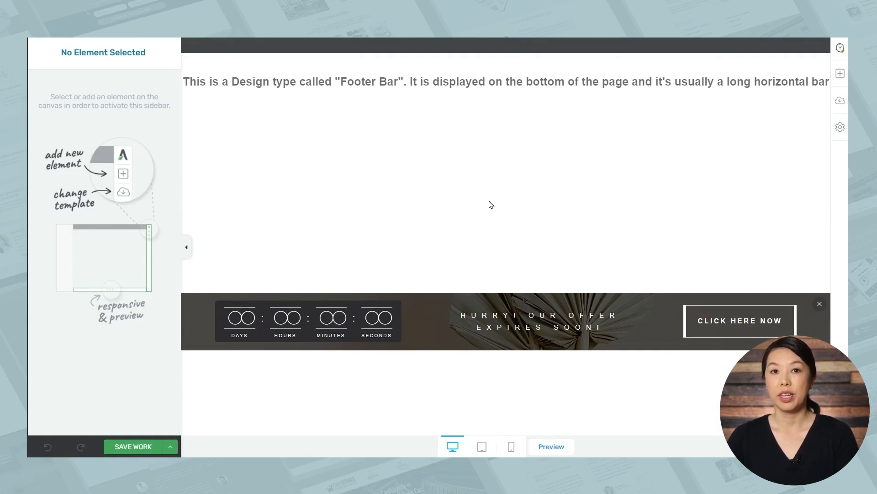
{"action": "left_click", "coordinate": [740, 320]}
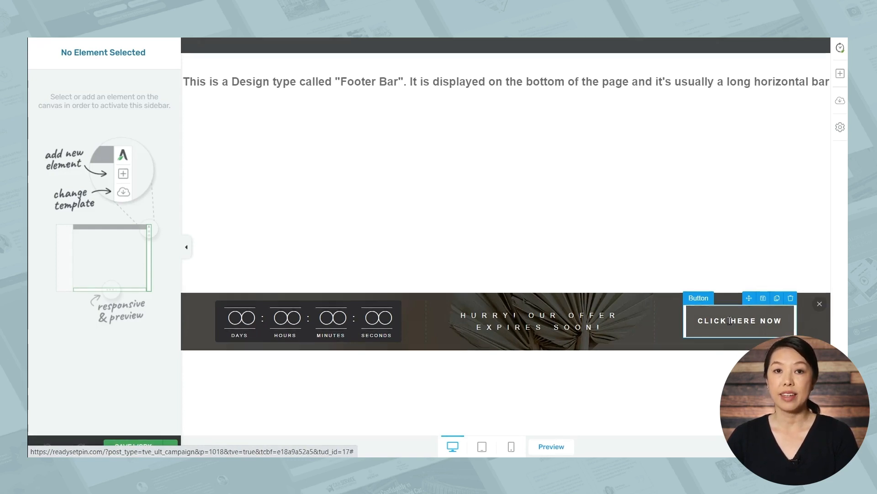
{"action": "double_click", "coordinate": [740, 320]}
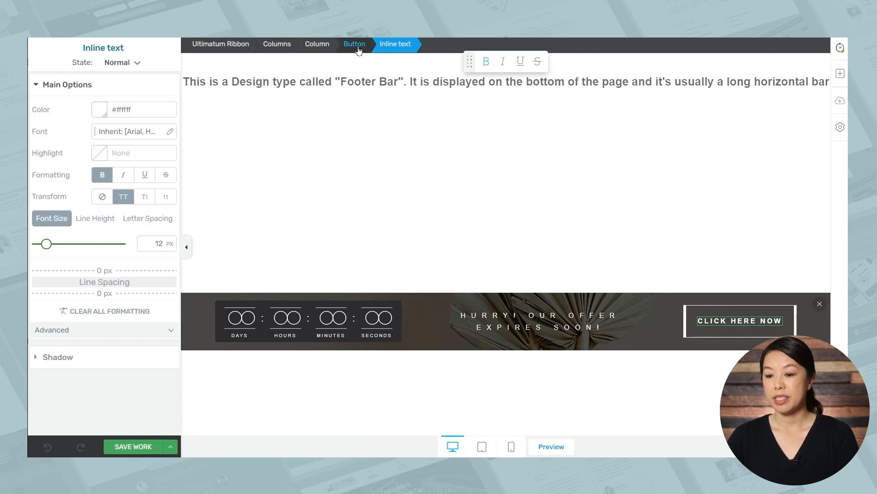
{"action": "left_click", "coordinate": [354, 44]}
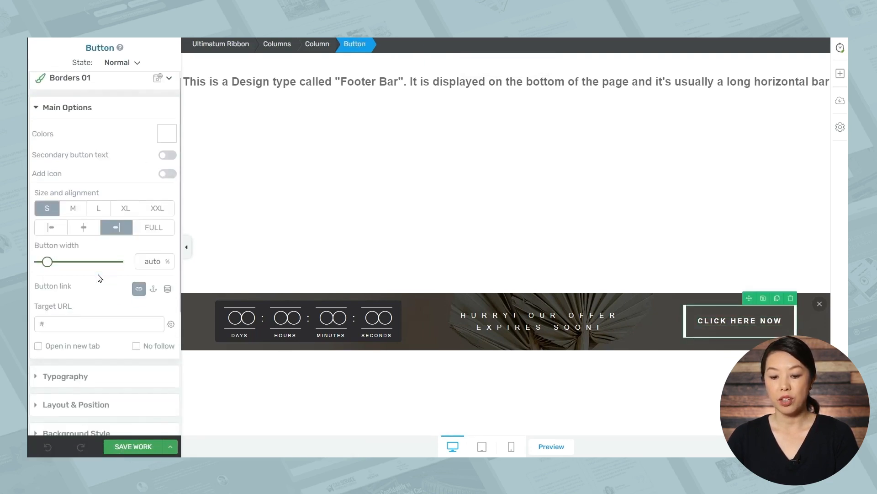
{"action": "left_click", "coordinate": [68, 107]}
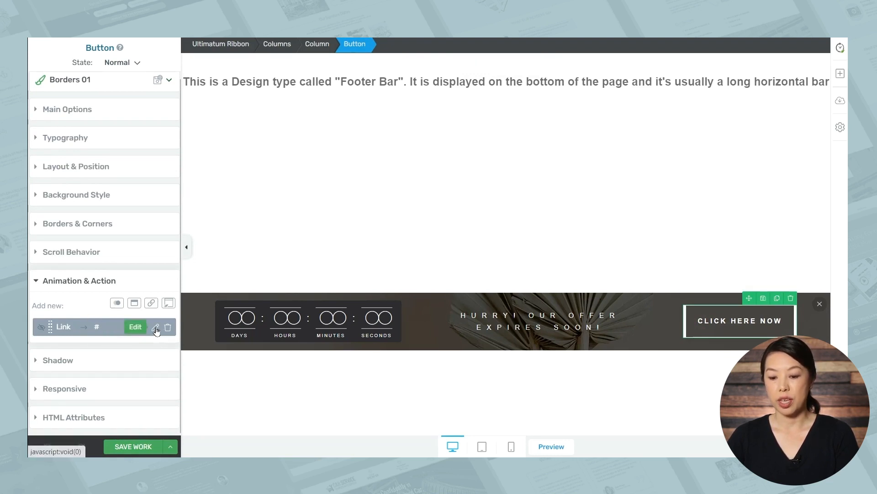
{"action": "left_click", "coordinate": [155, 327]}
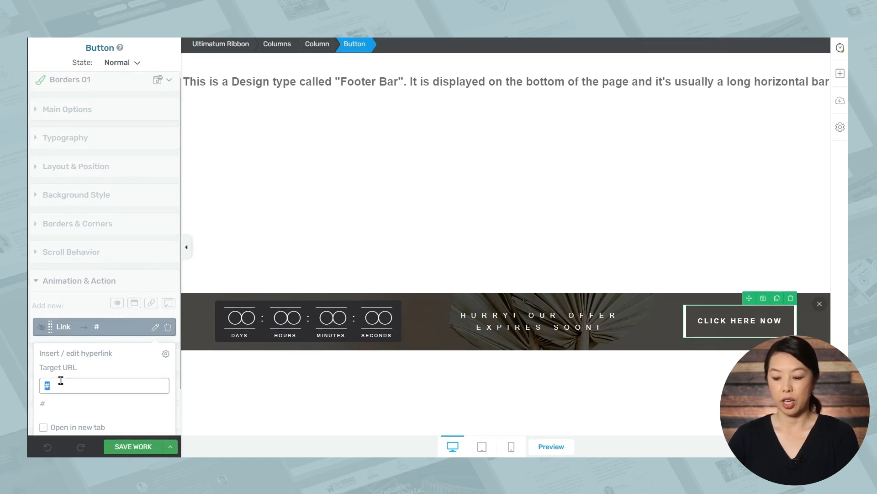
{"action": "type", "text": "Check"}
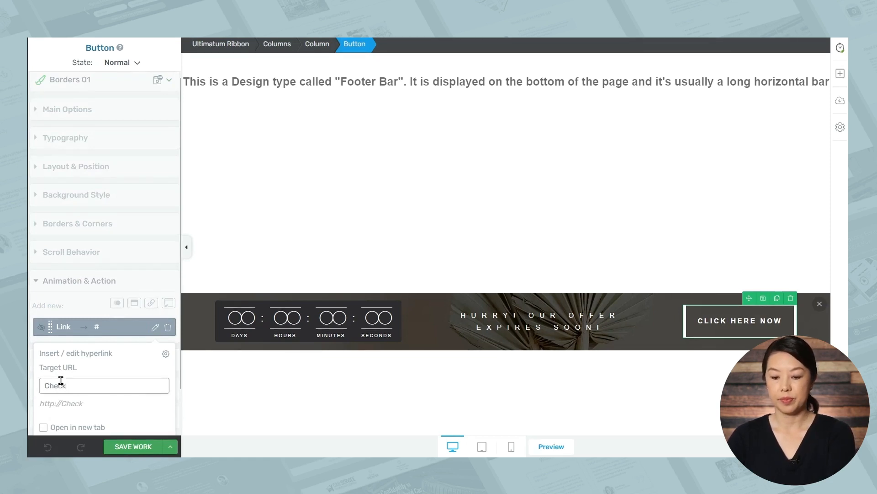
{"action": "type", "text": "https://readysetpin.com/checkout/"}
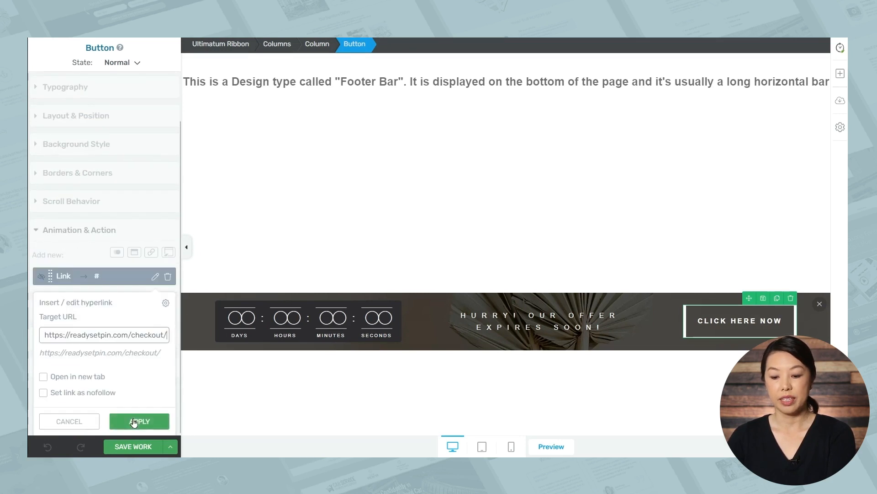
{"action": "left_click", "coordinate": [139, 420]}
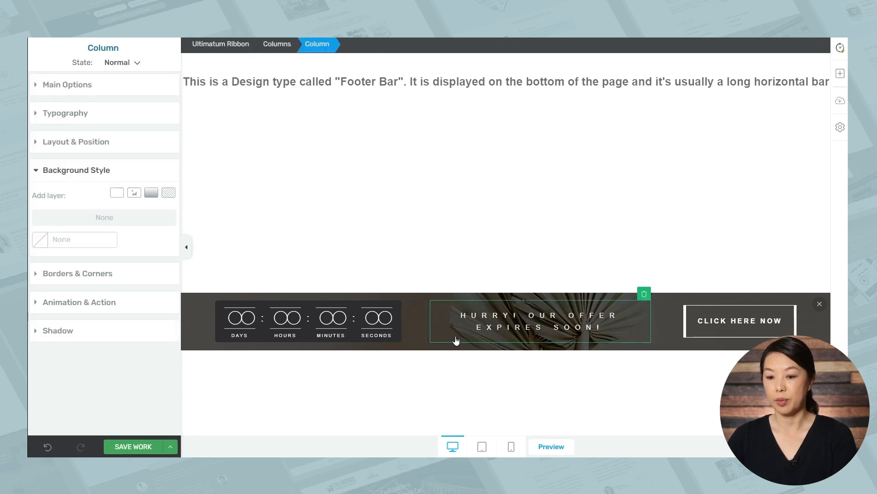
Swap the ribbon's dark palm background image for a pink floral photo
{"action": "left_click", "coordinate": [219, 44]}
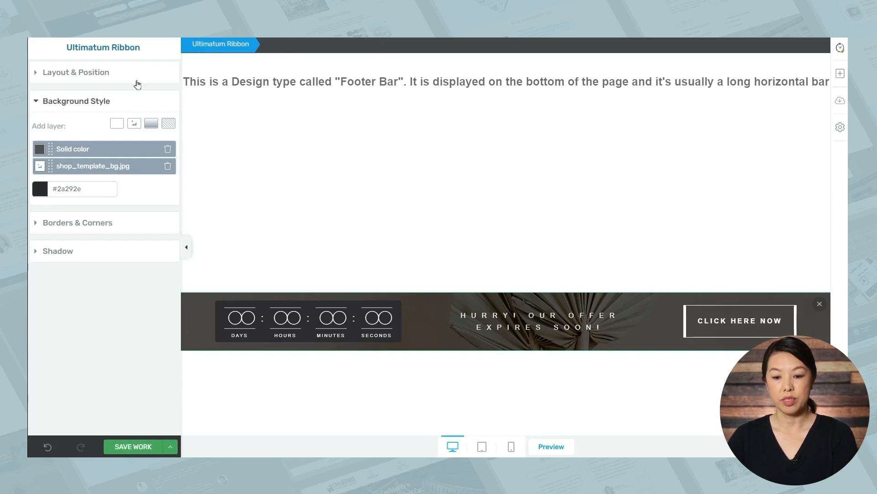
{"action": "mouse_move", "coordinate": [82, 170]}
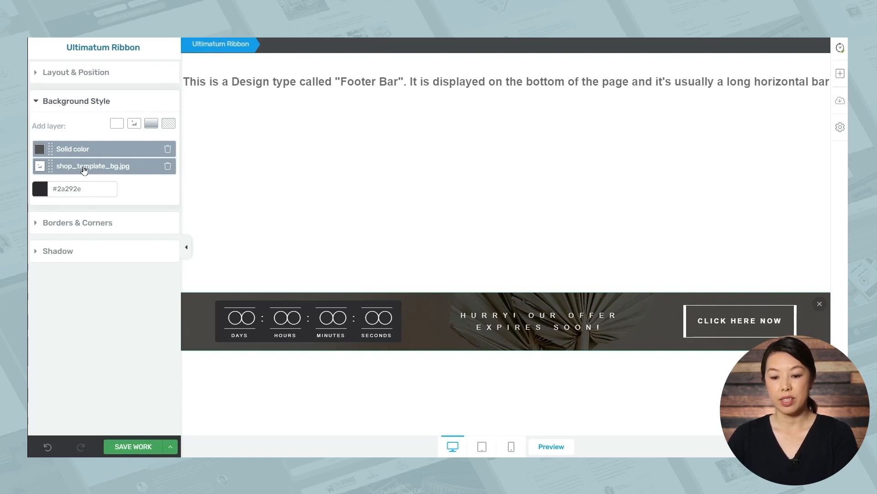
{"action": "left_click", "coordinate": [92, 166]}
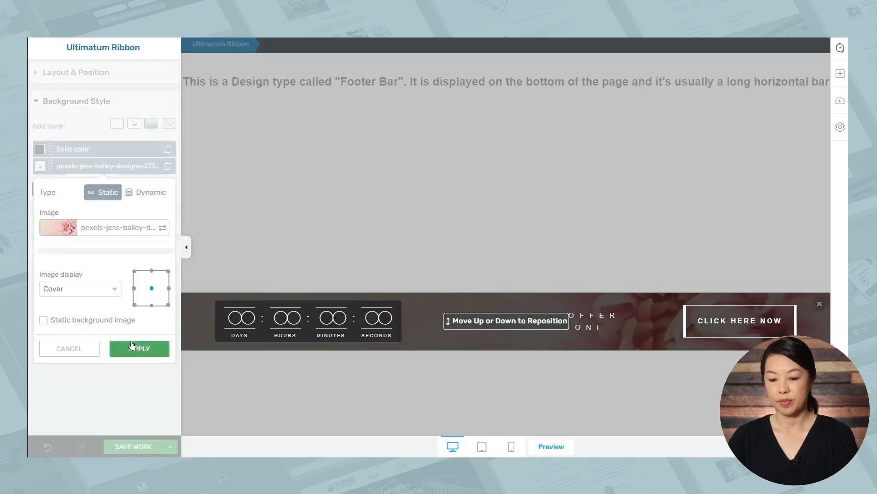
{"action": "left_click", "coordinate": [145, 348]}
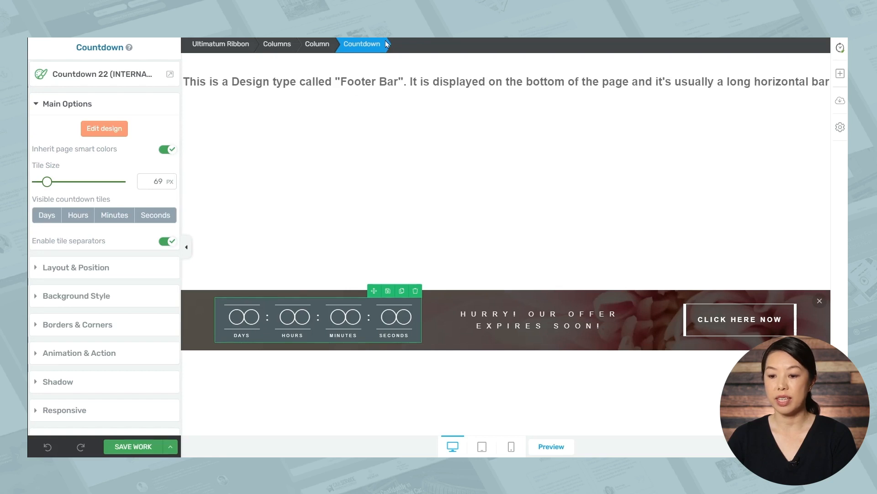
{"action": "mouse_move", "coordinate": [78, 107]}
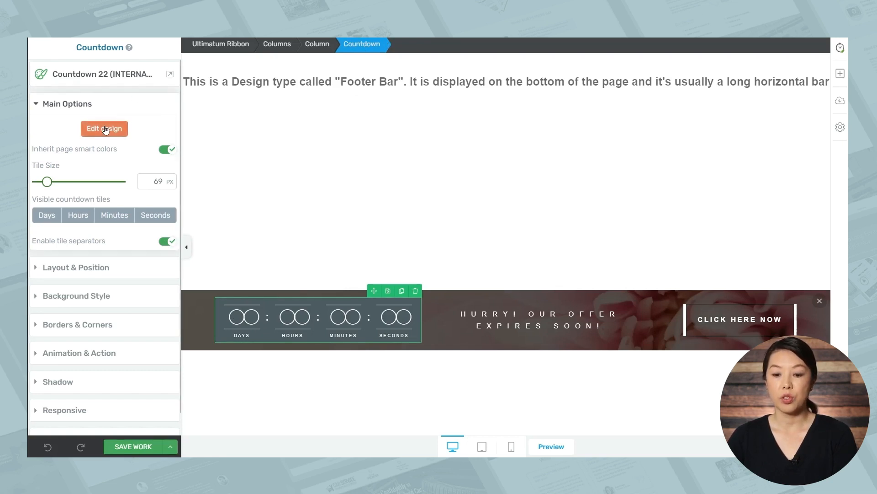
Review the countdown digits' border and layout settings in edit-design mode, then exit unchanged
{"action": "left_click", "coordinate": [104, 128]}
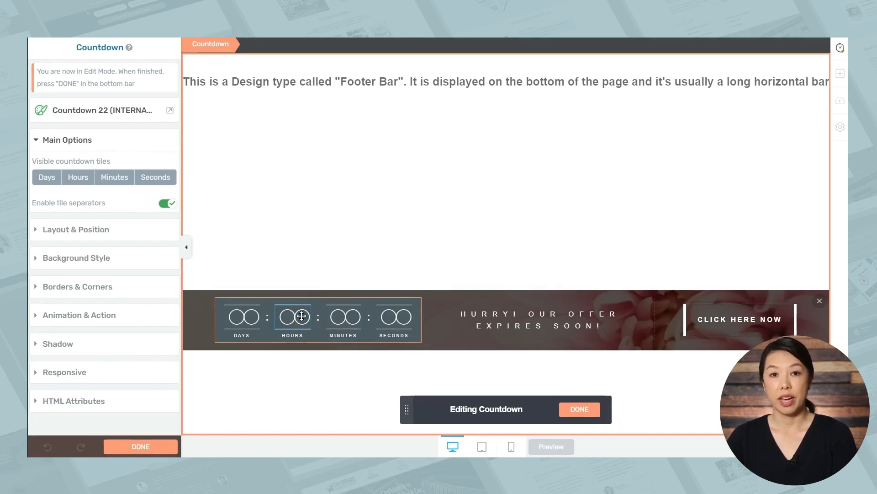
{"action": "left_click", "coordinate": [292, 317]}
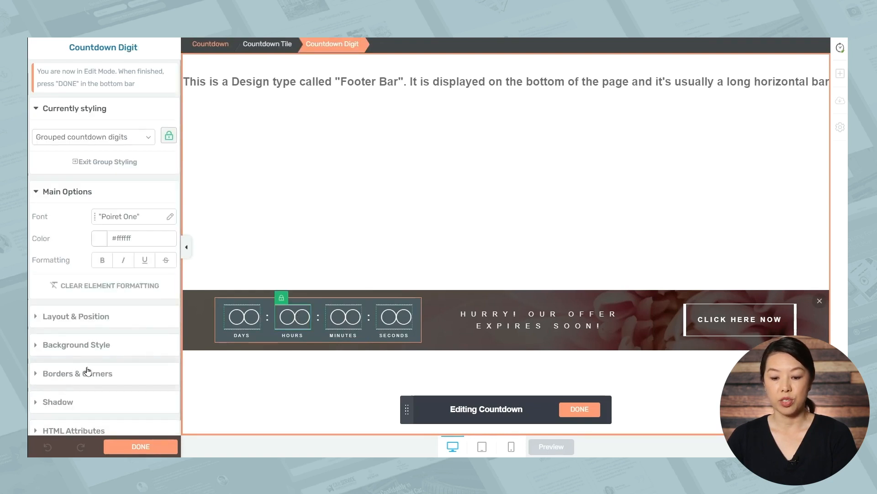
{"action": "left_click", "coordinate": [77, 373]}
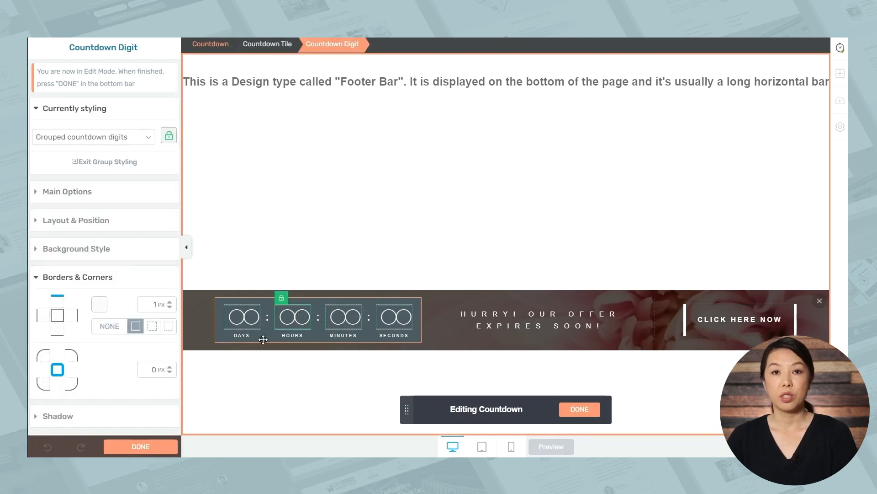
{"action": "left_click", "coordinate": [75, 220]}
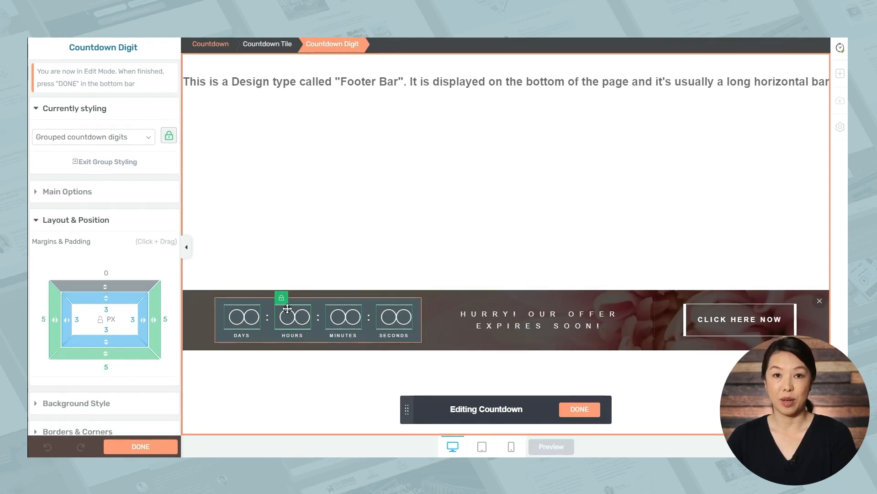
{"action": "left_click", "coordinate": [210, 44]}
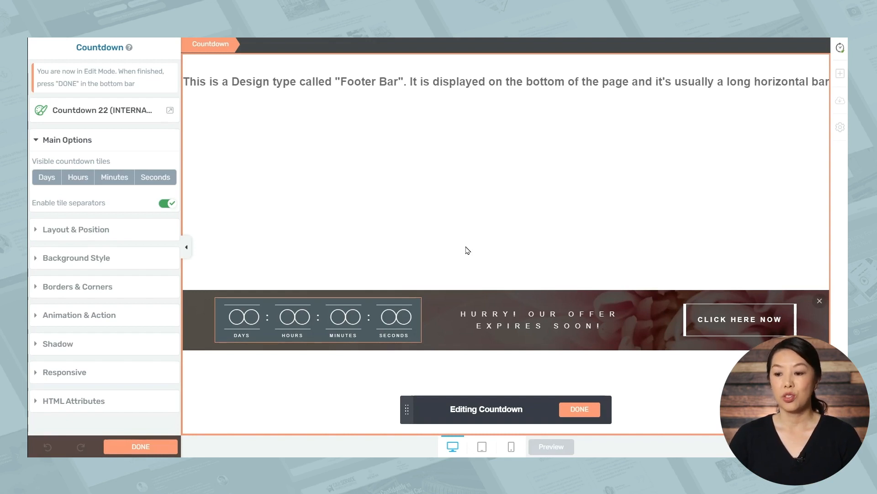
{"action": "left_click", "coordinate": [579, 409]}
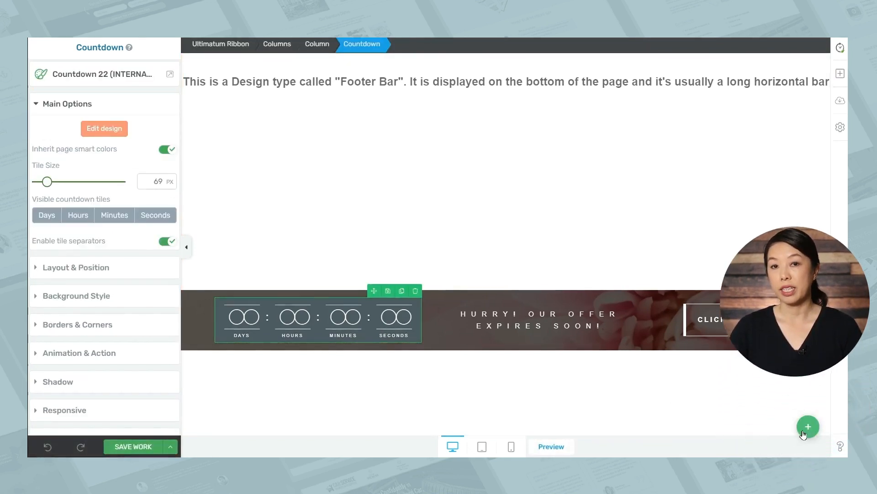
Add and save a design state named '24 hours left' for the bottom ribbon
{"action": "left_click", "coordinate": [808, 426]}
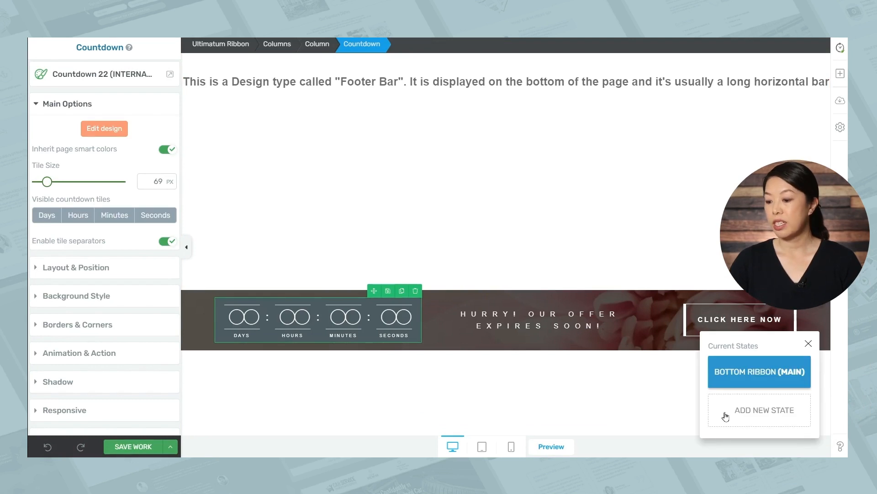
{"action": "mouse_move", "coordinate": [759, 417]}
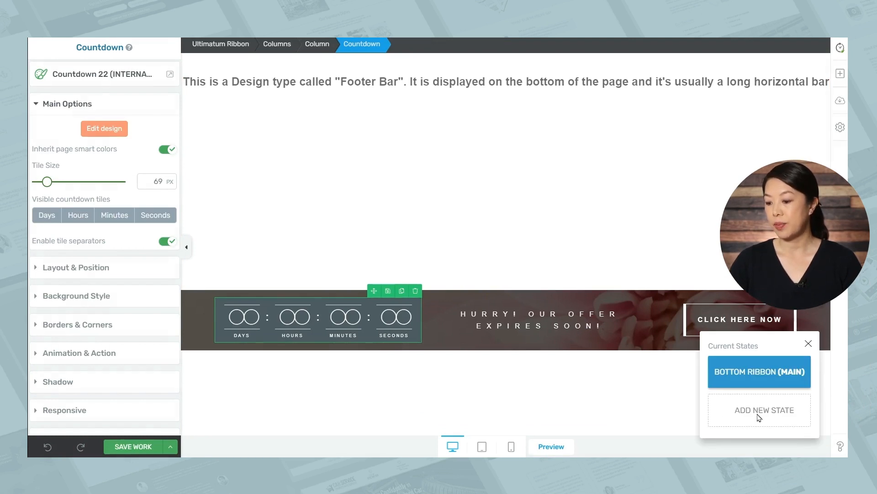
{"action": "left_click", "coordinate": [759, 410]}
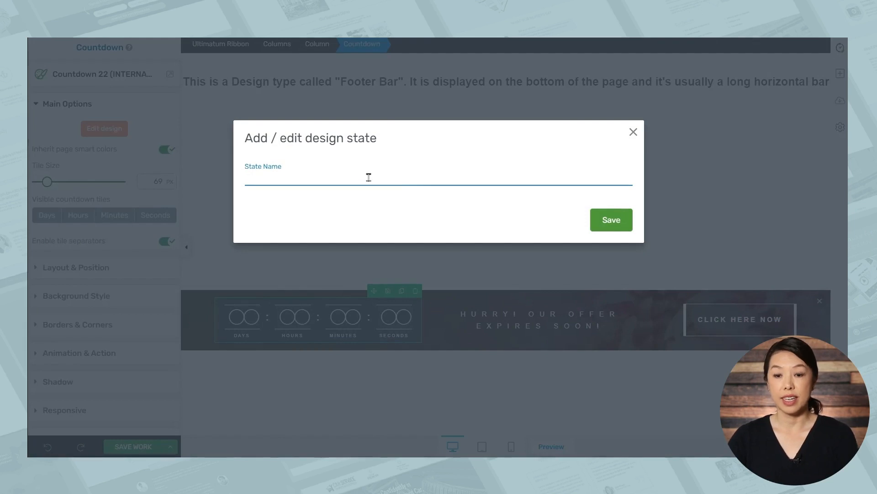
{"action": "type", "text": "24 hours left"}
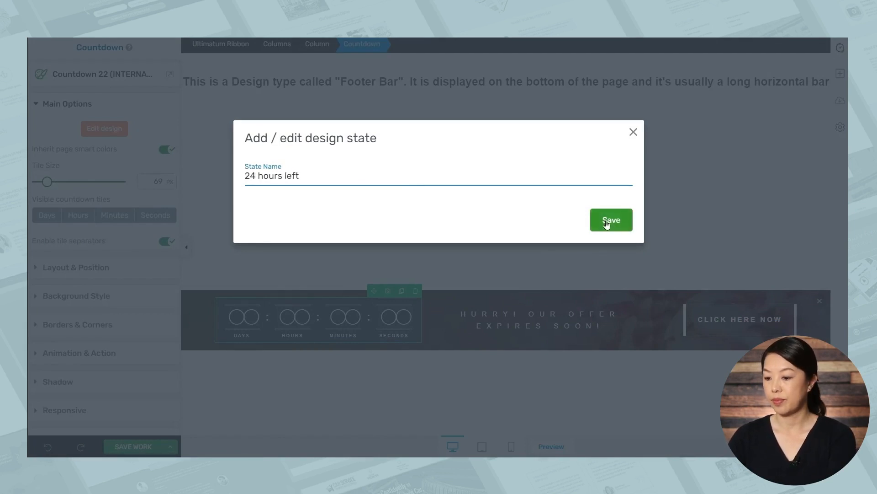
{"action": "left_click", "coordinate": [610, 219]}
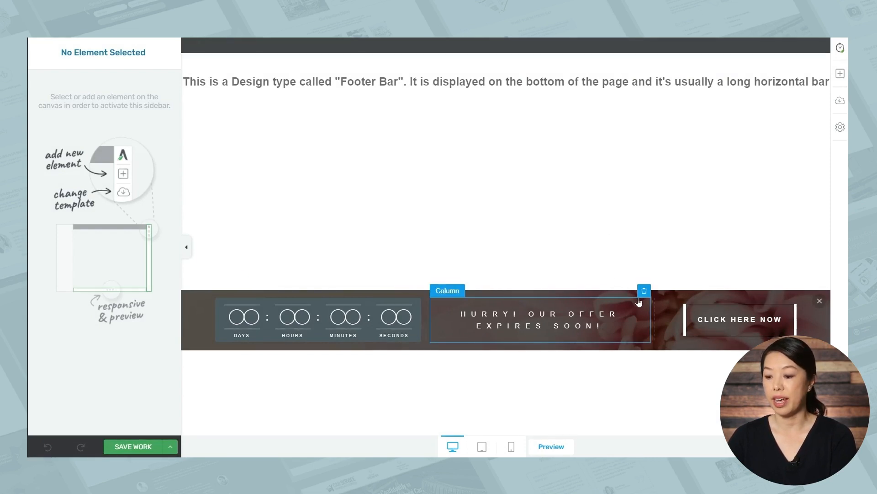
Give the Ultimatum Ribbon a red solid-colour background layer and save the ribbon design
{"action": "left_click", "coordinate": [541, 316]}
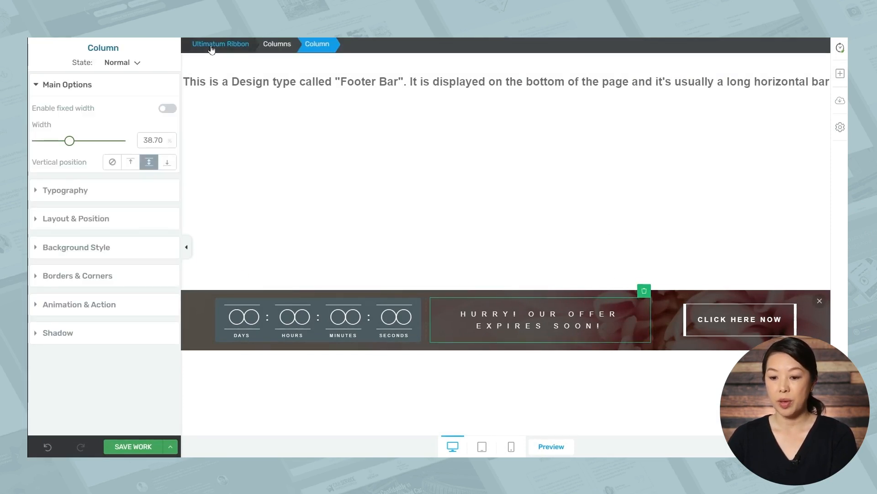
{"action": "left_click", "coordinate": [220, 44]}
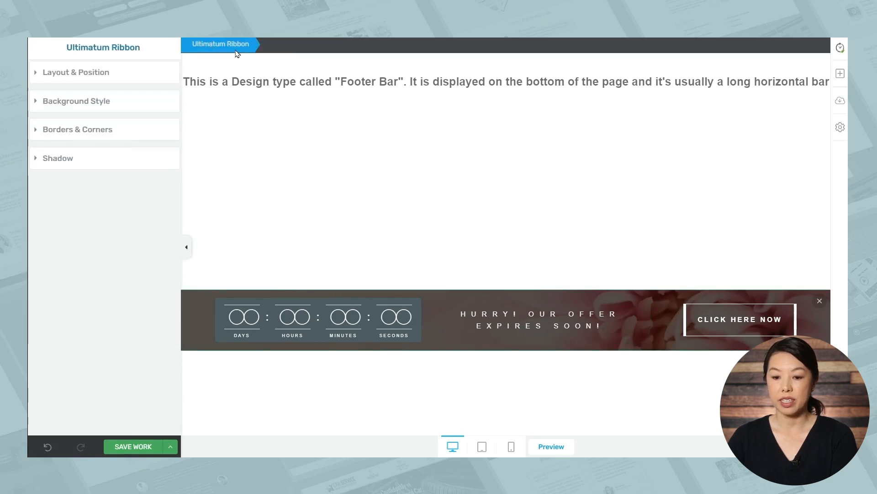
{"action": "left_click", "coordinate": [76, 100]}
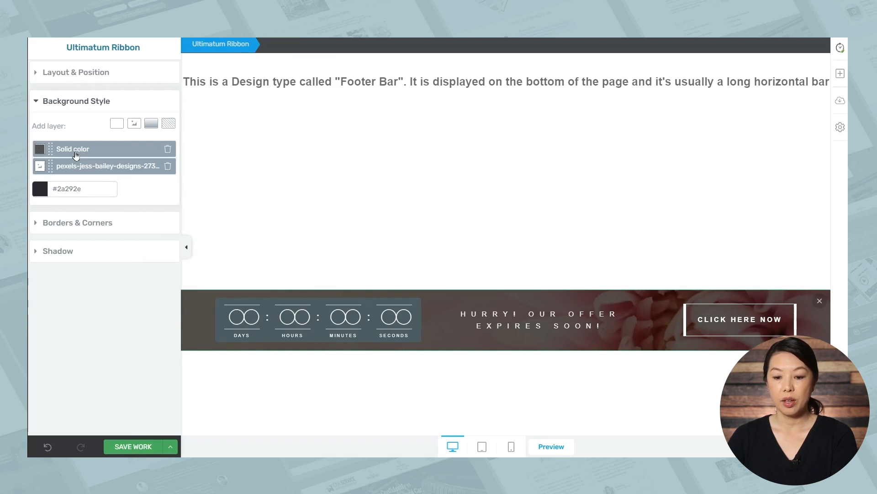
{"action": "left_click", "coordinate": [40, 189]}
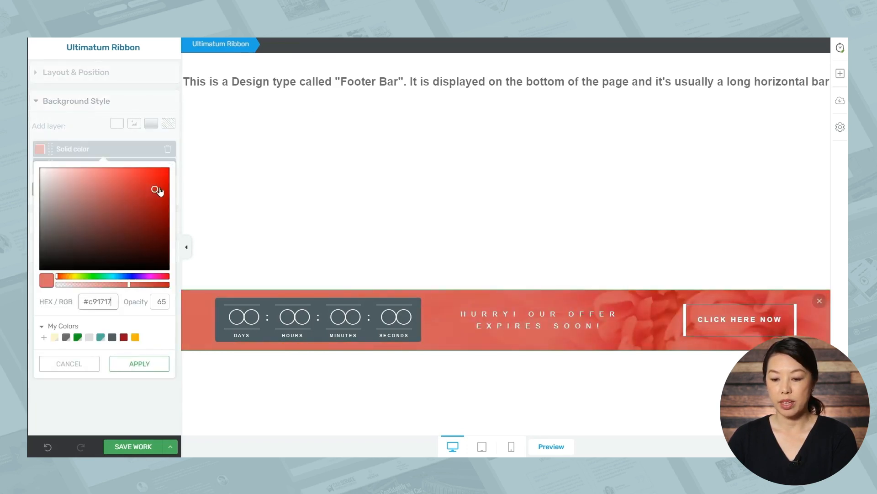
{"action": "left_click", "coordinate": [139, 363]}
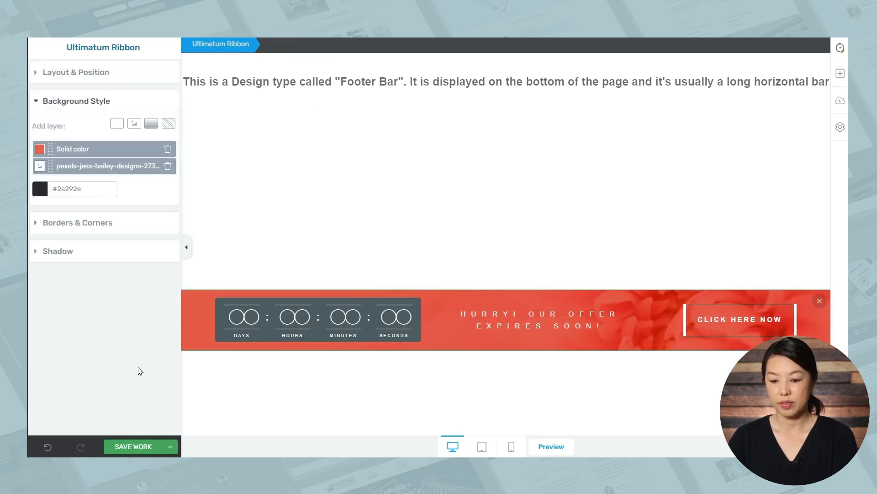
{"action": "left_click", "coordinate": [132, 446]}
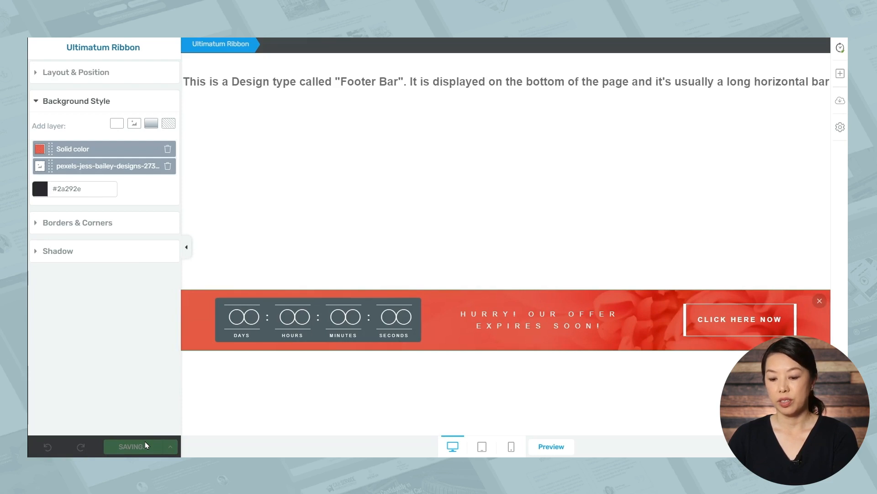
{"action": "left_click", "coordinate": [132, 446]}
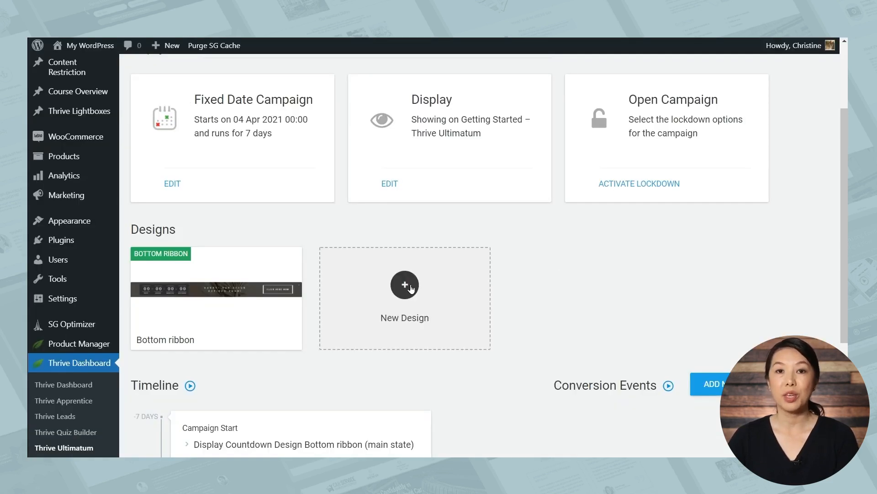
Create a new Shortcode design named 'E-course launch'
{"action": "left_click", "coordinate": [404, 284]}
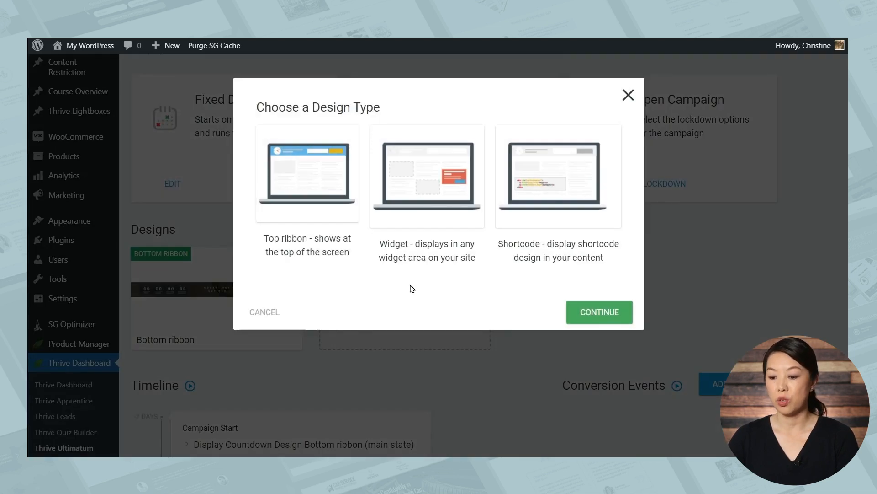
{"action": "left_click", "coordinate": [558, 175]}
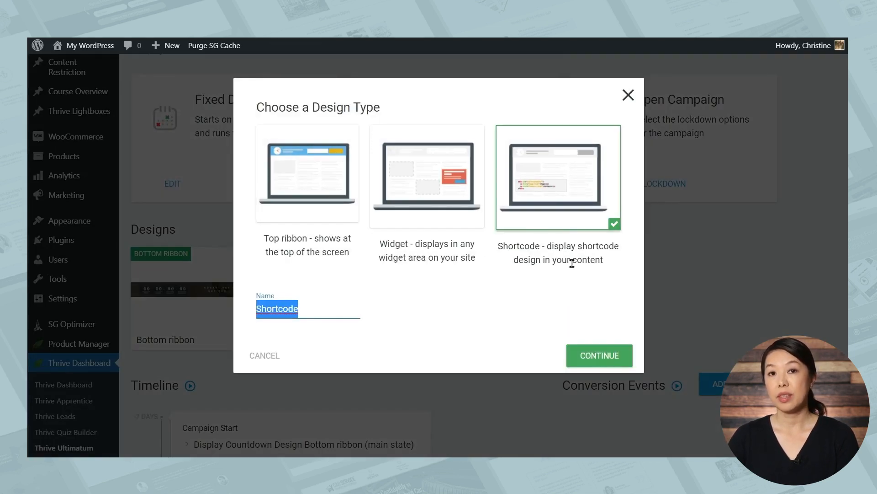
{"action": "mouse_move", "coordinate": [592, 334]}
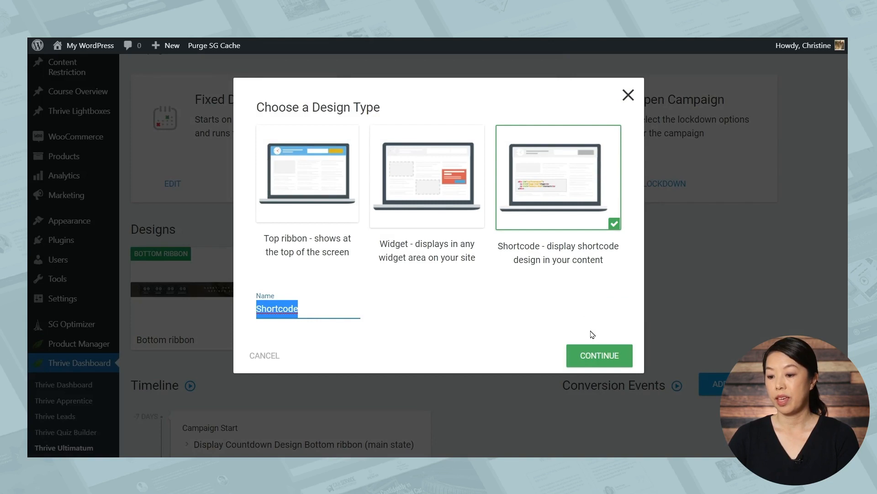
{"action": "mouse_move", "coordinate": [592, 355]}
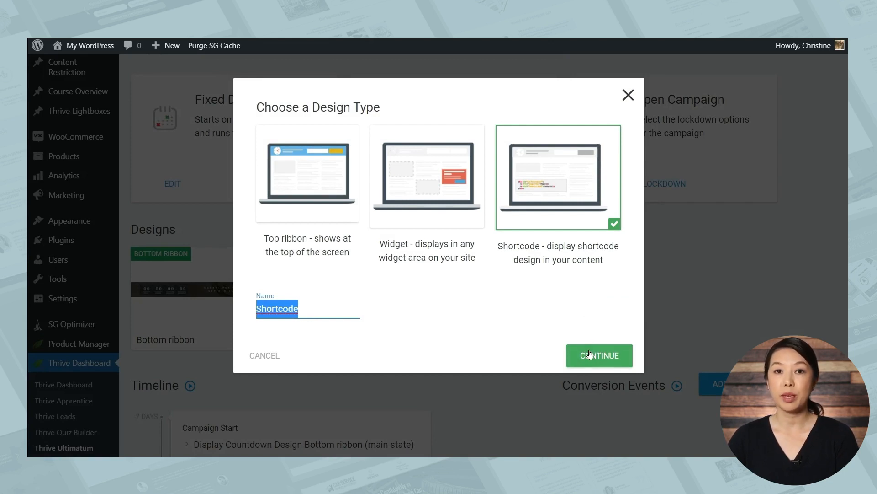
{"action": "mouse_move", "coordinate": [299, 309]}
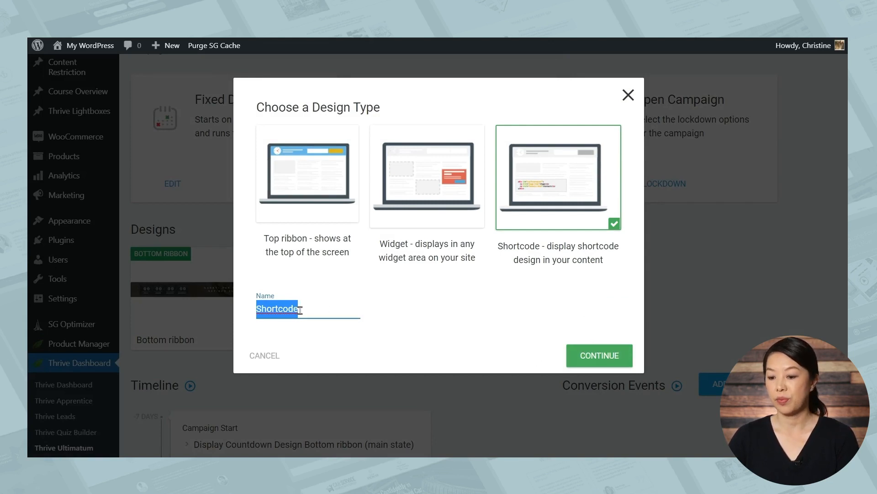
{"action": "type", "text": "E-course launch"}
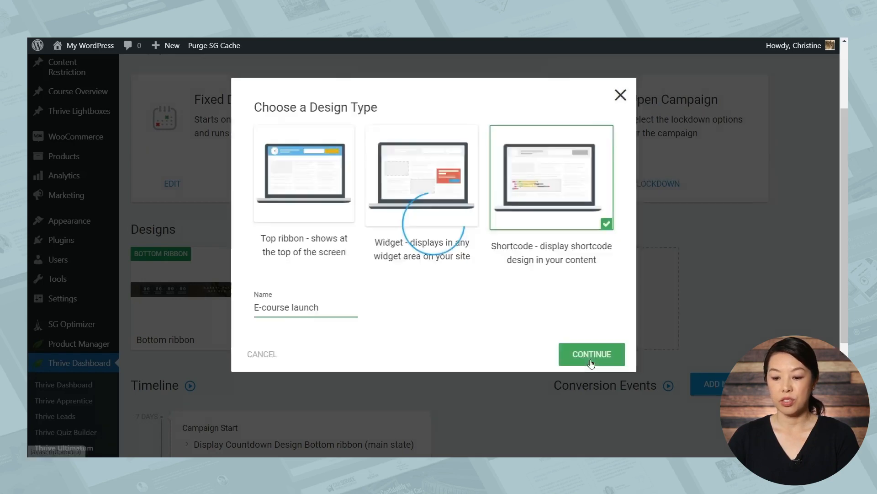
{"action": "left_click", "coordinate": [592, 354]}
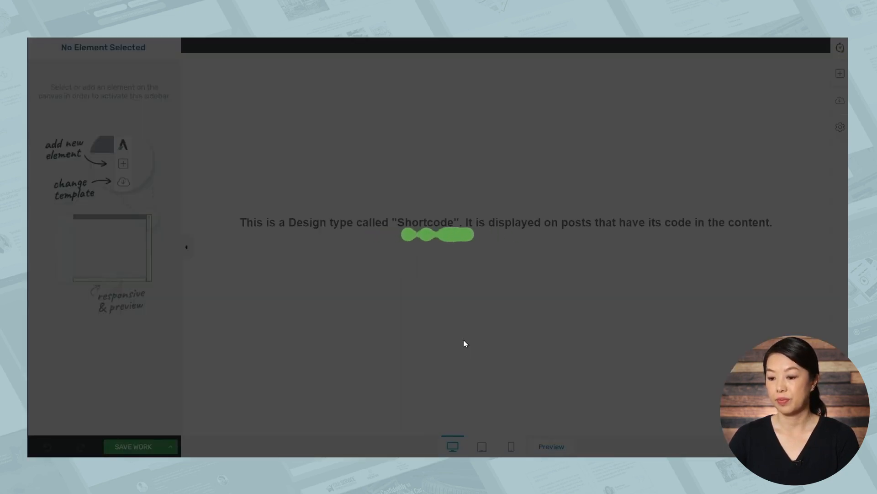
Apply a dark days-hours-minutes-seconds countdown template to the shortcode design and save it
{"action": "left_click", "coordinate": [123, 182]}
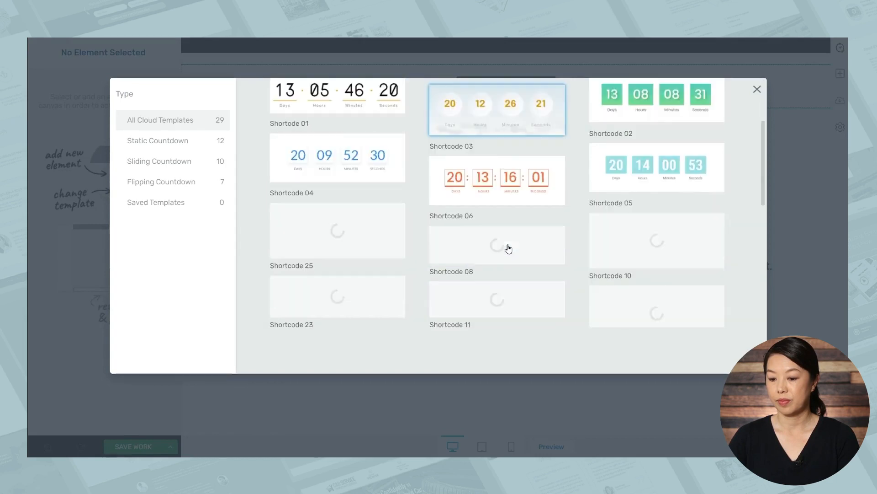
{"action": "scroll", "scroll_direction": "down", "scroll_amount": 3}
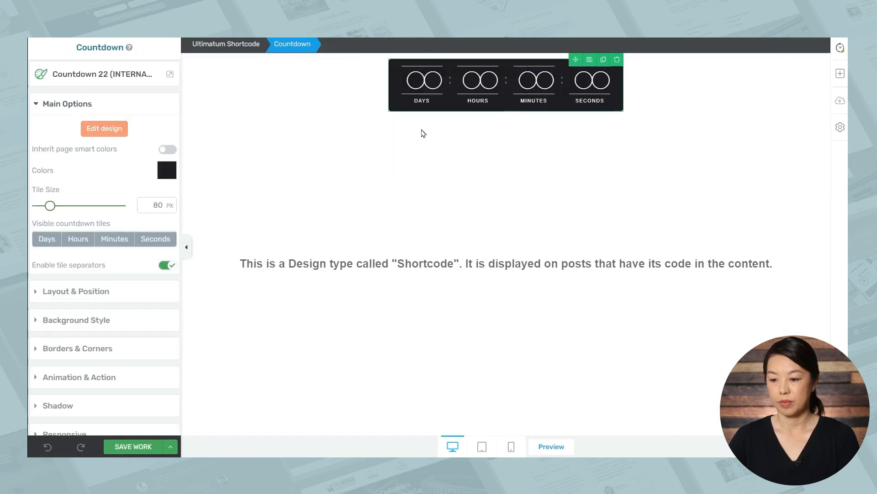
{"action": "left_click", "coordinate": [353, 197]}
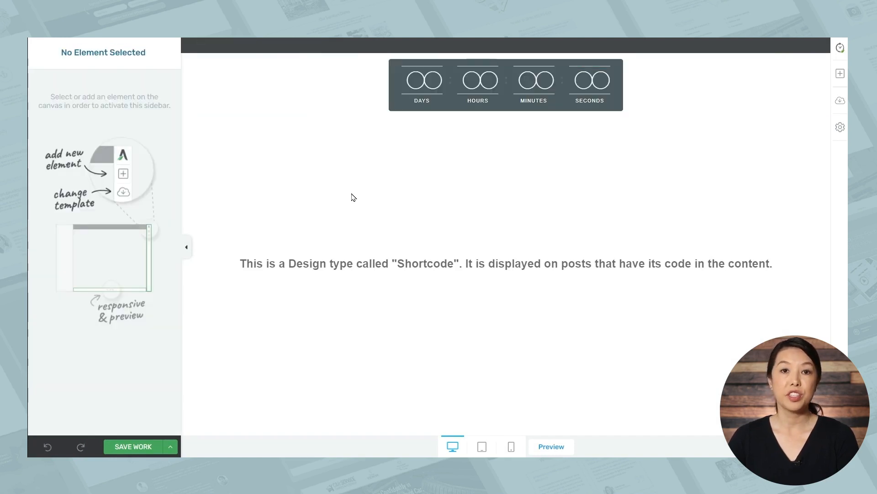
{"action": "mouse_move", "coordinate": [259, 295]}
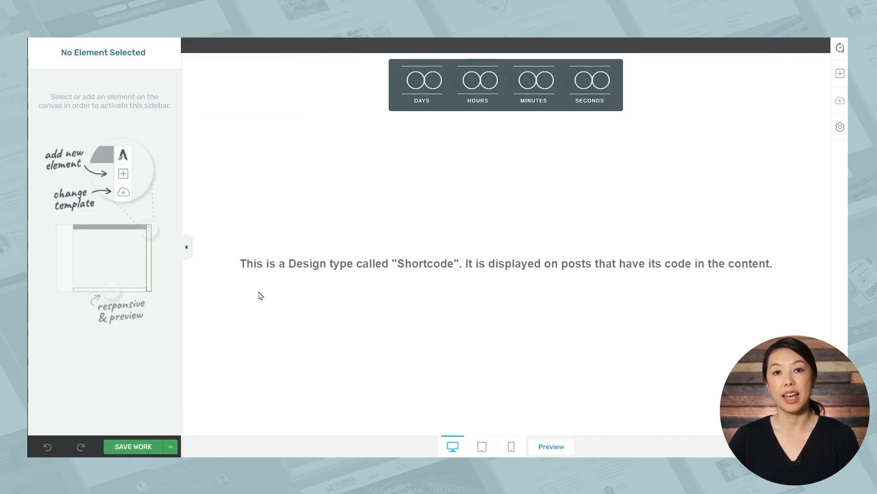
{"action": "left_click", "coordinate": [132, 446]}
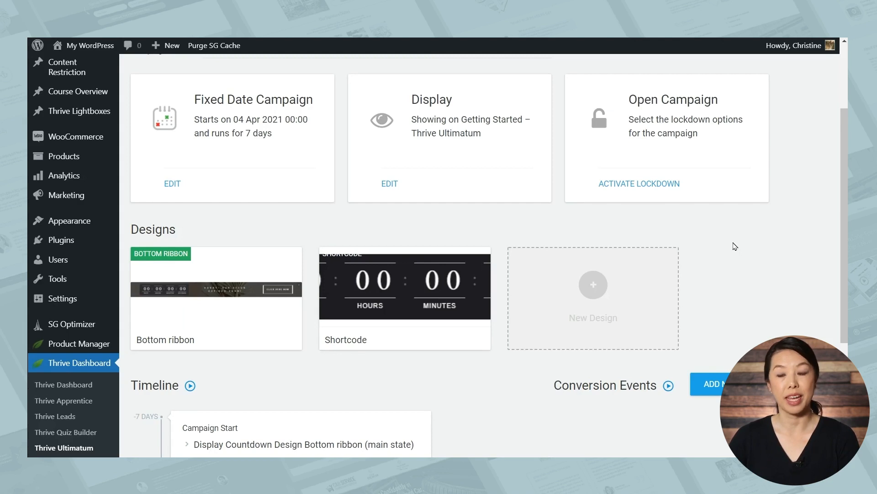
Make the campaign start event display Bottom ribbon and Shortcode, both in [Main State]
{"action": "scroll", "scroll_direction": "down", "scroll_amount": 3}
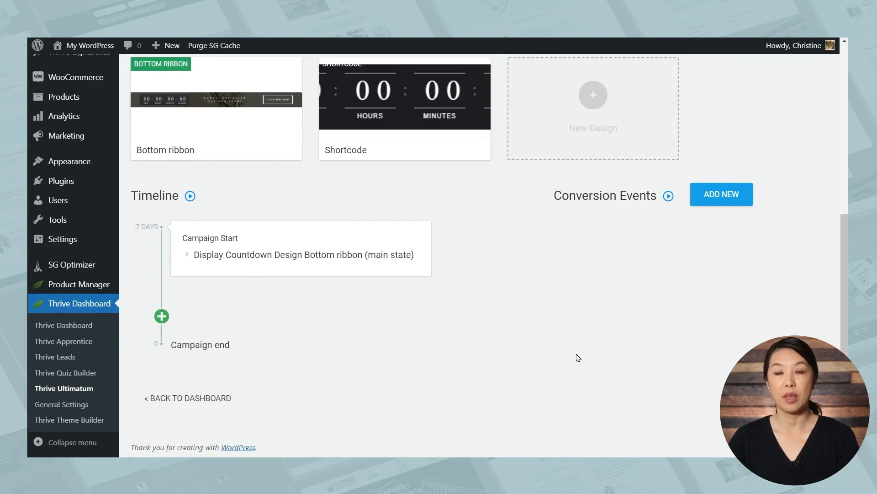
{"action": "mouse_move", "coordinate": [251, 241]}
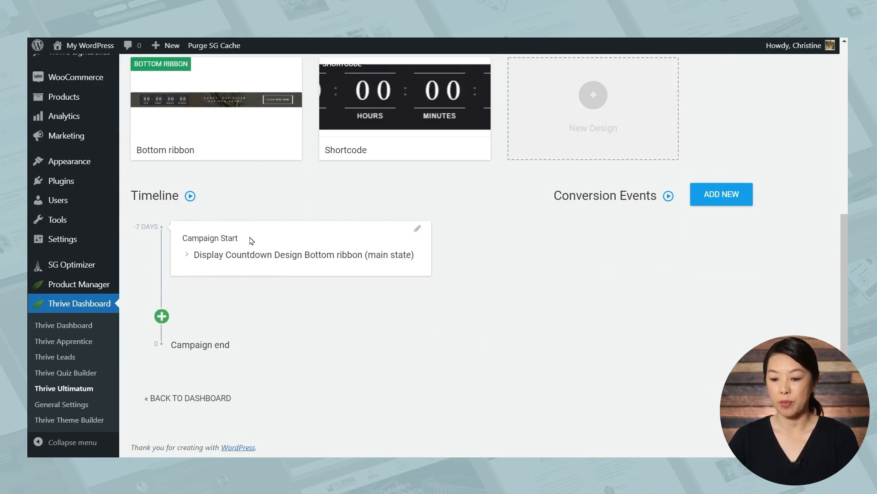
{"action": "mouse_move", "coordinate": [417, 232]}
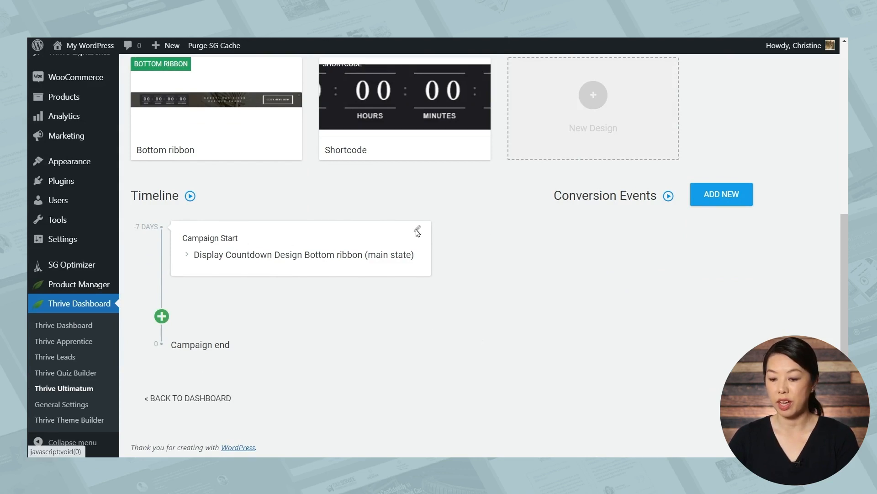
{"action": "left_click", "coordinate": [418, 230]}
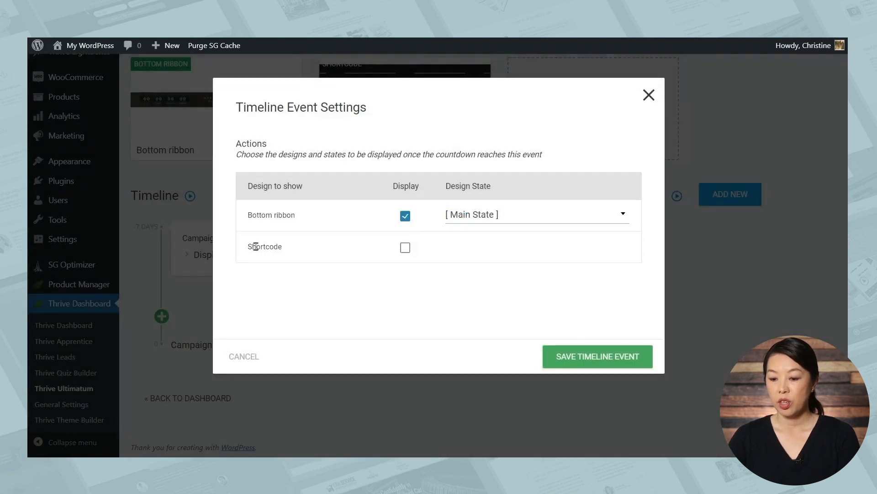
{"action": "mouse_move", "coordinate": [306, 249]}
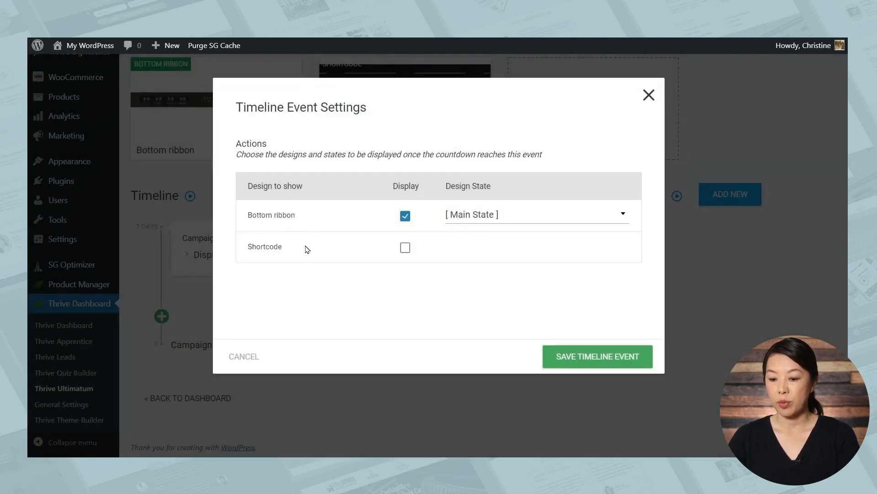
{"action": "left_click", "coordinate": [405, 247]}
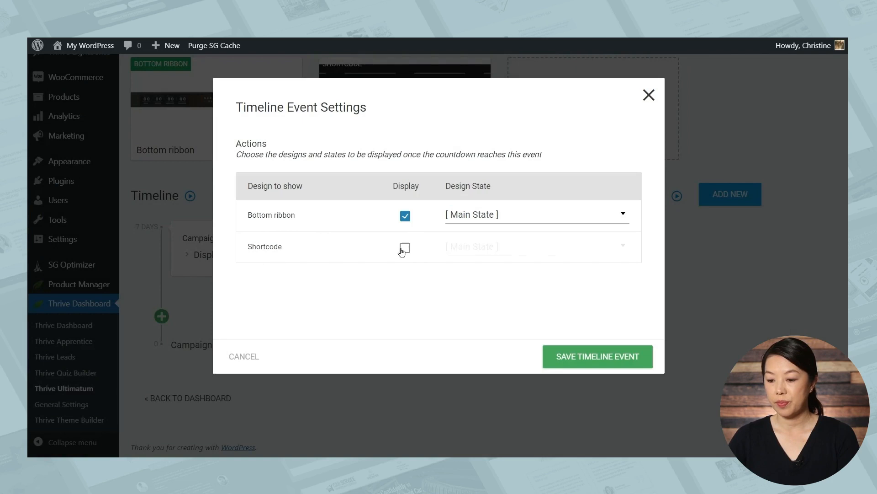
{"action": "left_click", "coordinate": [405, 247]}
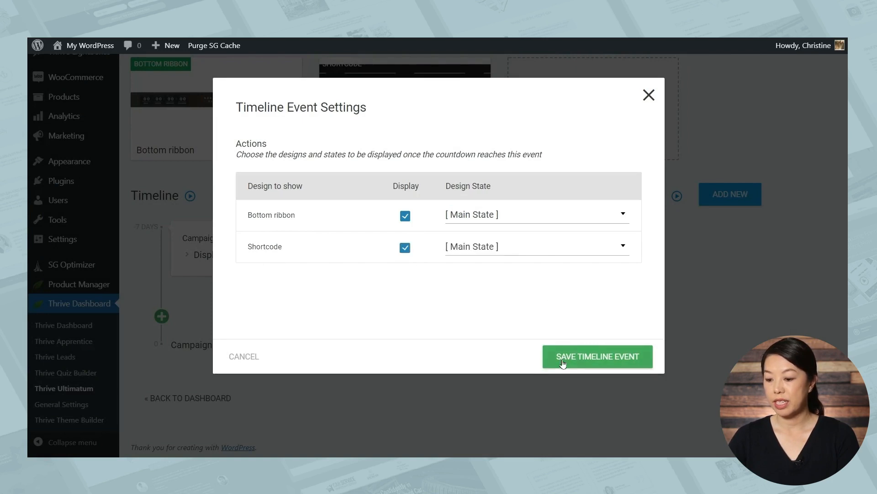
{"action": "left_click", "coordinate": [596, 356]}
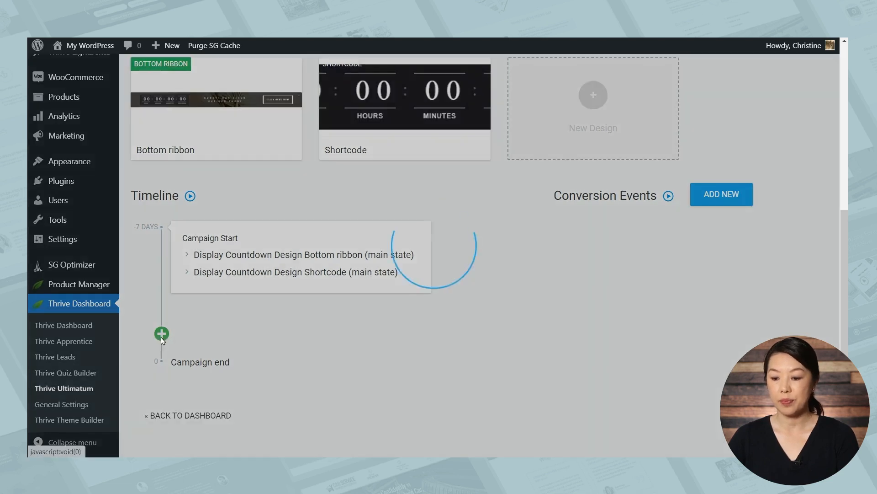
Add a 24-hours-before-end event showing the Bottom ribbon's '24 hours left' state
{"action": "left_click", "coordinate": [162, 333]}
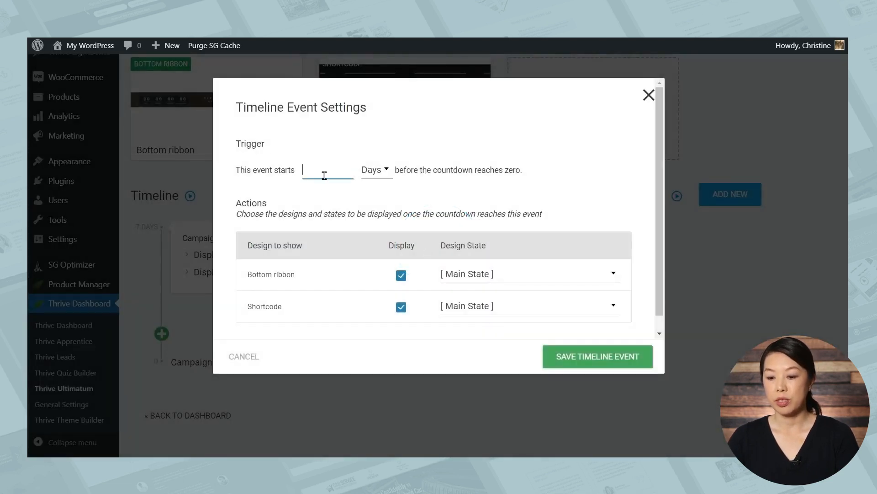
{"action": "type", "text": "24"}
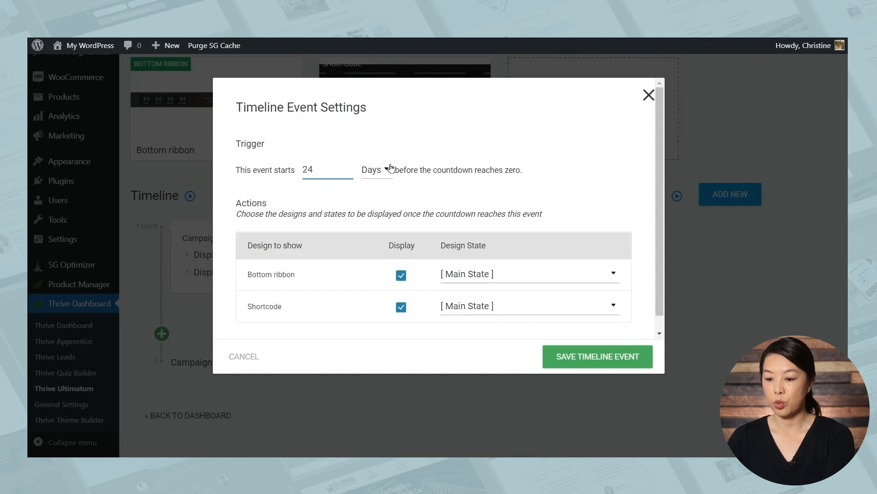
{"action": "left_click", "coordinate": [376, 169]}
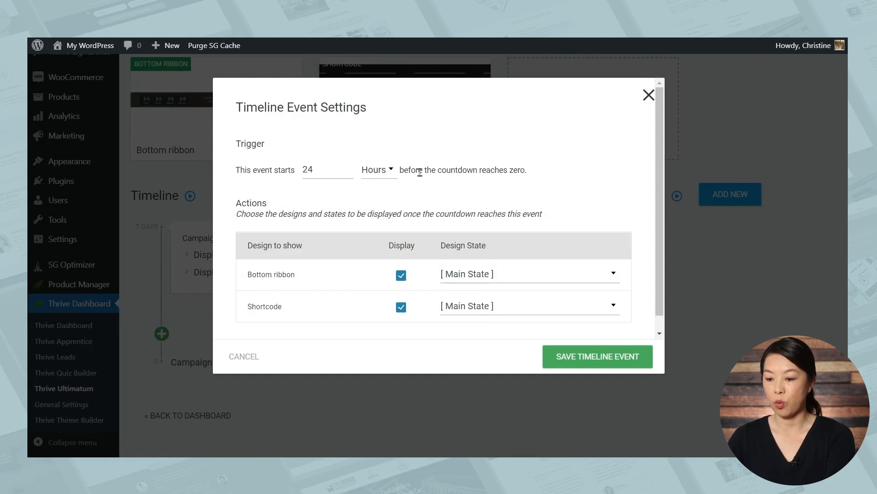
{"action": "mouse_move", "coordinate": [347, 296]}
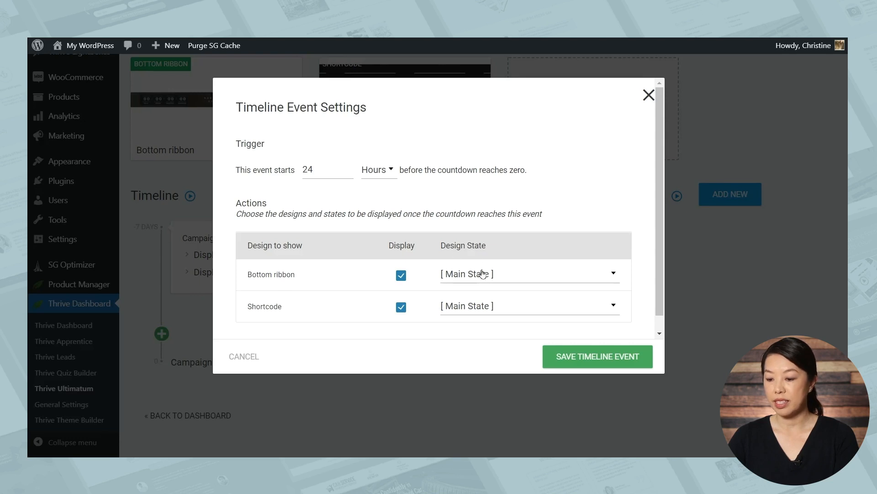
{"action": "left_click", "coordinate": [529, 274]}
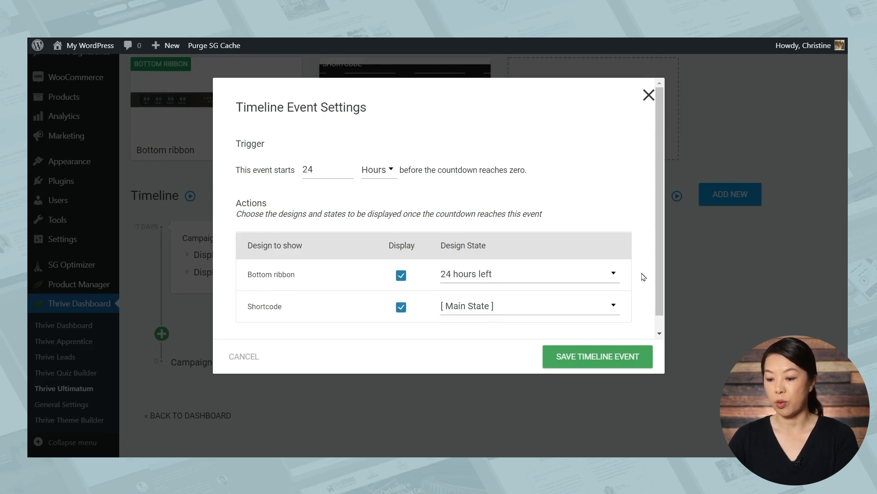
{"action": "left_click", "coordinate": [598, 356]}
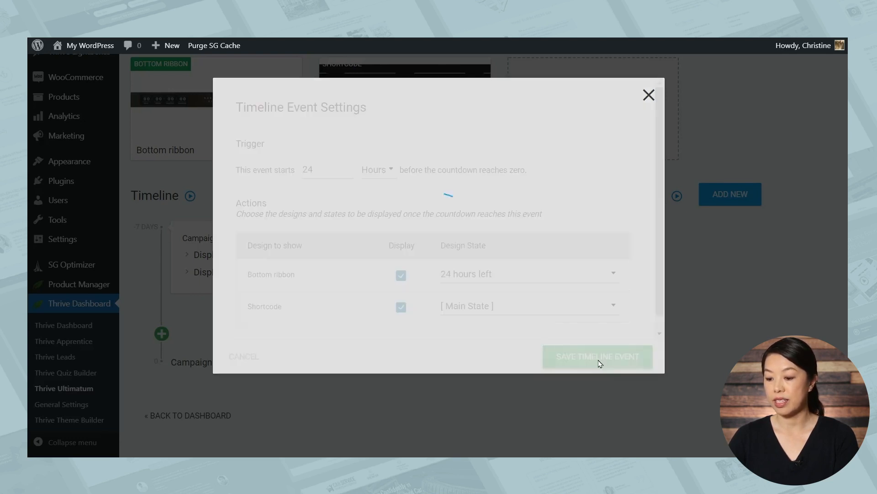
{"action": "left_click", "coordinate": [597, 356]}
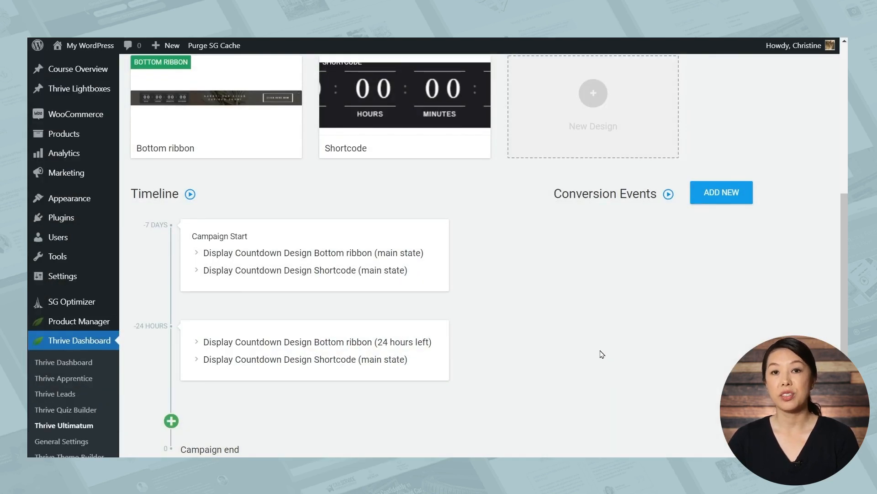
Drag an Ultimatum Countdown element below the sales block's intro paragraph
{"action": "scroll", "scroll_direction": "up", "scroll_amount": 3}
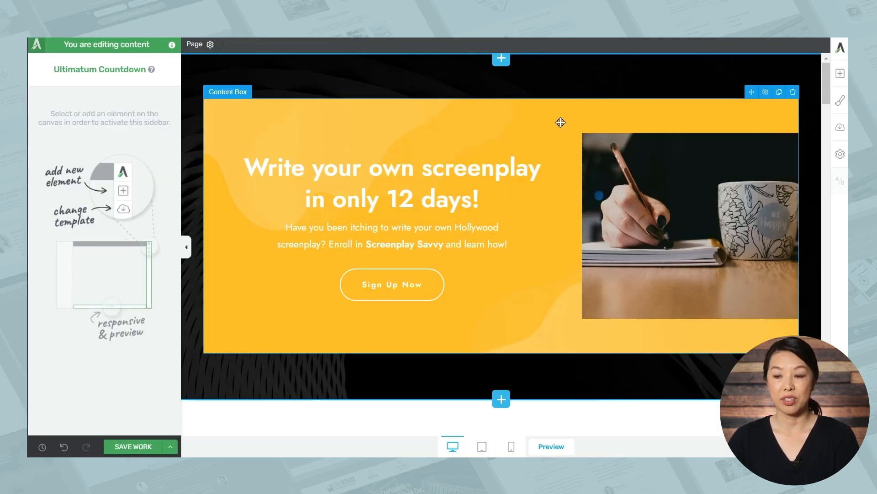
{"action": "left_click", "coordinate": [840, 73]}
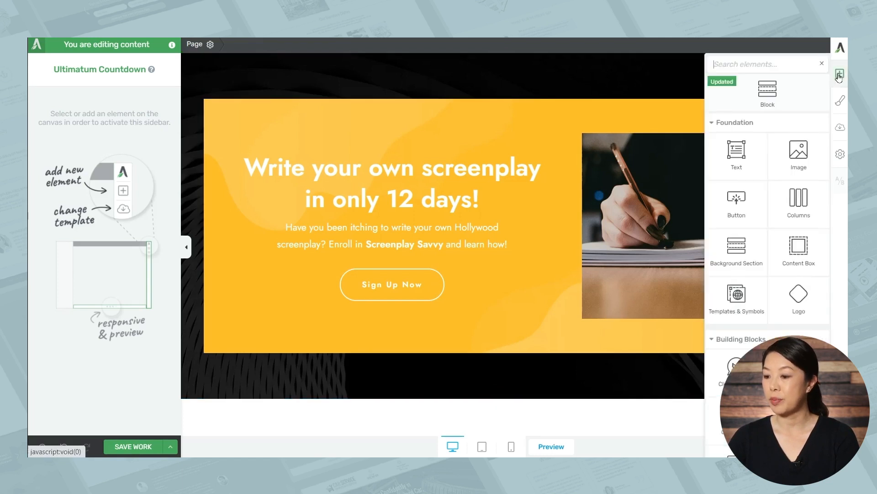
{"action": "type", "text": "ul"}
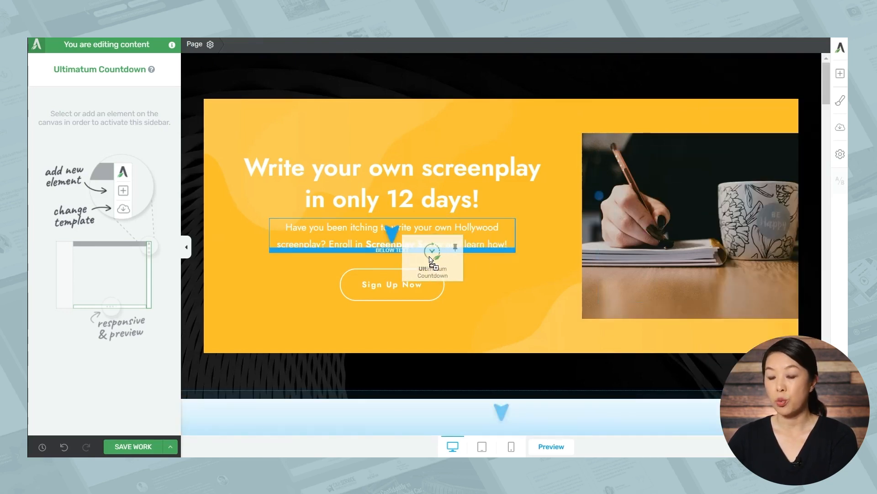
{"action": "left_click", "coordinate": [432, 258]}
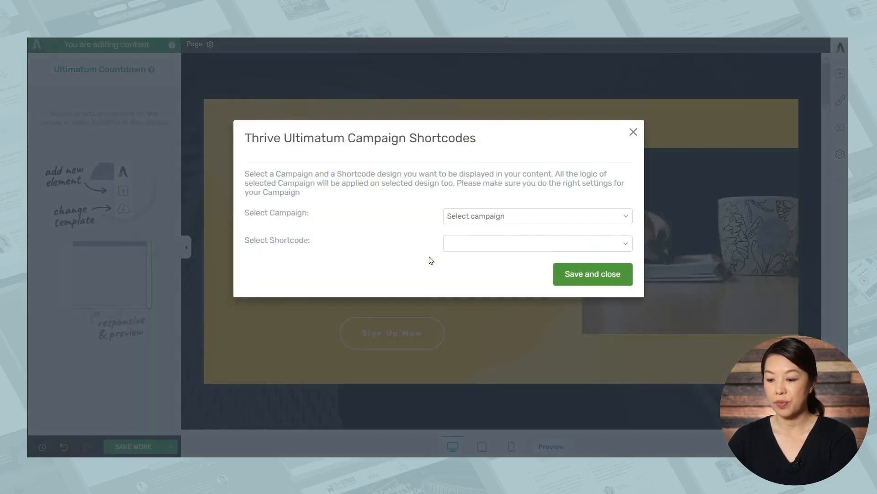
Link the countdown to the campaign's shortcode design and save the page
{"action": "left_click", "coordinate": [535, 216]}
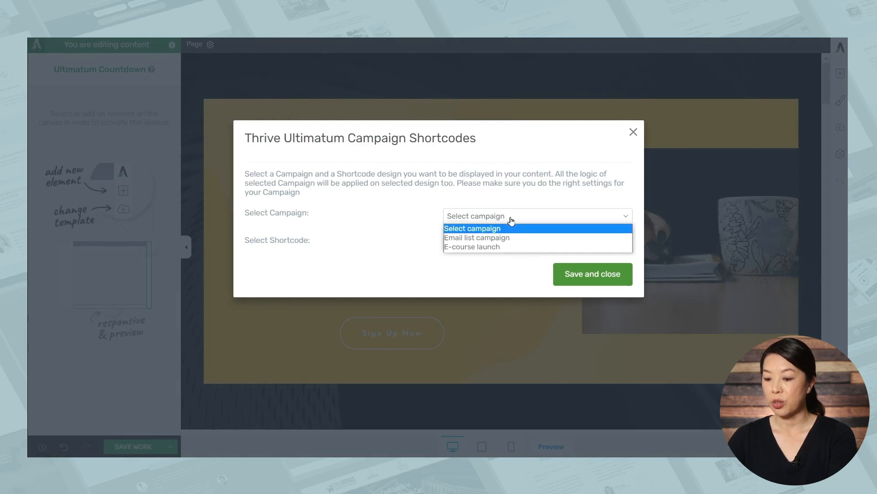
{"action": "left_click", "coordinate": [472, 246]}
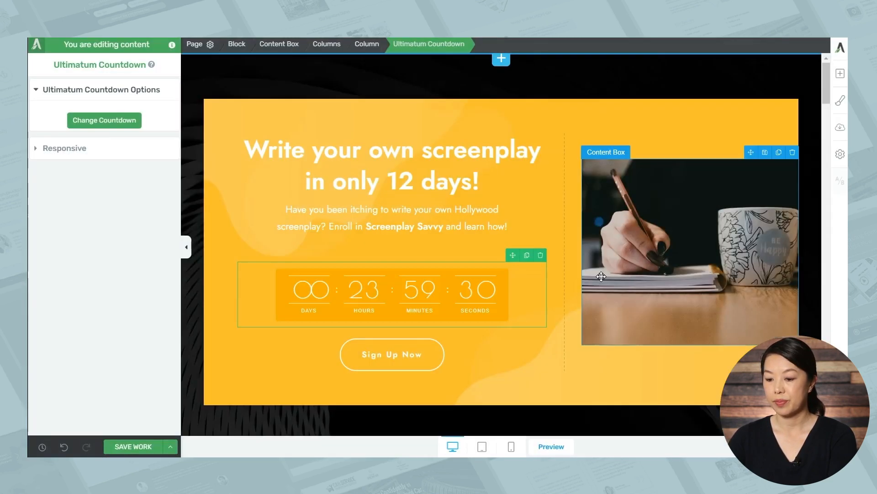
{"action": "left_click", "coordinate": [392, 218]}
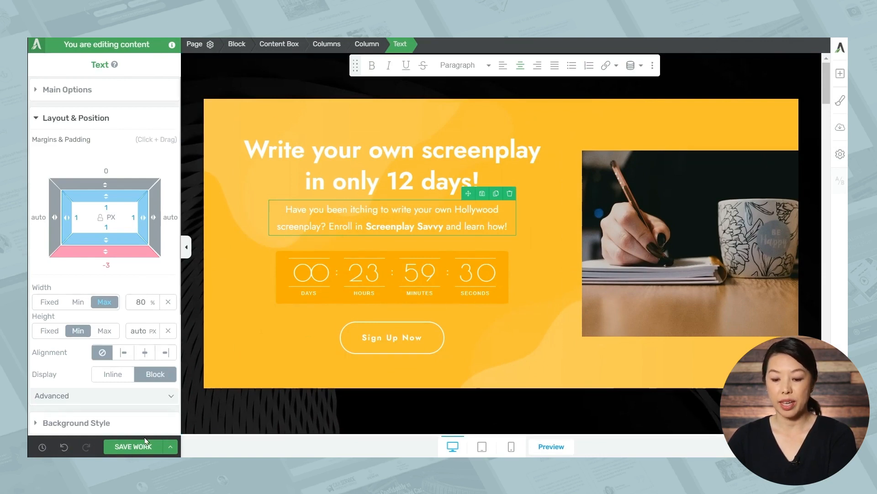
{"action": "left_click", "coordinate": [132, 446]}
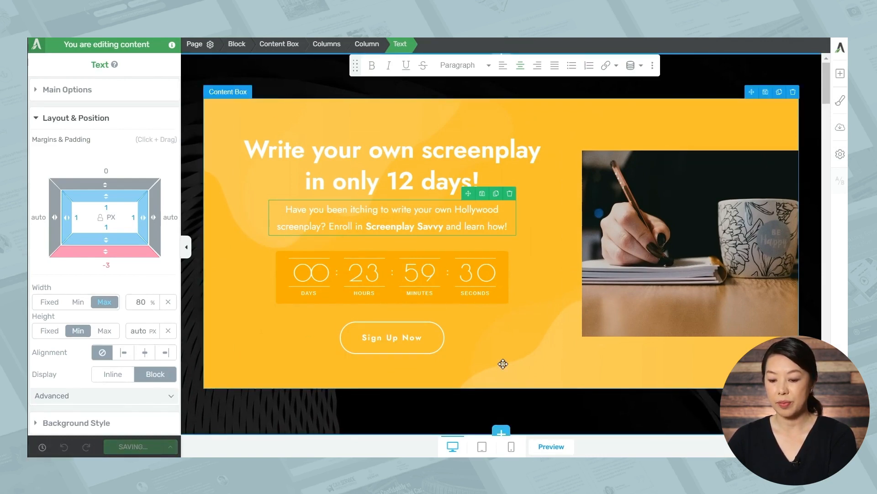
{"action": "left_click", "coordinate": [551, 446]}
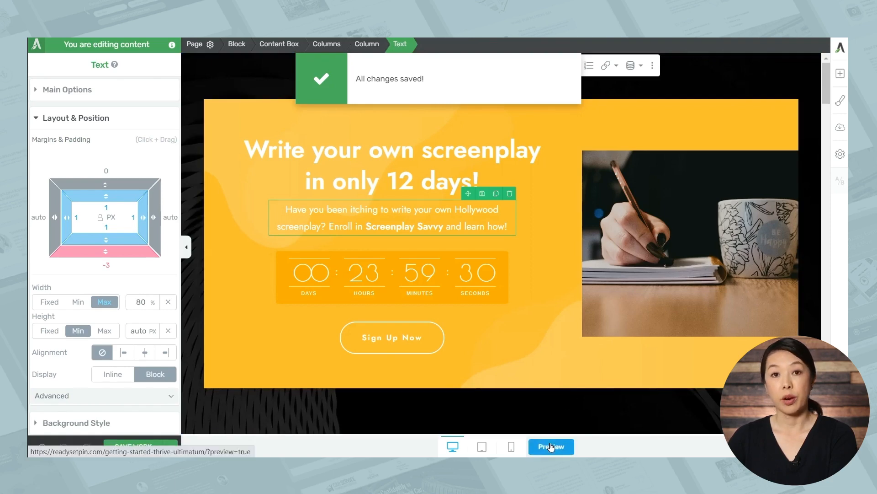
Preview the live sales page and scroll to watch both countdowns ticking
{"action": "left_click", "coordinate": [551, 446]}
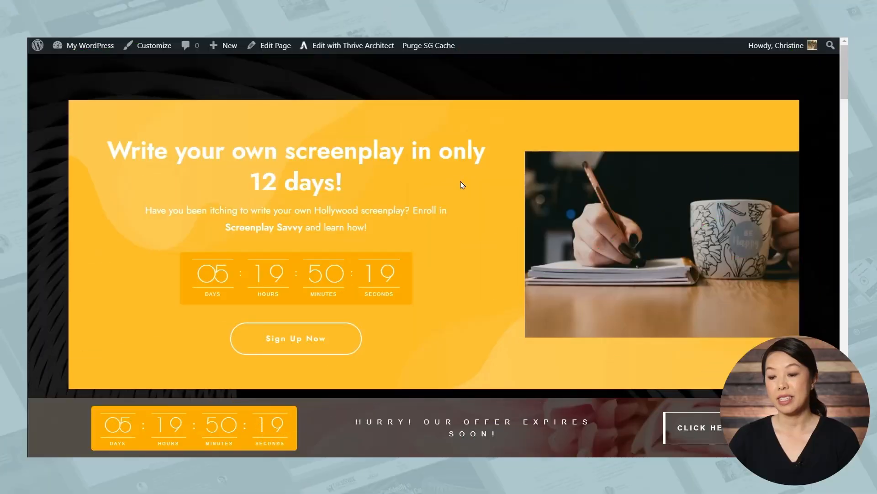
{"action": "mouse_move", "coordinate": [435, 315]}
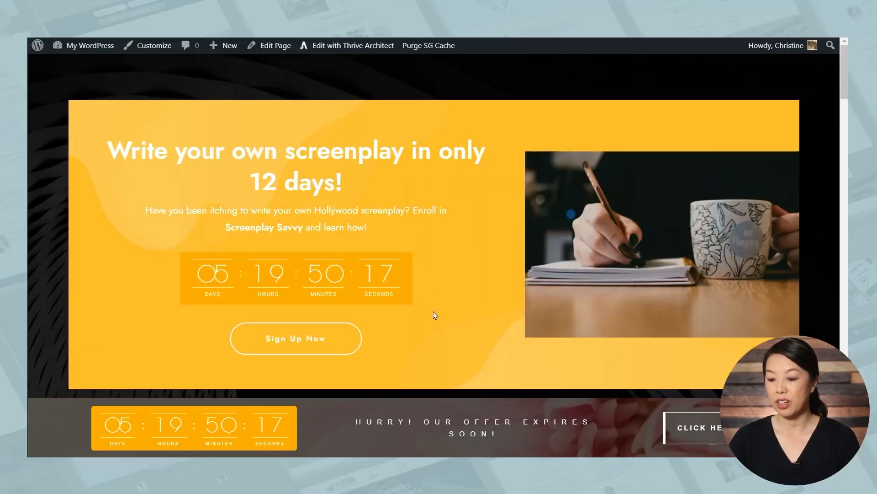
{"action": "mouse_move", "coordinate": [465, 337]}
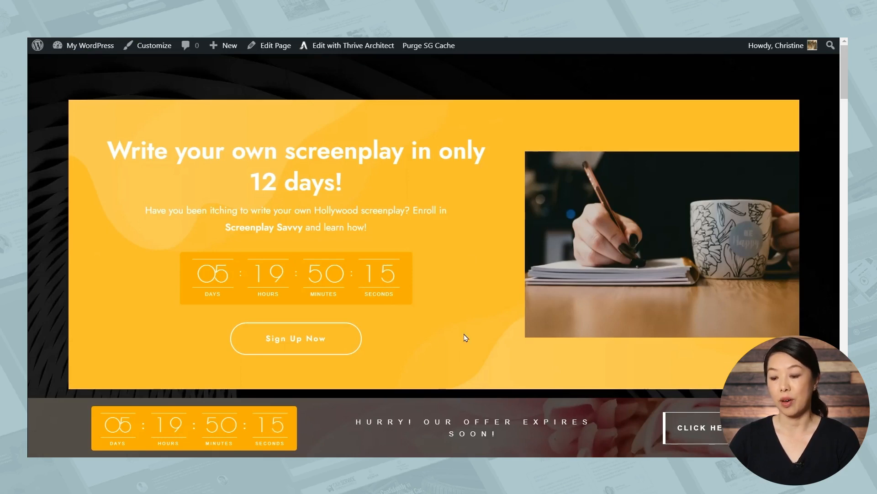
{"action": "scroll", "scroll_direction": "down", "scroll_amount": 3}
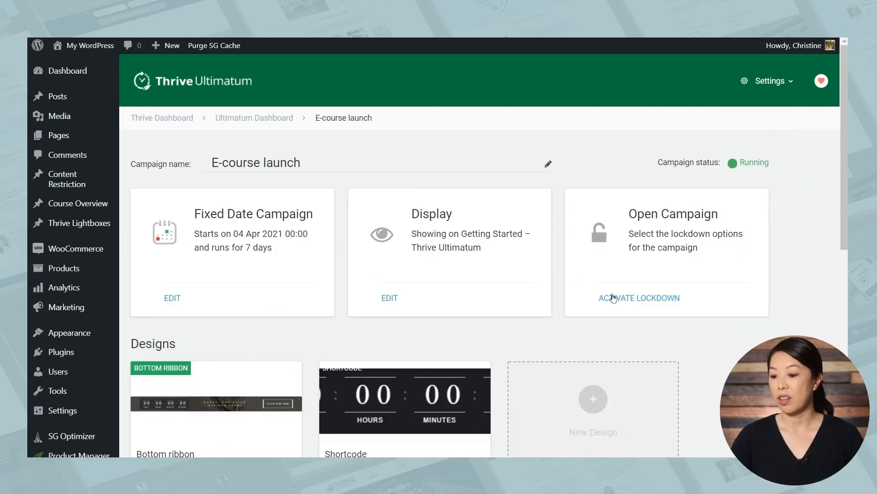
Open the Activate Lockdown Campaign dialog for E-course launch and scroll through its fields
{"action": "left_click", "coordinate": [639, 297]}
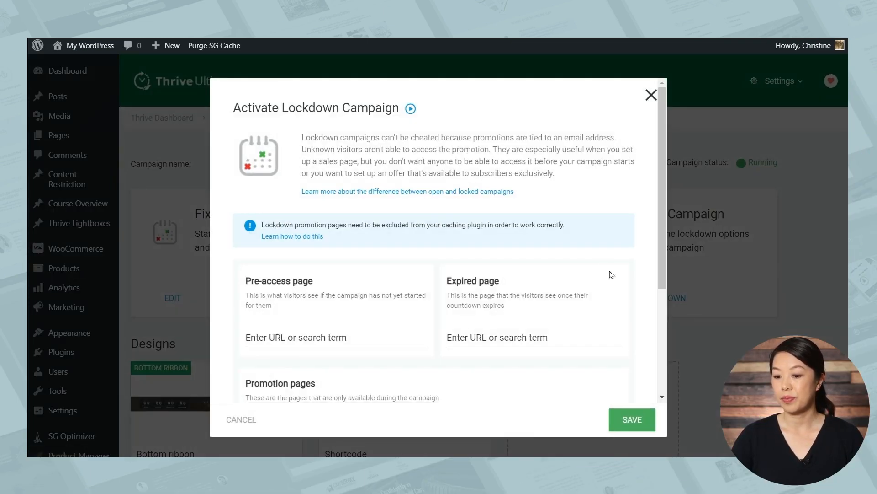
{"action": "scroll", "scroll_direction": "down", "scroll_amount": 3}
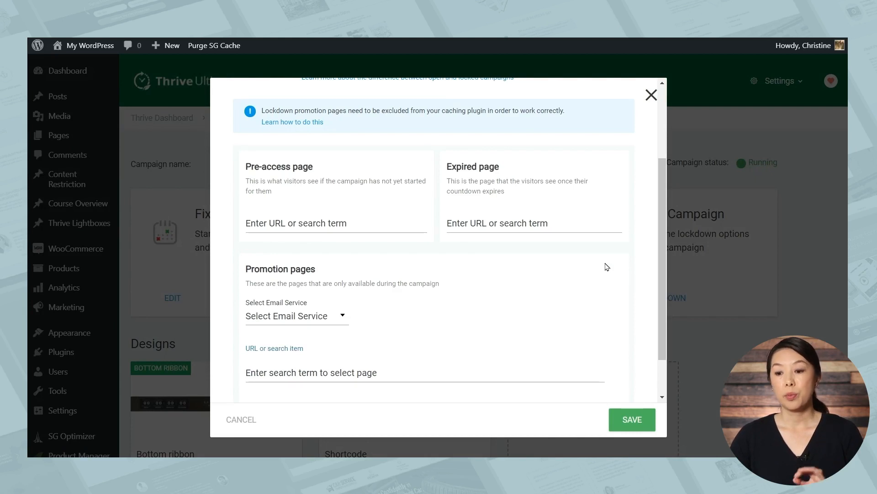
{"action": "mouse_move", "coordinate": [346, 181]}
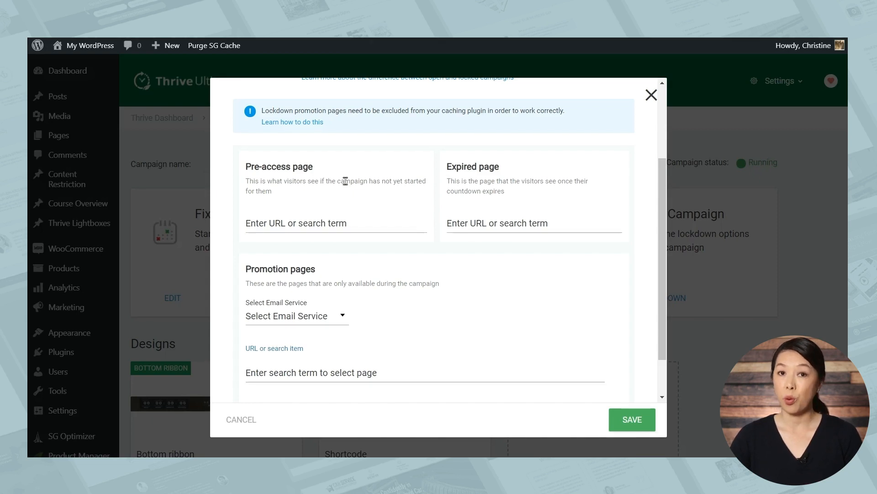
{"action": "mouse_move", "coordinate": [510, 195]}
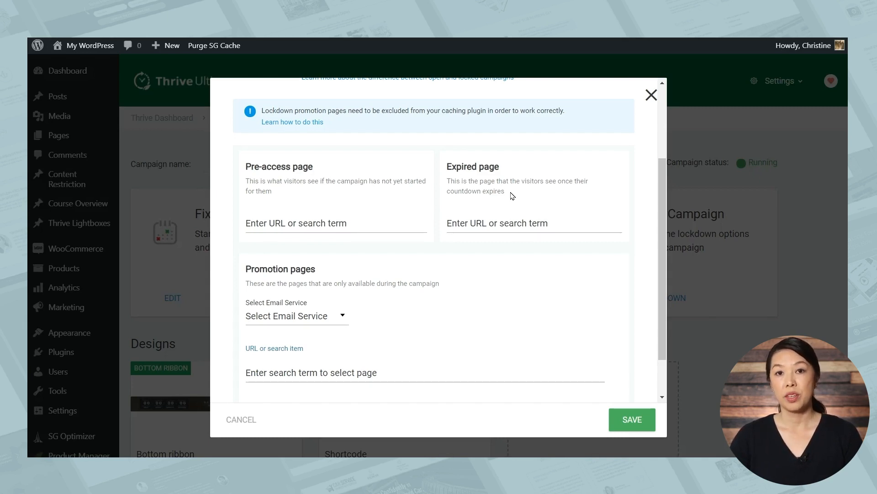
{"action": "mouse_move", "coordinate": [518, 245]}
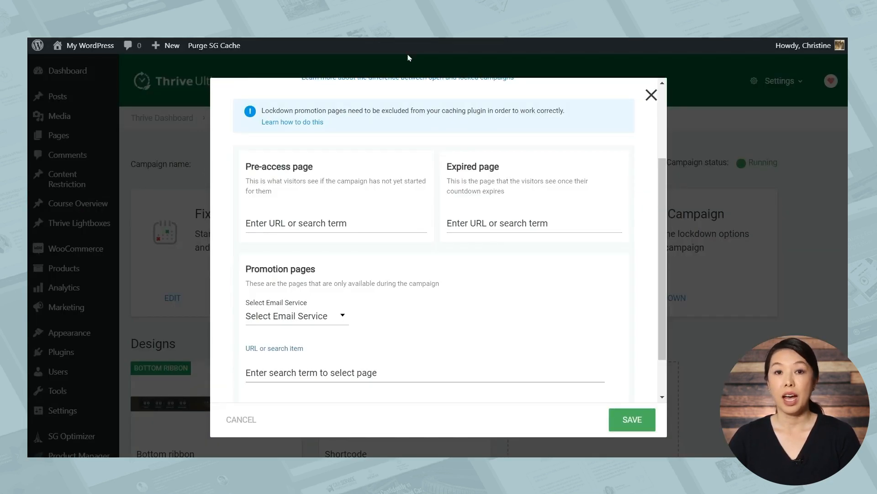
{"action": "mouse_move", "coordinate": [408, 65]}
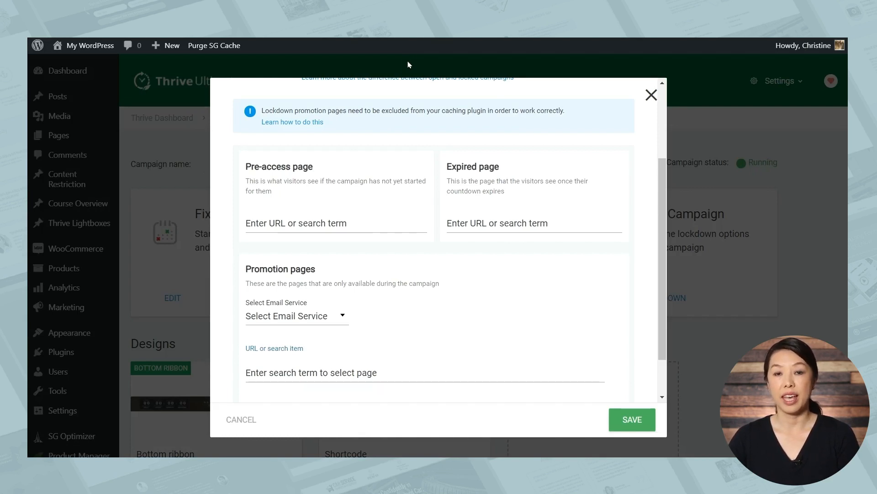
{"action": "mouse_move", "coordinate": [379, 248]}
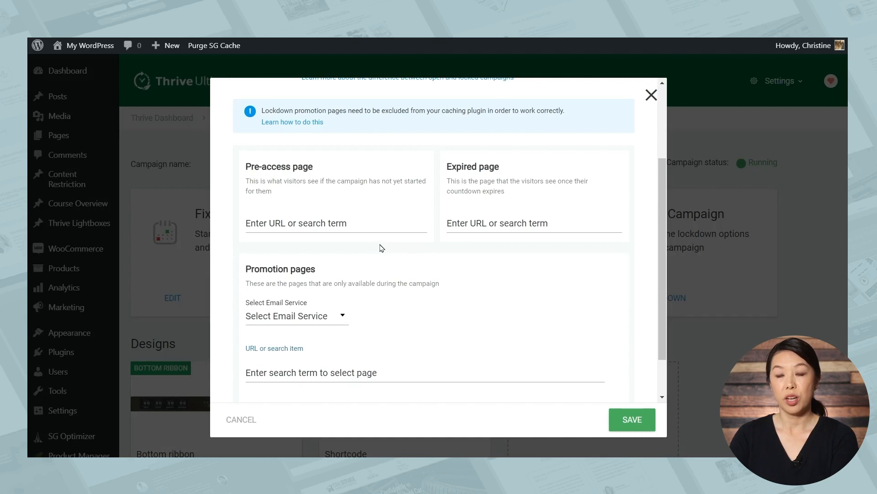
Set the pre-access page to Getting Started and choose ActiveCampaign as email service
{"action": "left_click", "coordinate": [336, 223]}
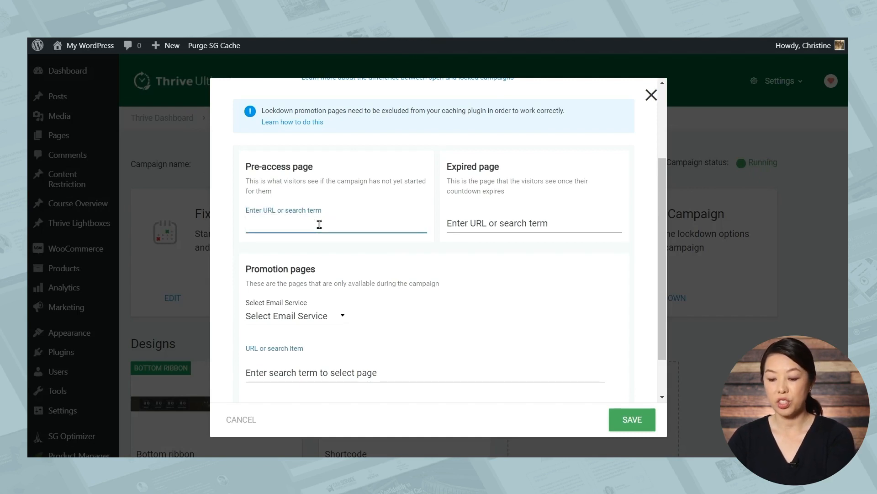
{"action": "type", "text": "get"}
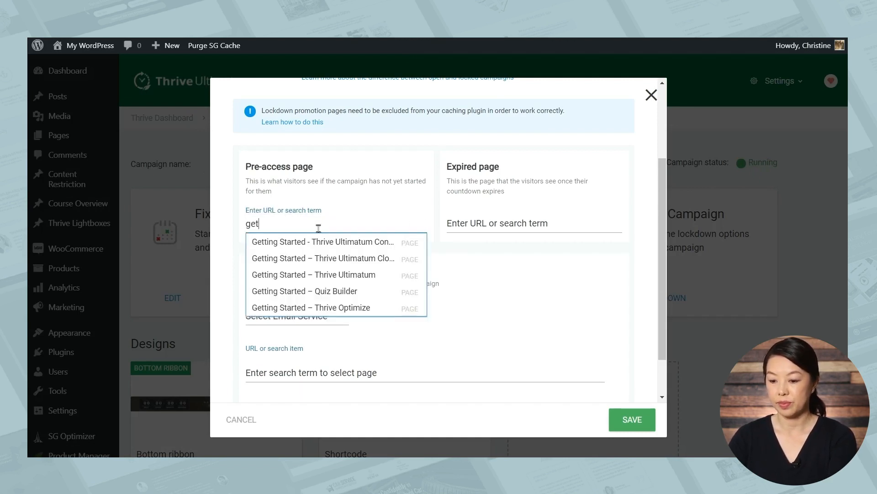
{"action": "left_click", "coordinate": [322, 257]}
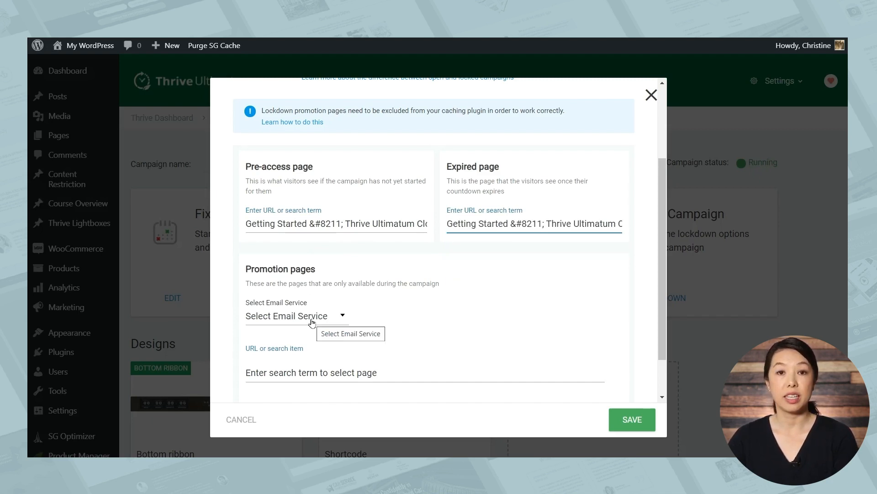
{"action": "left_click", "coordinate": [294, 316]}
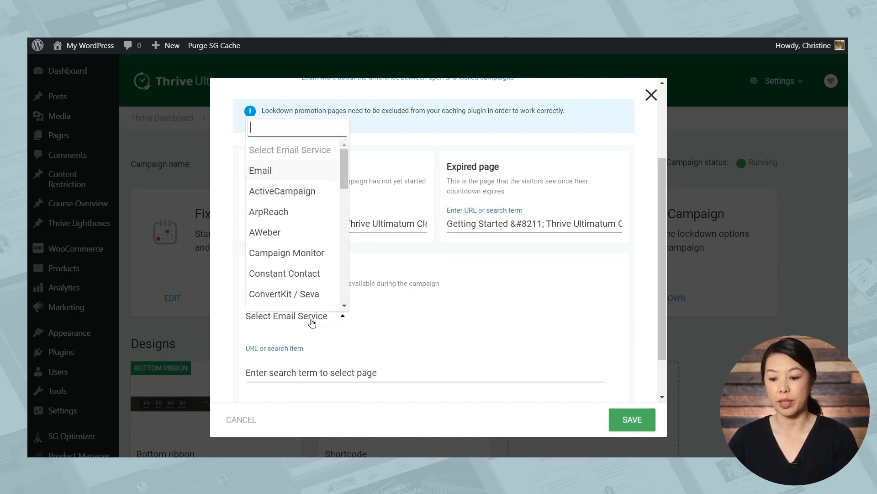
{"action": "left_click", "coordinate": [282, 191]}
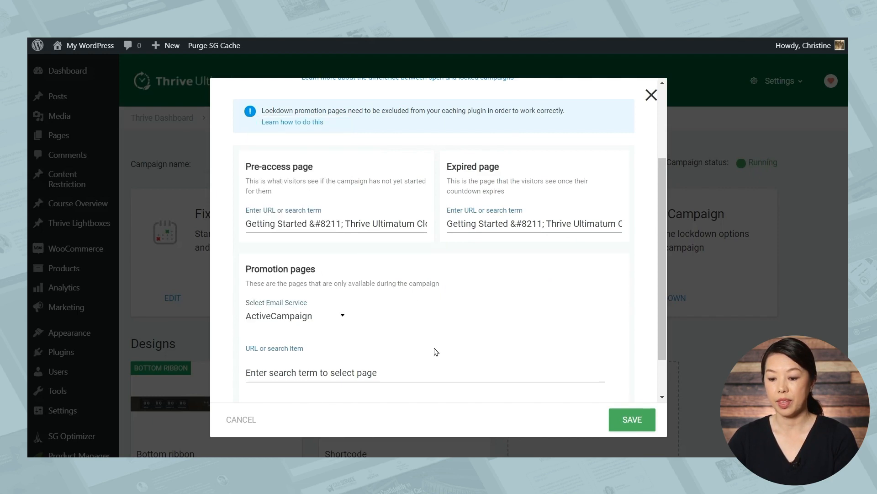
Set the promotion page to 'Getting Started – Thrive Ultimatum' and save the lockdown settings
{"action": "scroll", "scroll_direction": "down", "scroll_amount": 3}
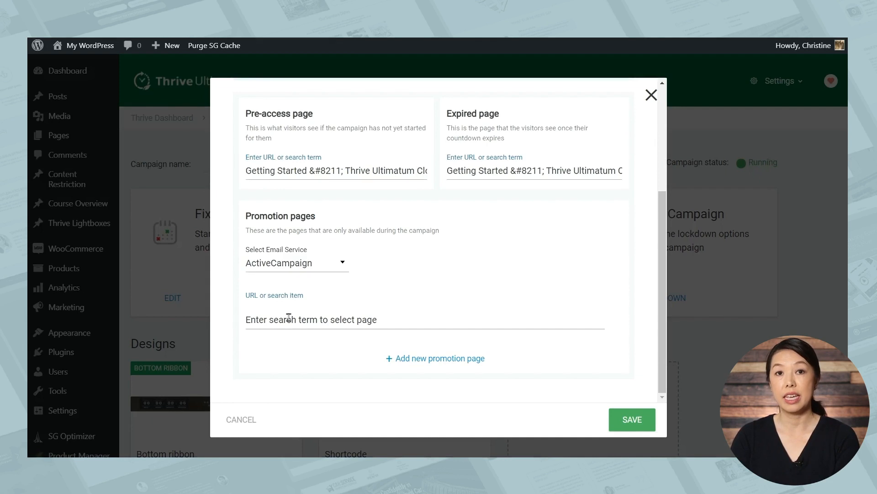
{"action": "left_click", "coordinate": [312, 319]}
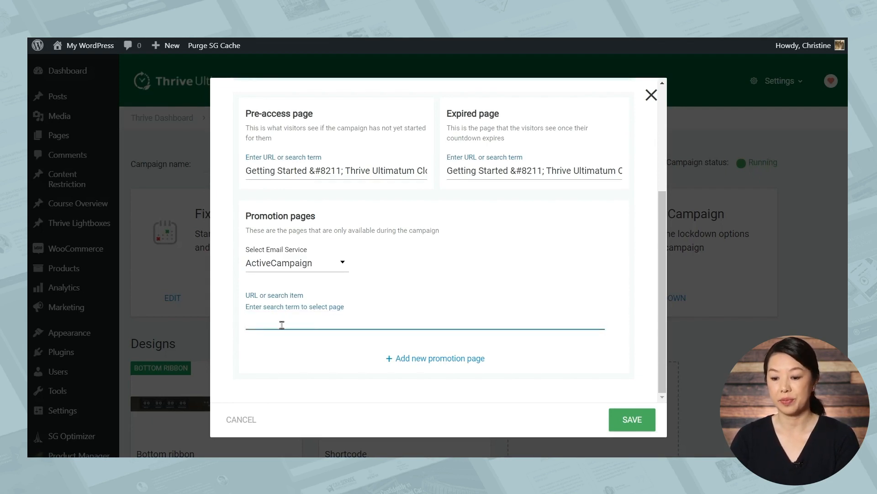
{"action": "type", "text": "Getting Started &#8211; Thrive Ultimatum"}
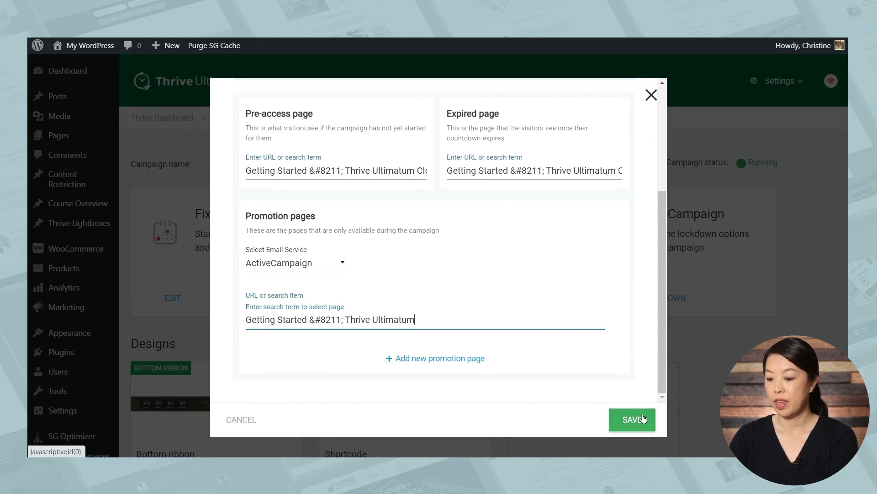
{"action": "left_click", "coordinate": [631, 419]}
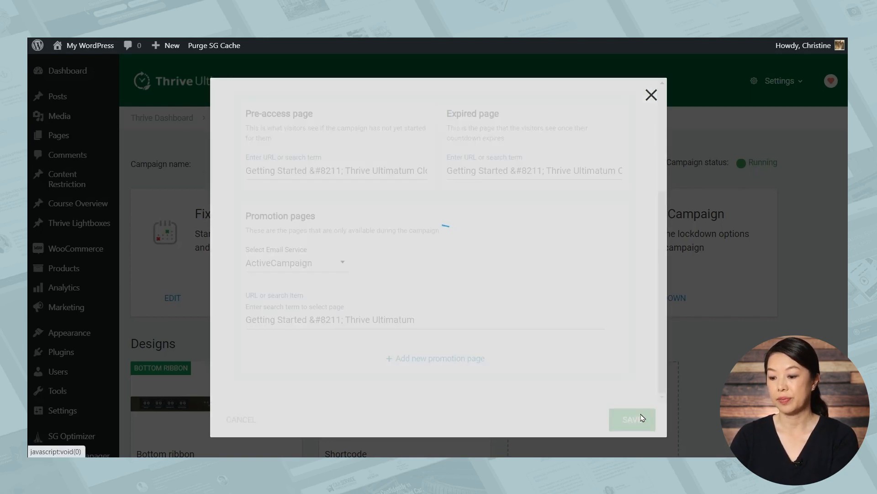
{"action": "left_click", "coordinate": [631, 418]}
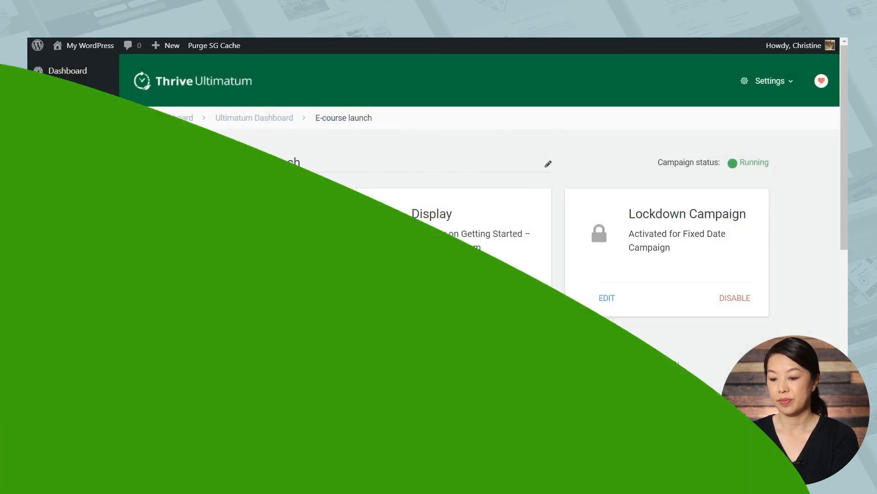
{"action": "scroll", "scroll_direction": "down", "scroll_amount": 3}
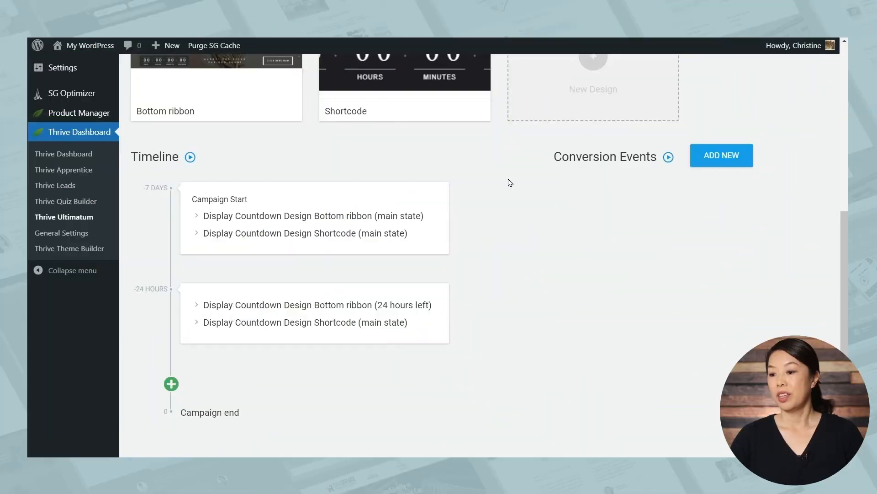
Add a conversion event that ends the campaign when visitors reach the page matching 'confi'
{"action": "left_click", "coordinate": [721, 155]}
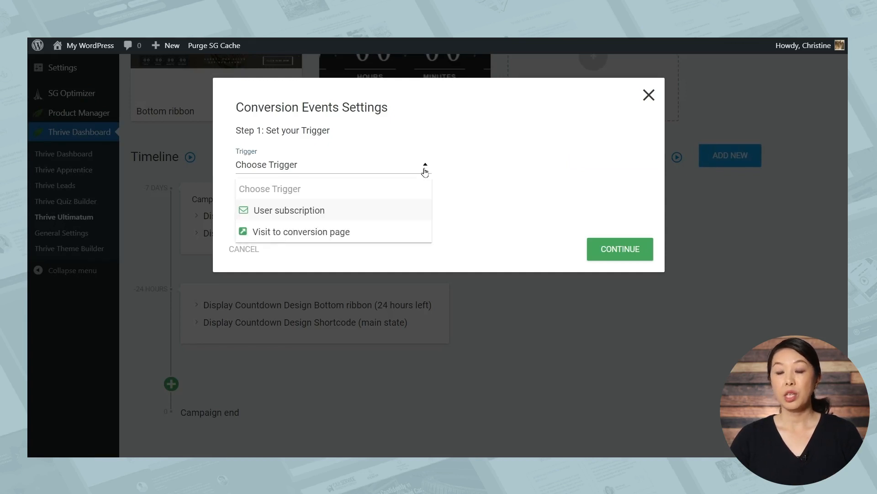
{"action": "mouse_move", "coordinate": [380, 197]}
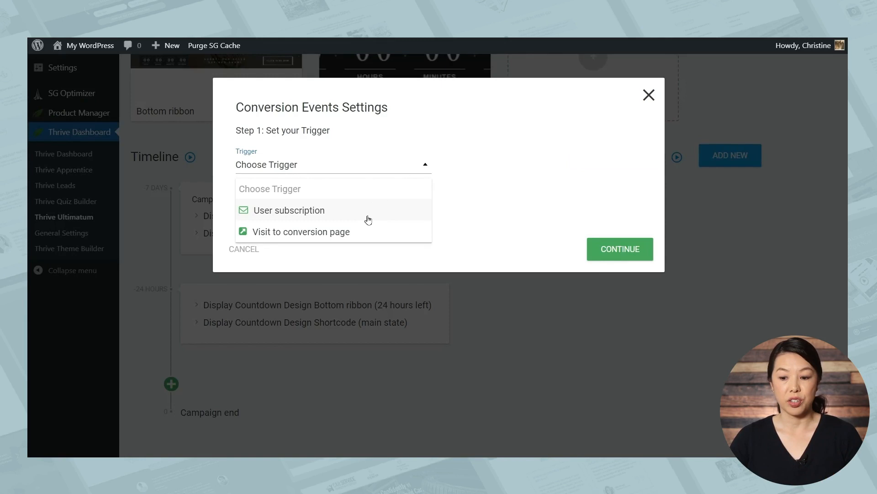
{"action": "mouse_move", "coordinate": [363, 239]}
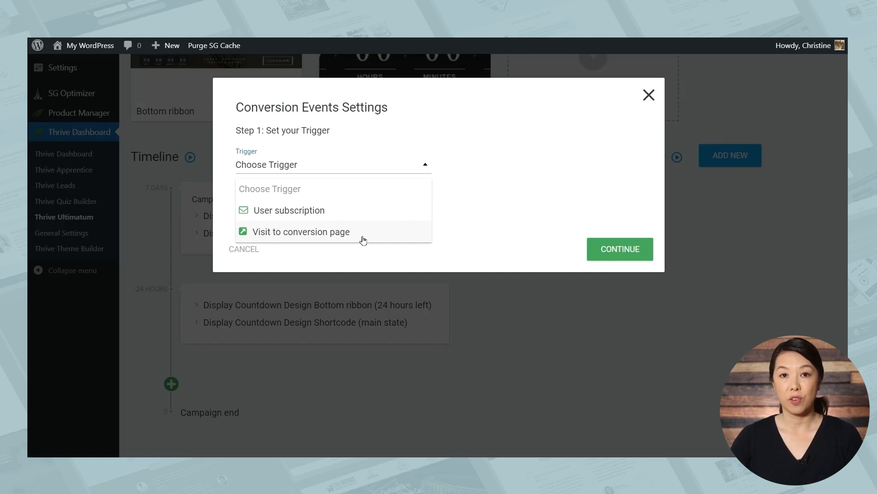
{"action": "left_click", "coordinate": [302, 231]}
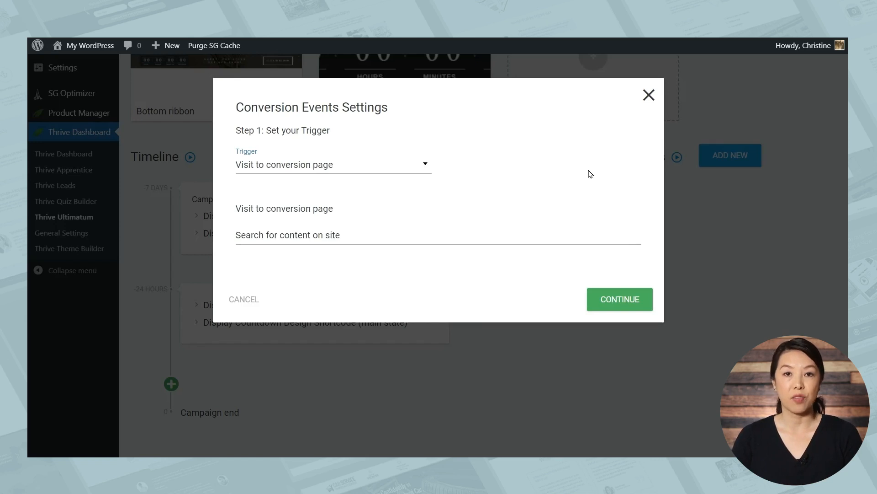
{"action": "mouse_move", "coordinate": [278, 240]}
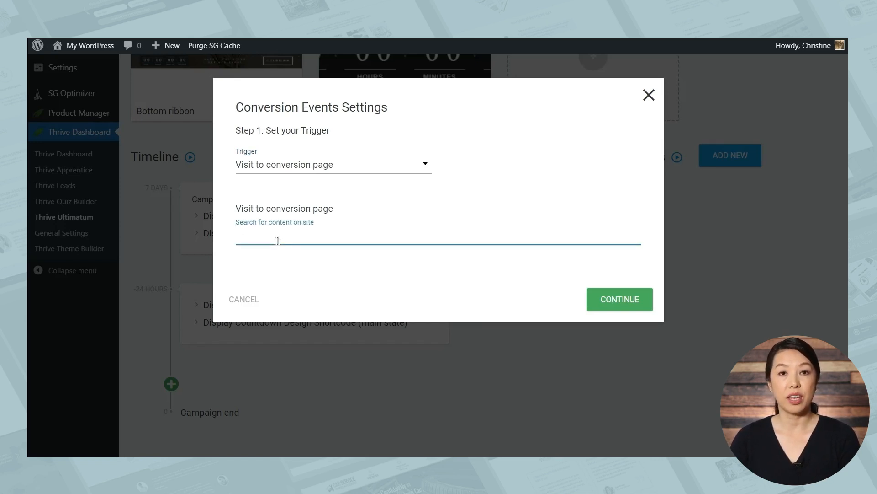
{"action": "type", "text": "confi"}
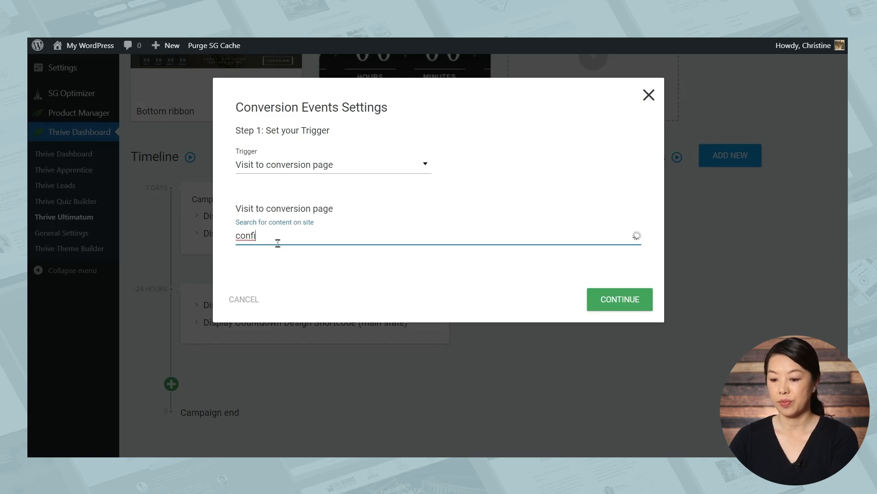
{"action": "left_click", "coordinate": [618, 298]}
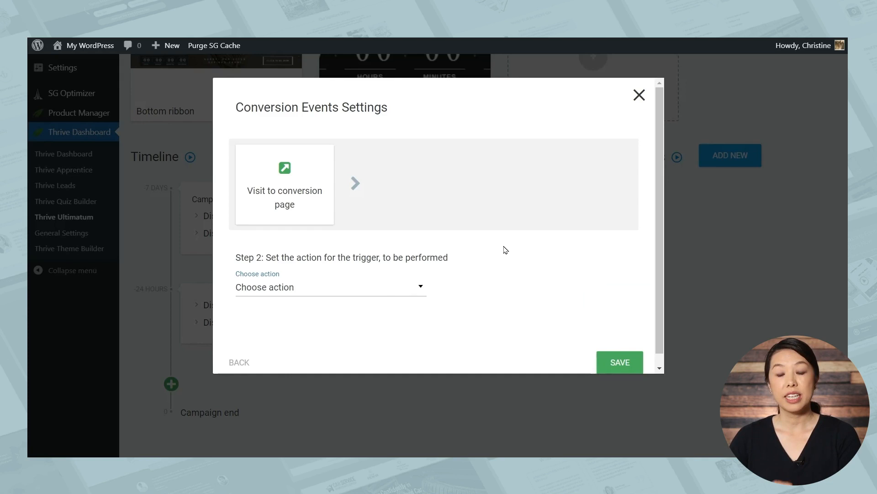
{"action": "mouse_move", "coordinate": [265, 287]}
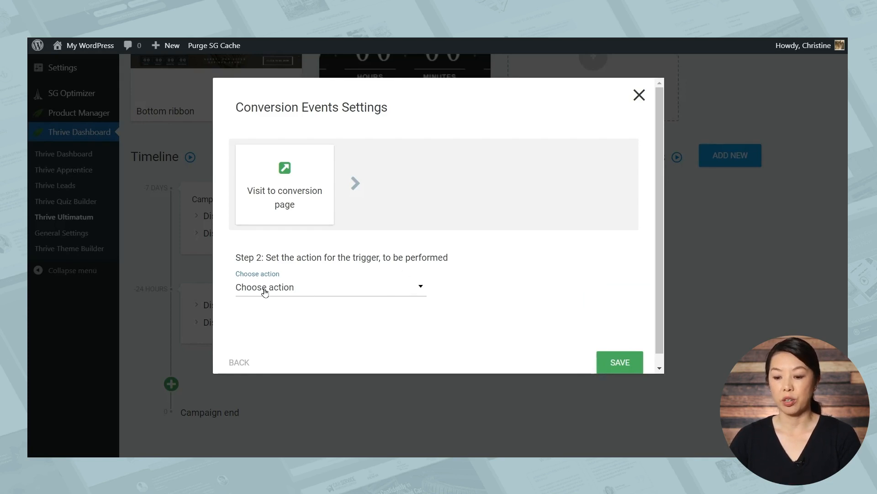
{"action": "left_click", "coordinate": [329, 286]}
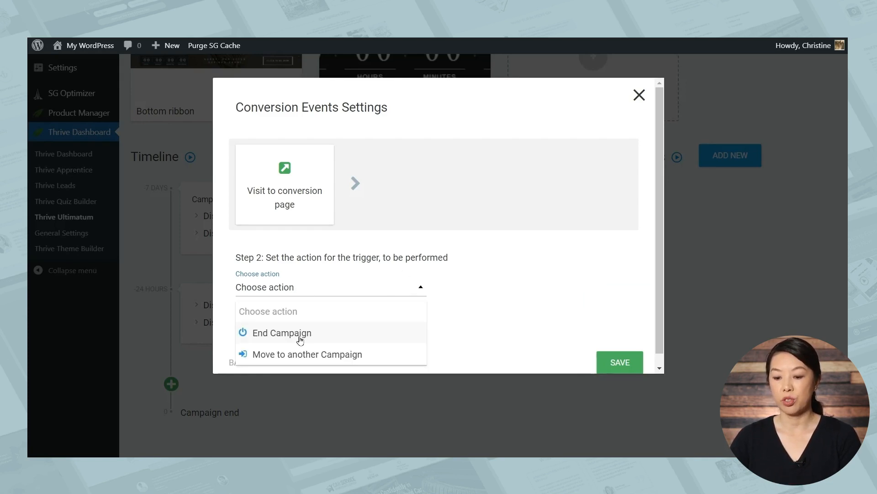
{"action": "left_click", "coordinate": [282, 333]}
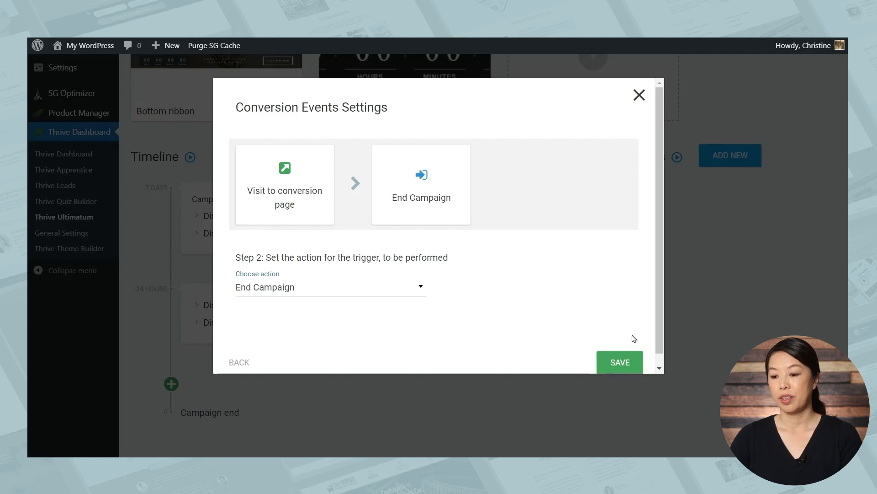
{"action": "left_click", "coordinate": [620, 362]}
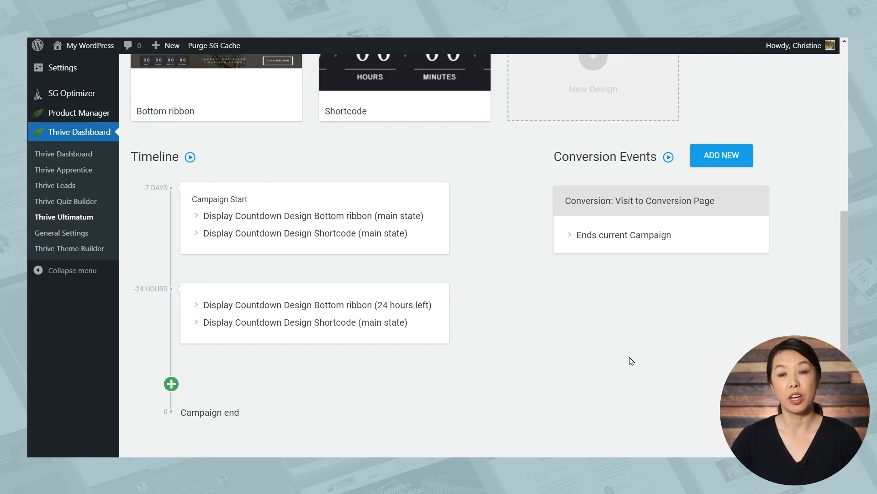
Begin a conversion event on a conversion-page visit, then abandon it for the Ultimatum Dashboard
{"action": "left_click", "coordinate": [721, 155]}
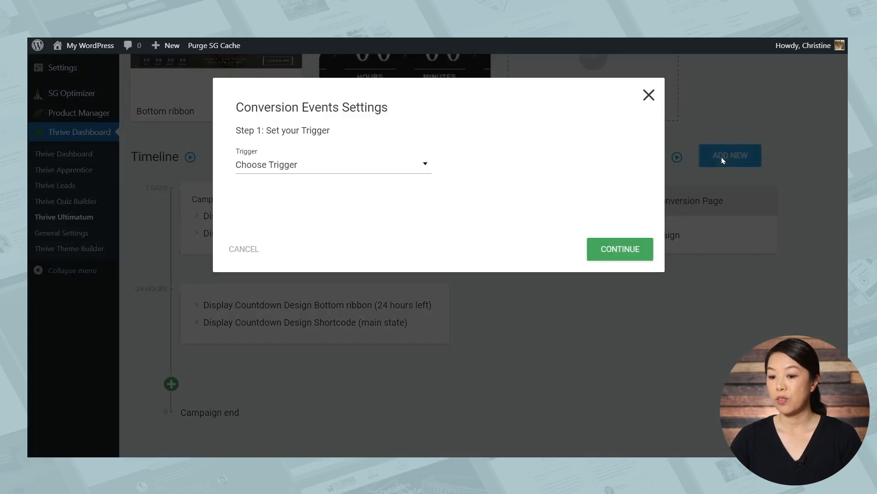
{"action": "left_click", "coordinate": [333, 164]}
{"action": "type", "text": "confir"}
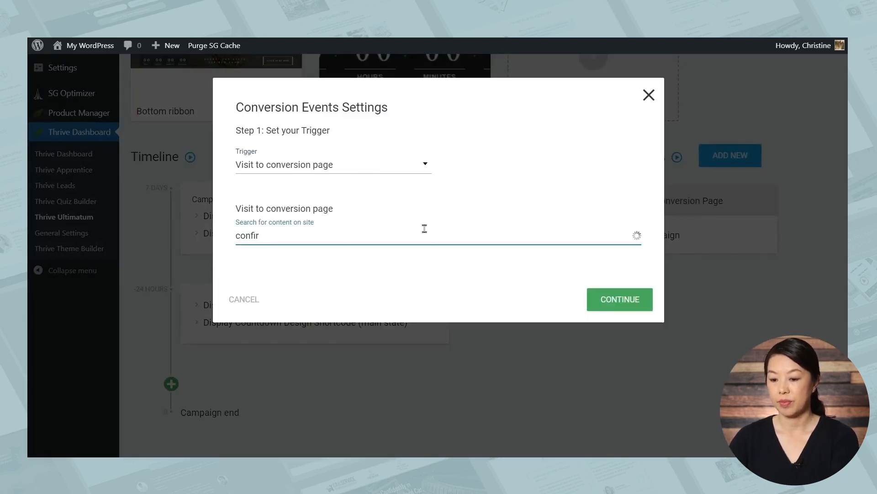
{"action": "left_click", "coordinate": [619, 299]}
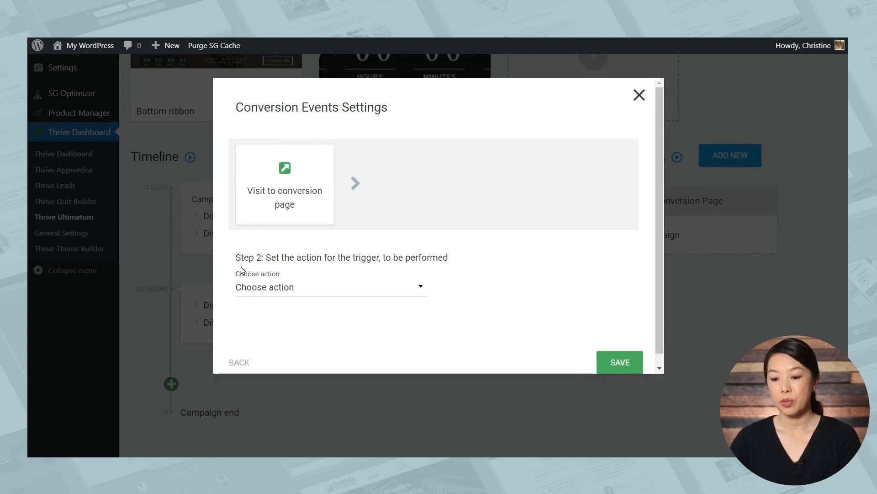
{"action": "mouse_move", "coordinate": [413, 268]}
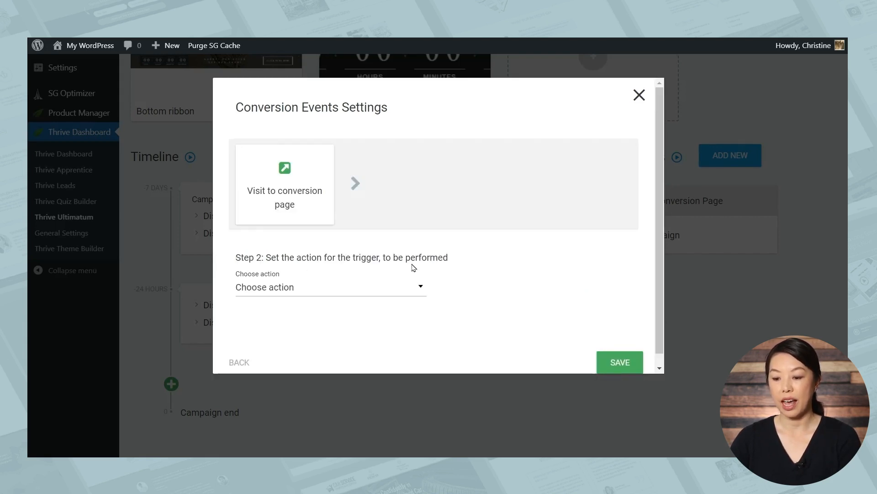
{"action": "left_click", "coordinate": [330, 286]}
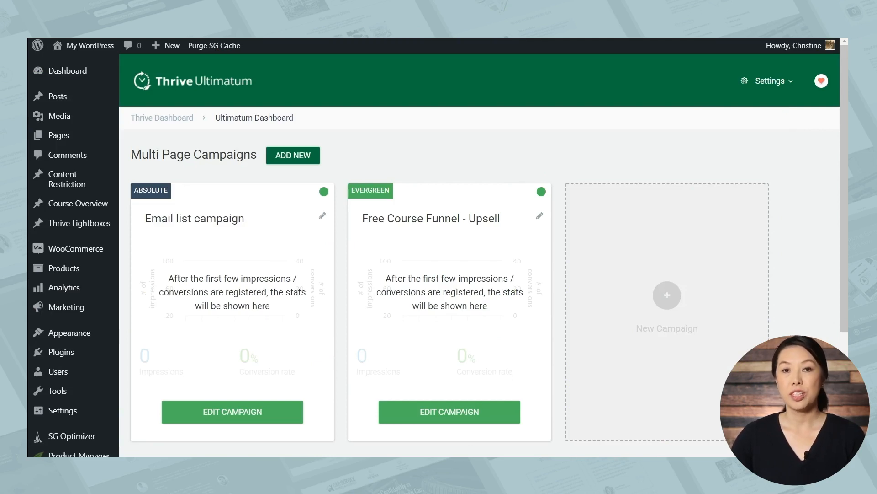
Add a new multi page campaign built from scratch and name it 'Evergreen'
{"action": "left_click", "coordinate": [292, 155]}
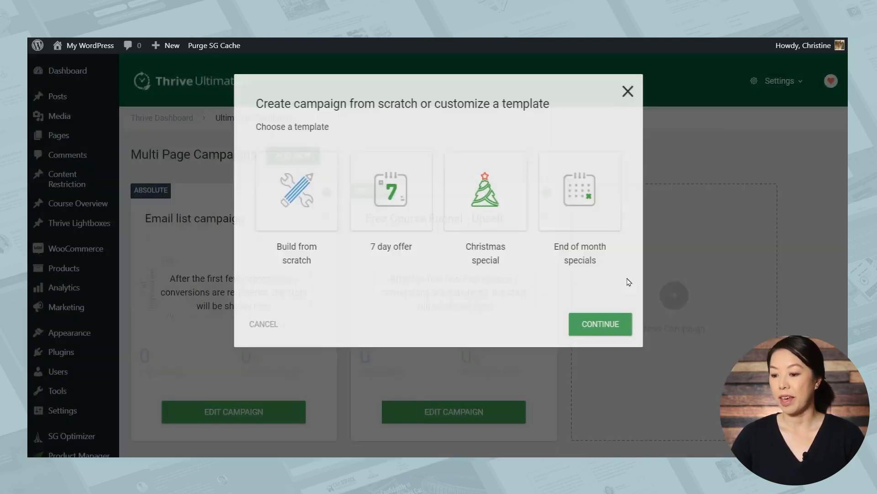
{"action": "left_click", "coordinate": [290, 194]}
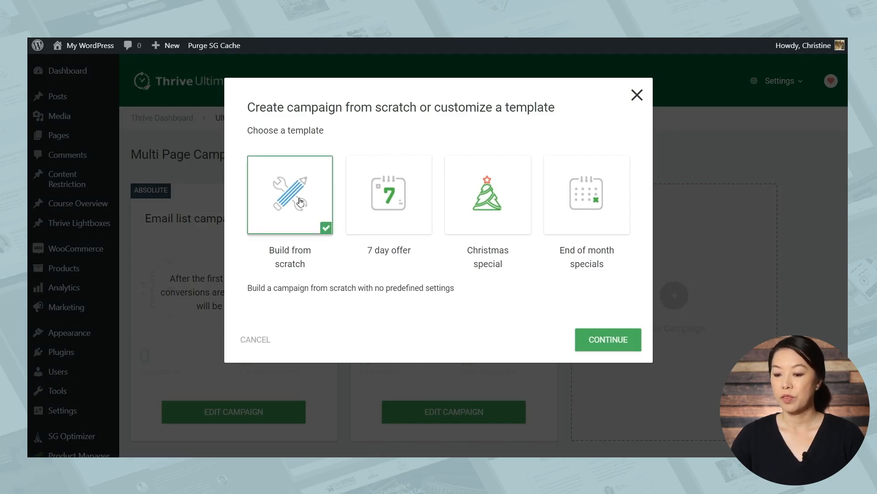
{"action": "left_click", "coordinate": [608, 340]}
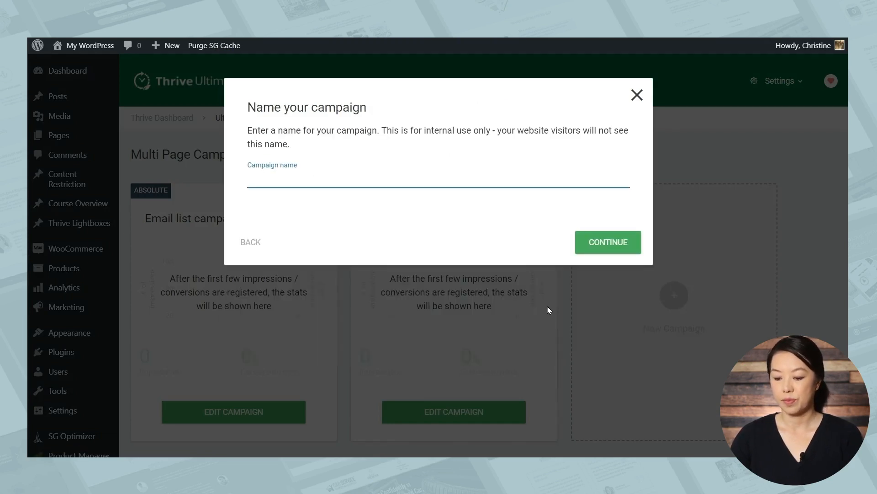
{"action": "type", "text": "Evergree"}
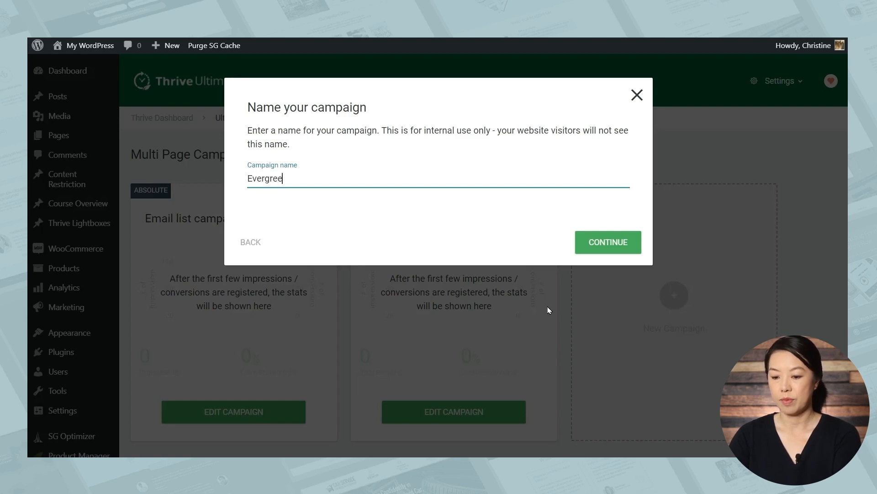
{"action": "left_click", "coordinate": [608, 242]}
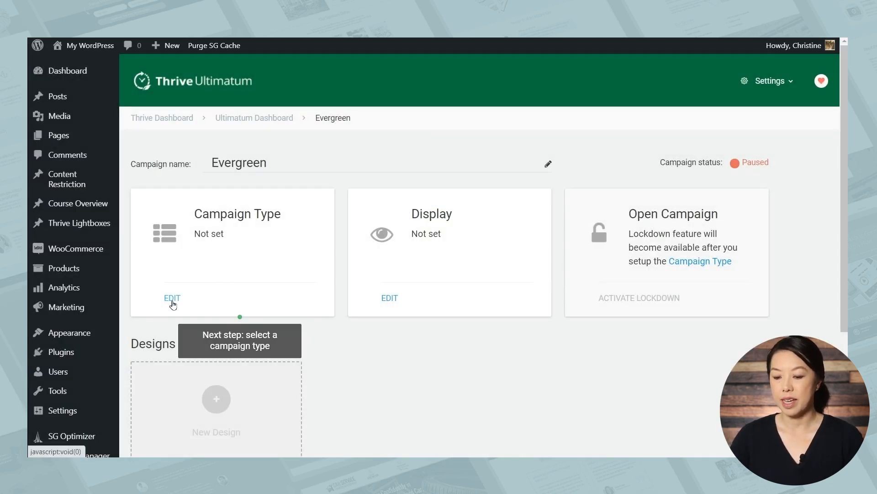
Set the campaign type to Evergreen Campaign with an Absolute countdown
{"action": "left_click", "coordinate": [172, 297]}
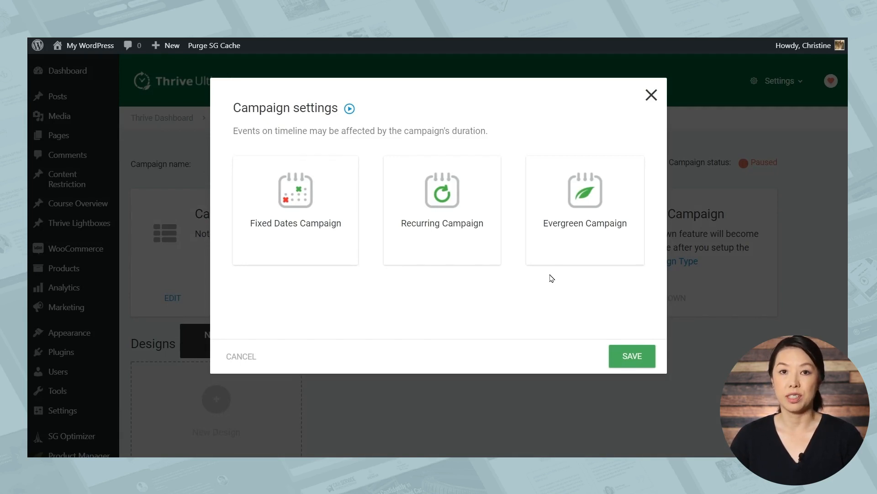
{"action": "mouse_move", "coordinate": [576, 253]}
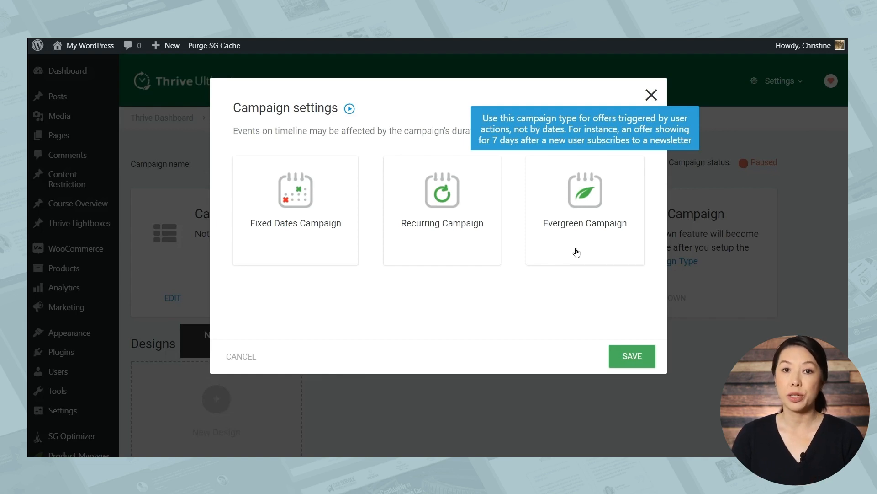
{"action": "mouse_move", "coordinate": [585, 252]}
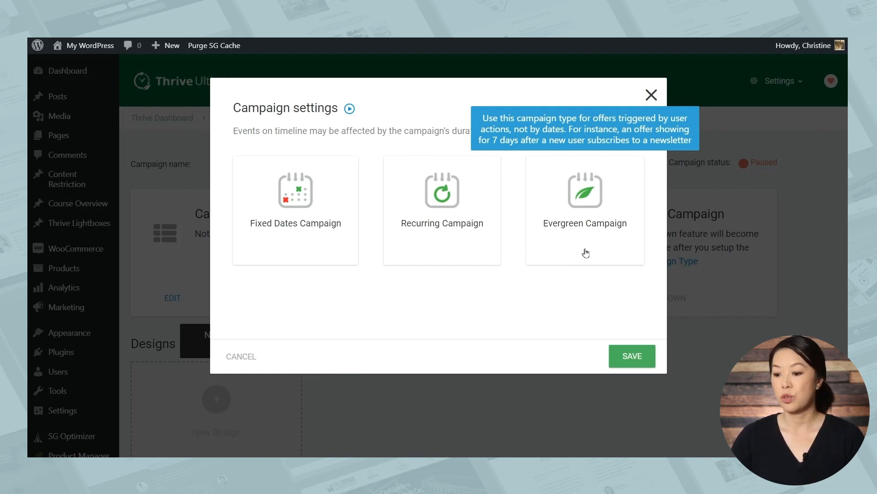
{"action": "left_click", "coordinate": [584, 196]}
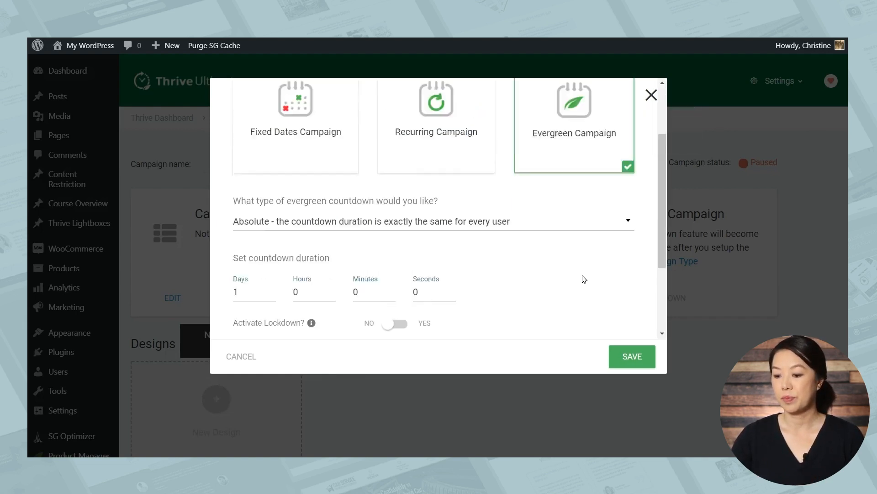
{"action": "scroll", "scroll_direction": "down", "scroll_amount": 3}
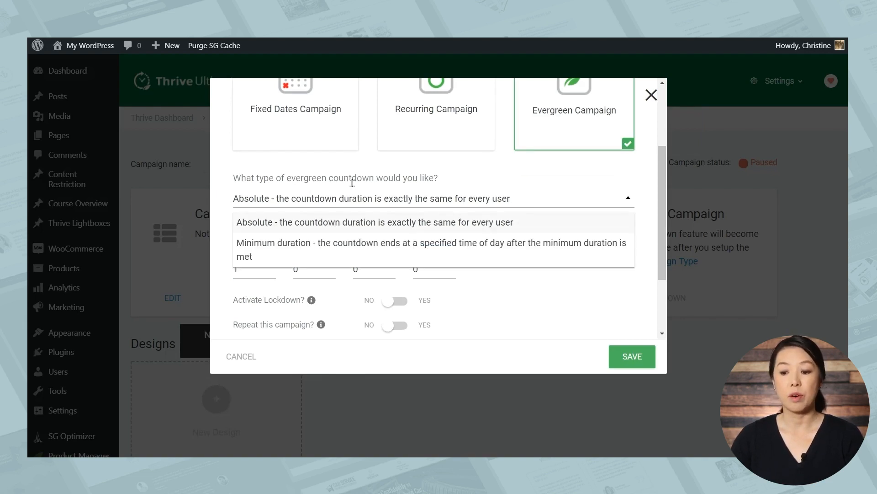
{"action": "mouse_move", "coordinate": [339, 234]}
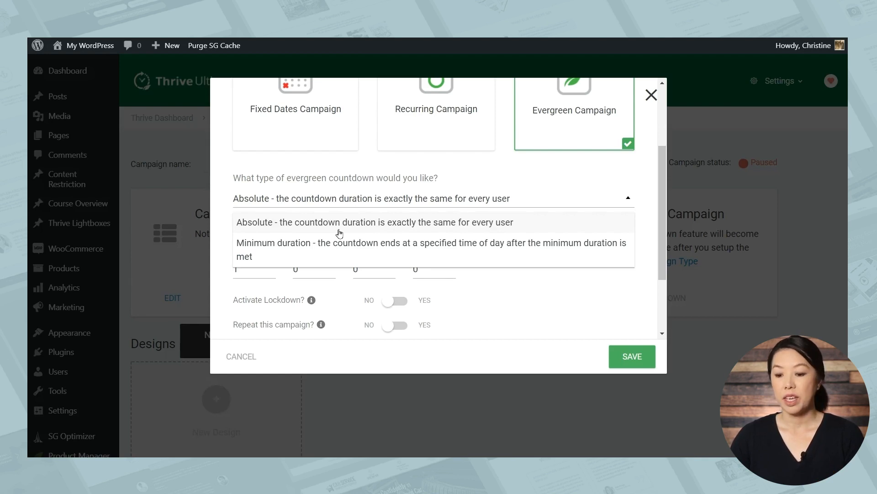
{"action": "mouse_move", "coordinate": [330, 253]}
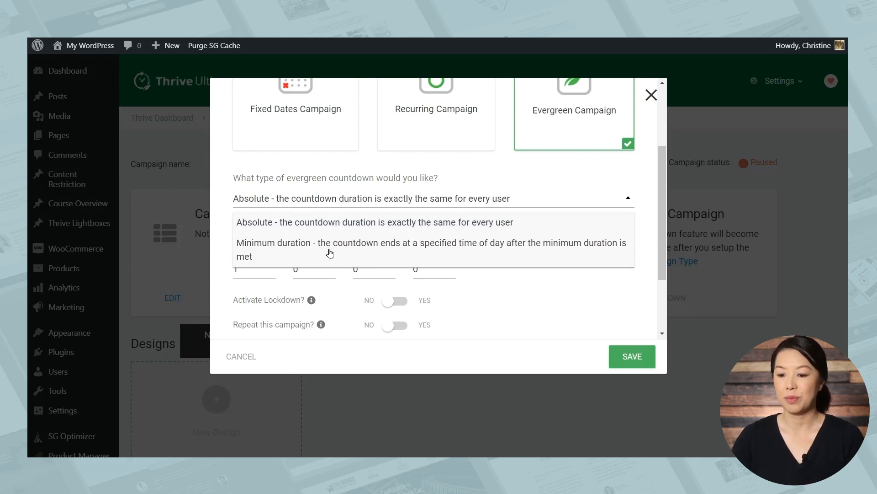
{"action": "left_click", "coordinate": [371, 222]}
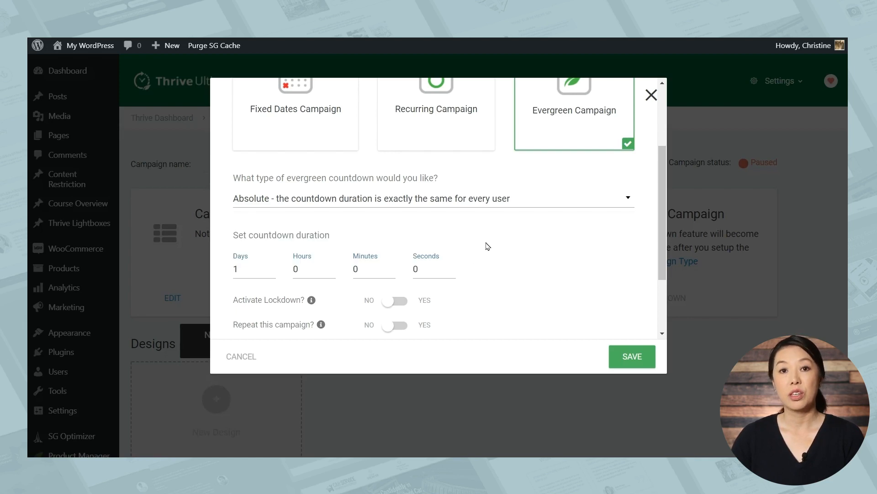
Switch Activate Lockdown to Yes with a 1-day countdown
{"action": "scroll", "scroll_direction": "down", "scroll_amount": 3}
{"action": "type", "text": "3"}
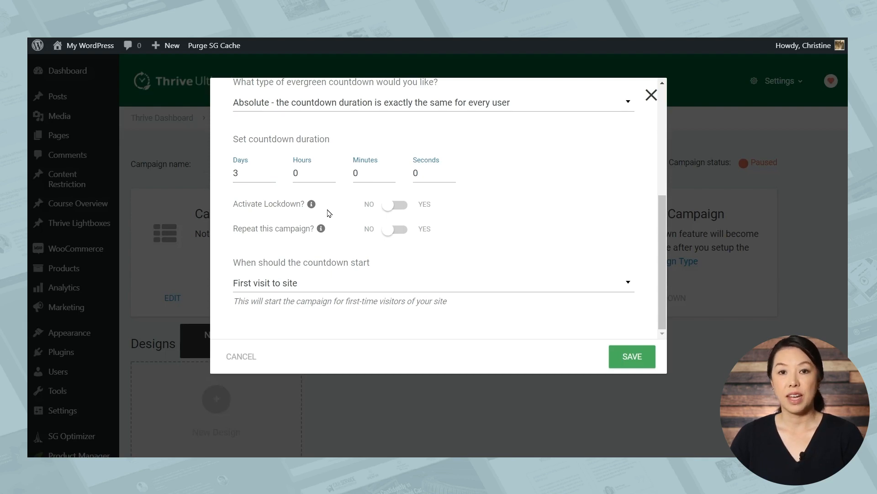
{"action": "mouse_move", "coordinate": [397, 212]}
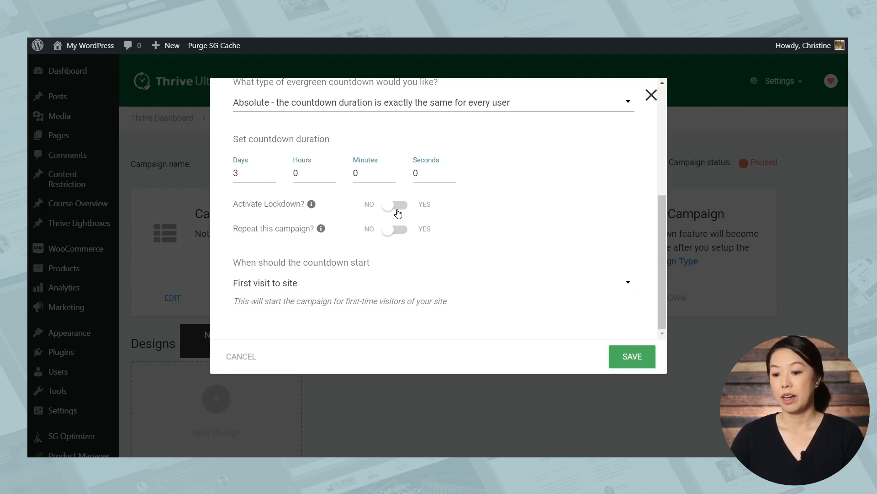
{"action": "mouse_move", "coordinate": [282, 232]}
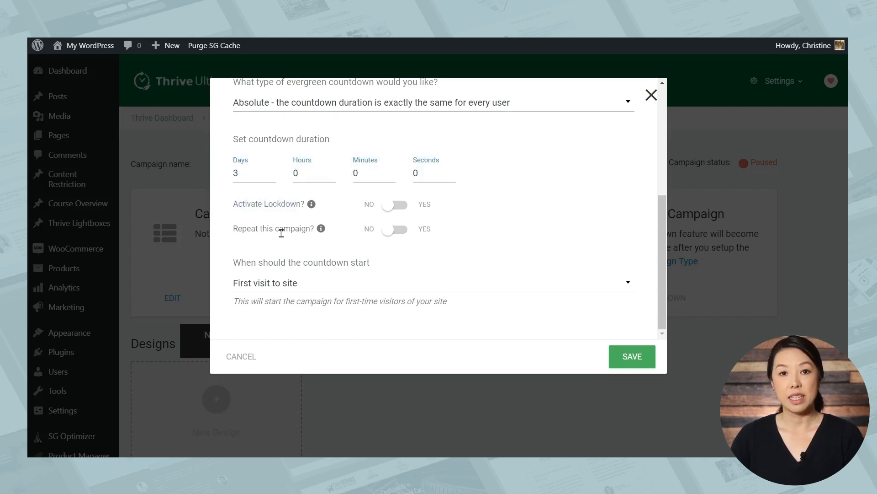
{"action": "mouse_move", "coordinate": [309, 241]}
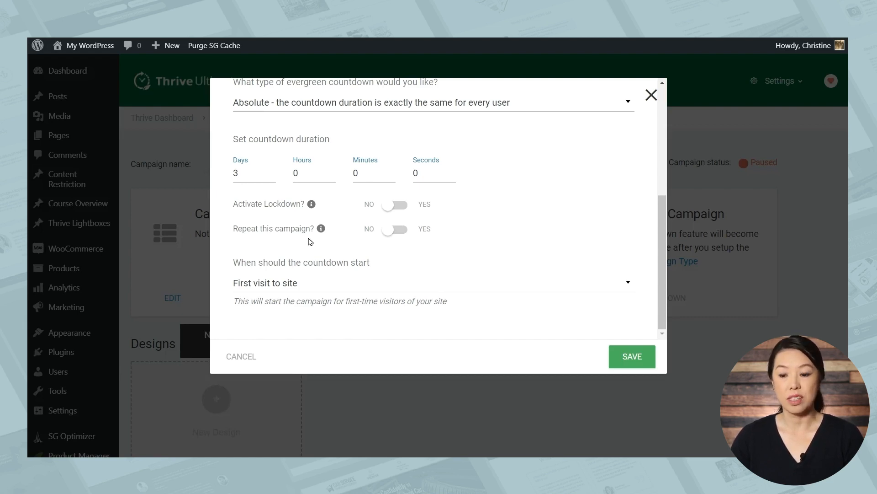
{"action": "mouse_move", "coordinate": [285, 283]}
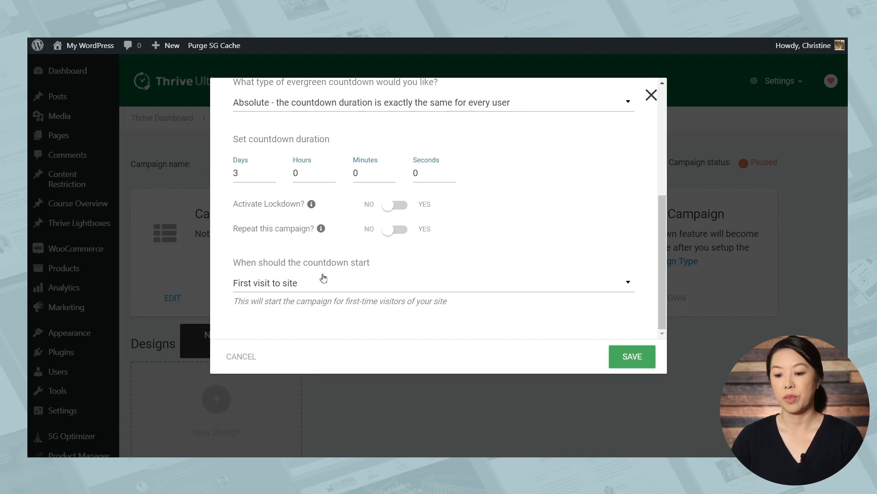
{"action": "mouse_move", "coordinate": [302, 205]}
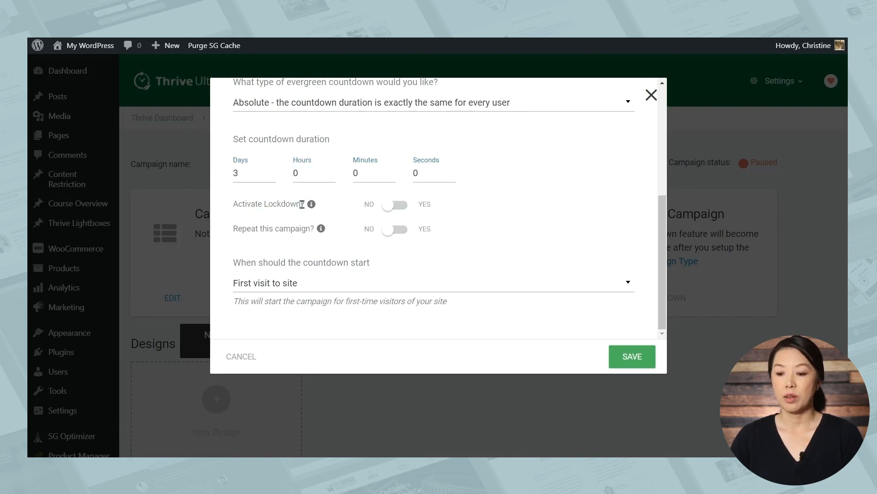
{"action": "mouse_move", "coordinate": [366, 294]}
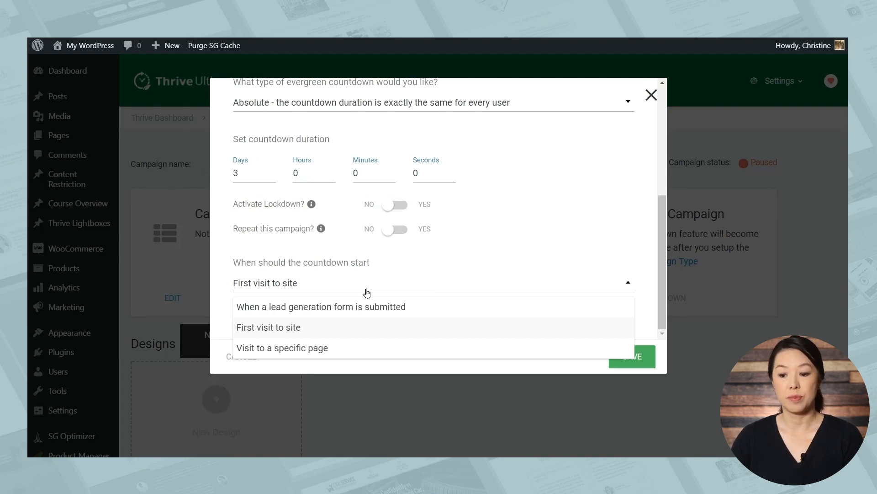
{"action": "mouse_move", "coordinate": [428, 309]}
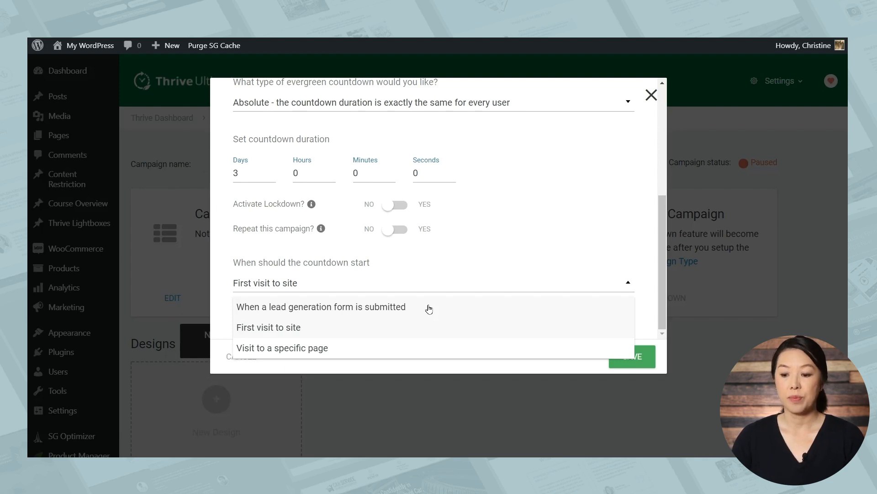
{"action": "left_click", "coordinate": [395, 204]}
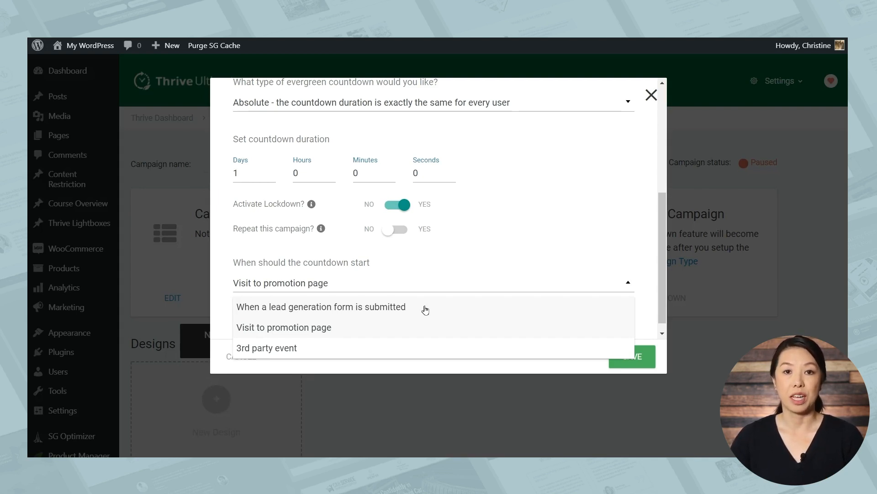
{"action": "mouse_move", "coordinate": [449, 312]}
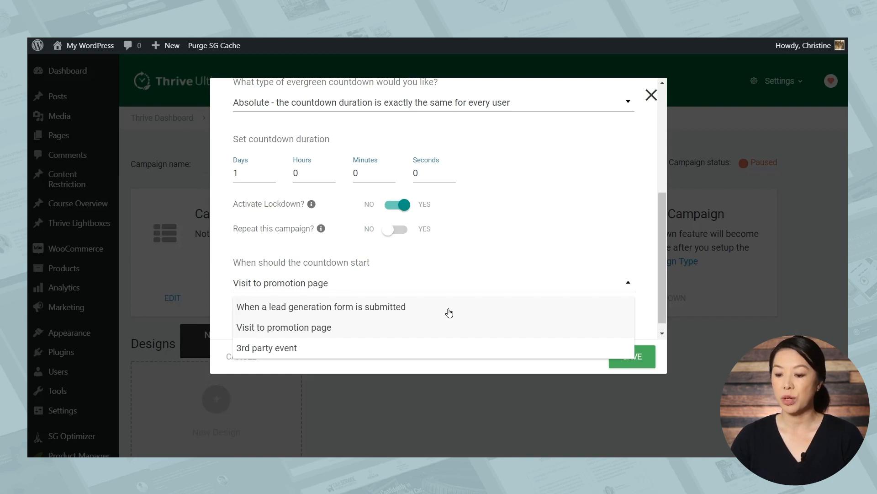
Trigger the countdown on a lead generation form submission, using the Writing Plan form
{"action": "left_click", "coordinate": [322, 306]}
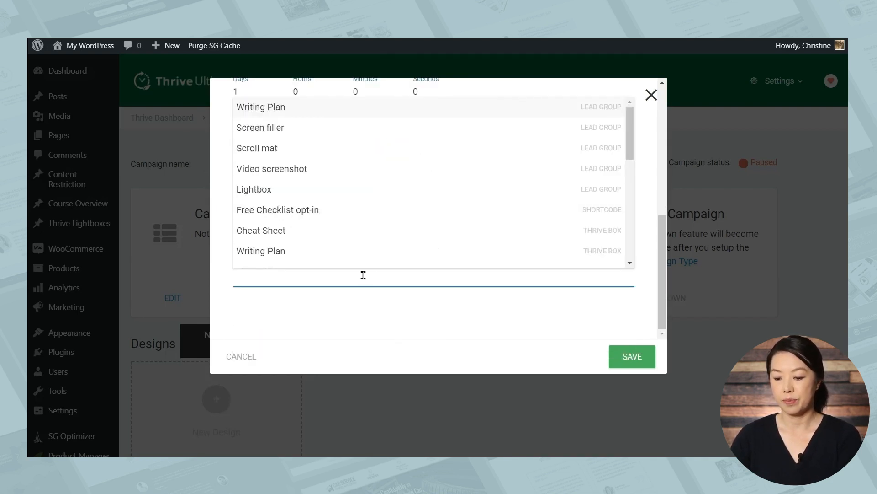
{"action": "left_click", "coordinate": [260, 107]}
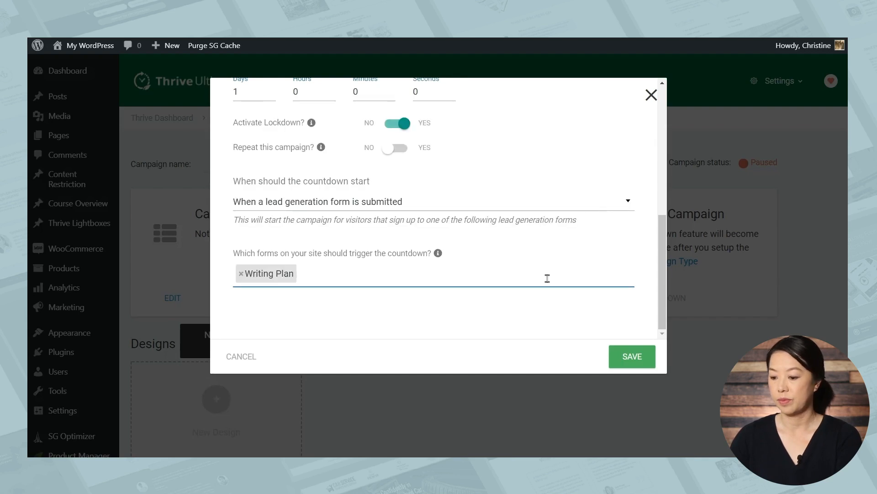
{"action": "left_click", "coordinate": [631, 357]}
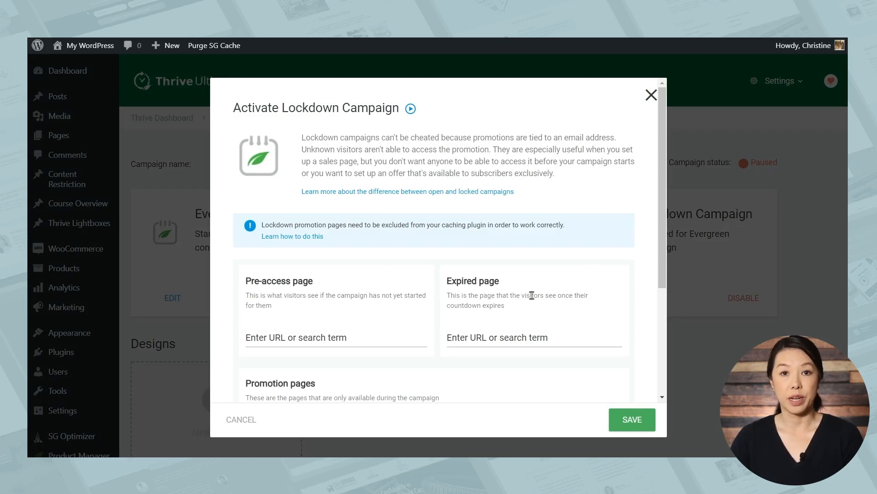
Choose ActiveCampaign as the lockdown email service
{"action": "scroll", "scroll_direction": "down", "scroll_amount": 3}
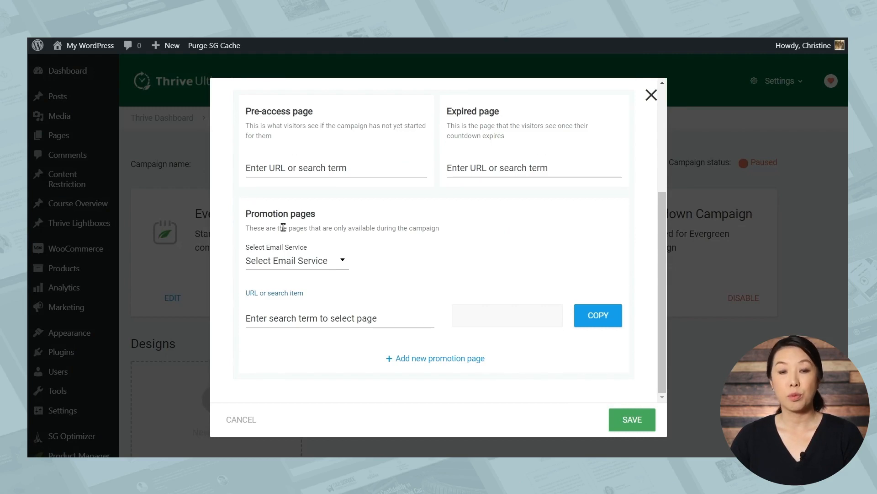
{"action": "mouse_move", "coordinate": [281, 228]}
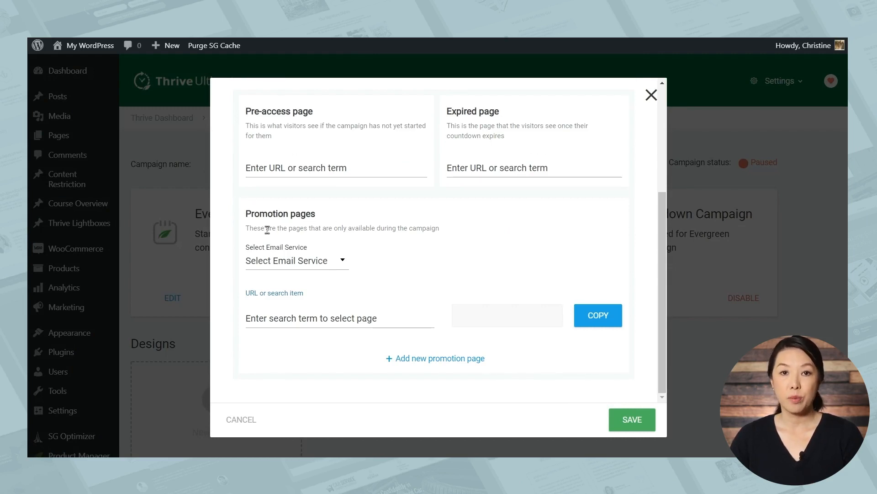
{"action": "mouse_move", "coordinate": [290, 267]}
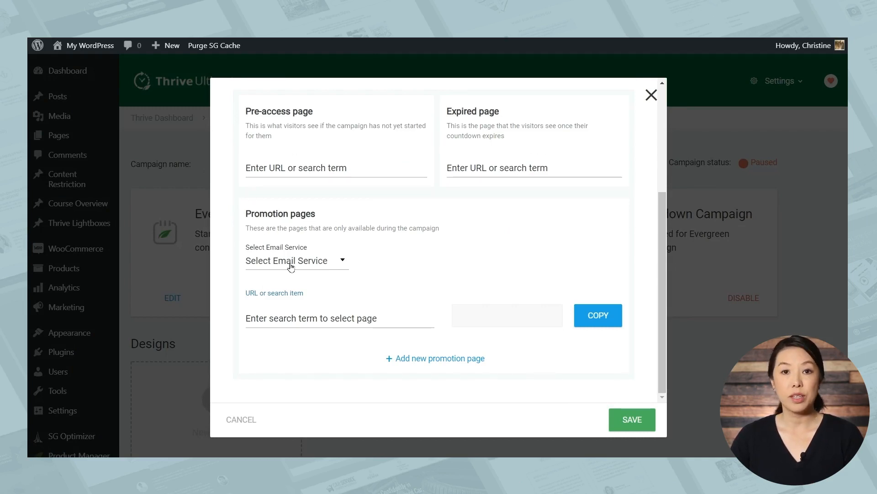
{"action": "mouse_move", "coordinate": [316, 275]}
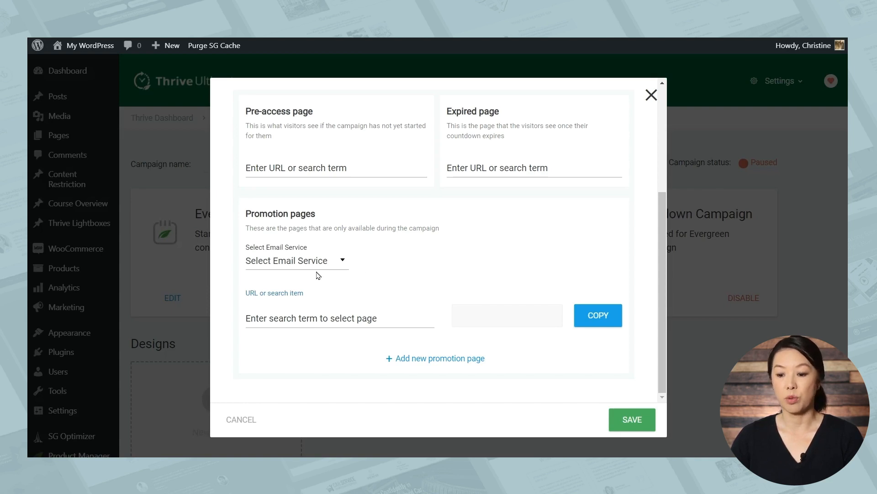
{"action": "left_click", "coordinate": [293, 260]}
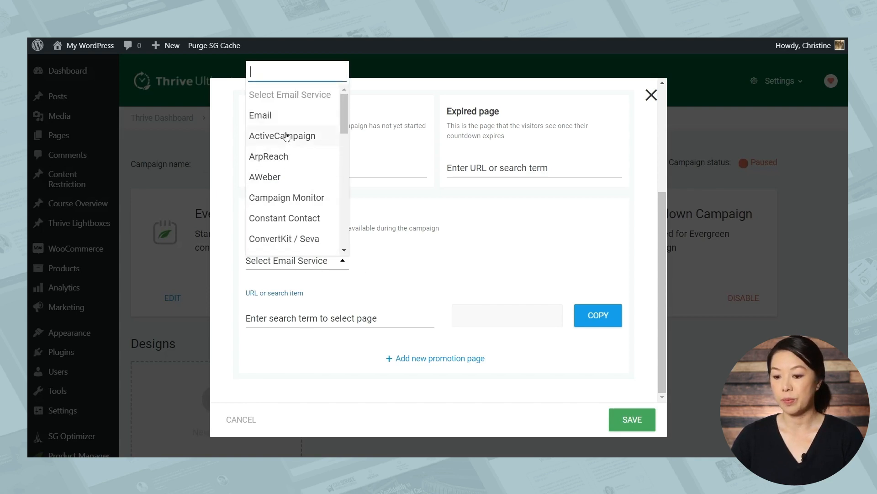
{"action": "left_click", "coordinate": [282, 136]}
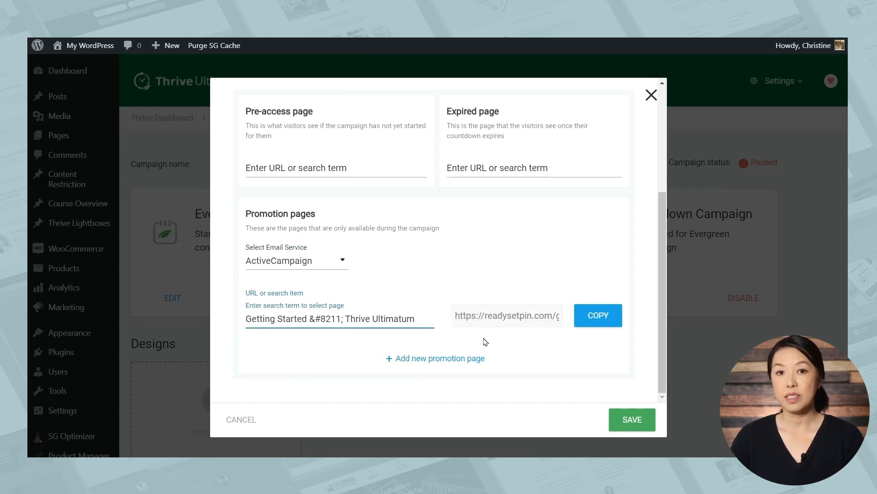
{"action": "mouse_move", "coordinate": [477, 305]}
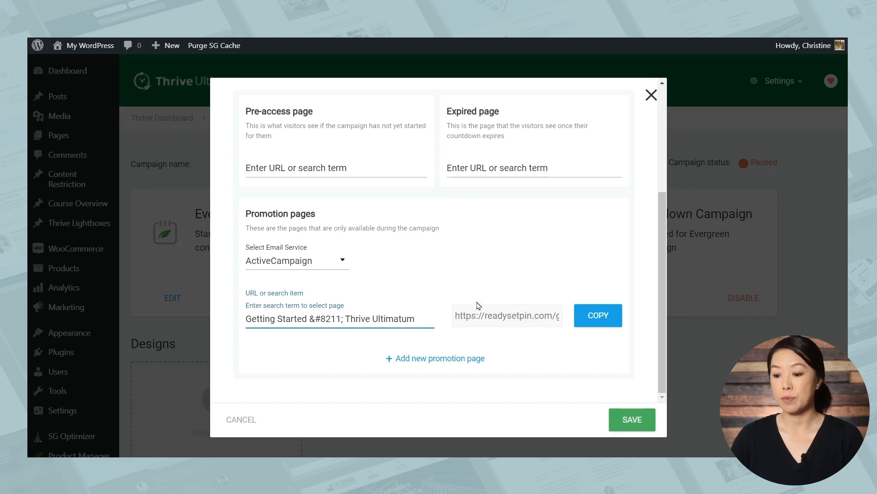
{"action": "mouse_move", "coordinate": [546, 291]}
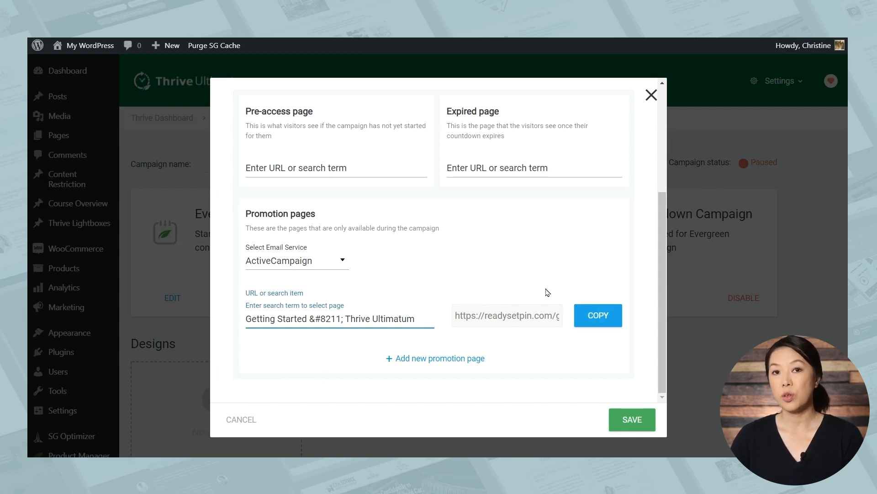